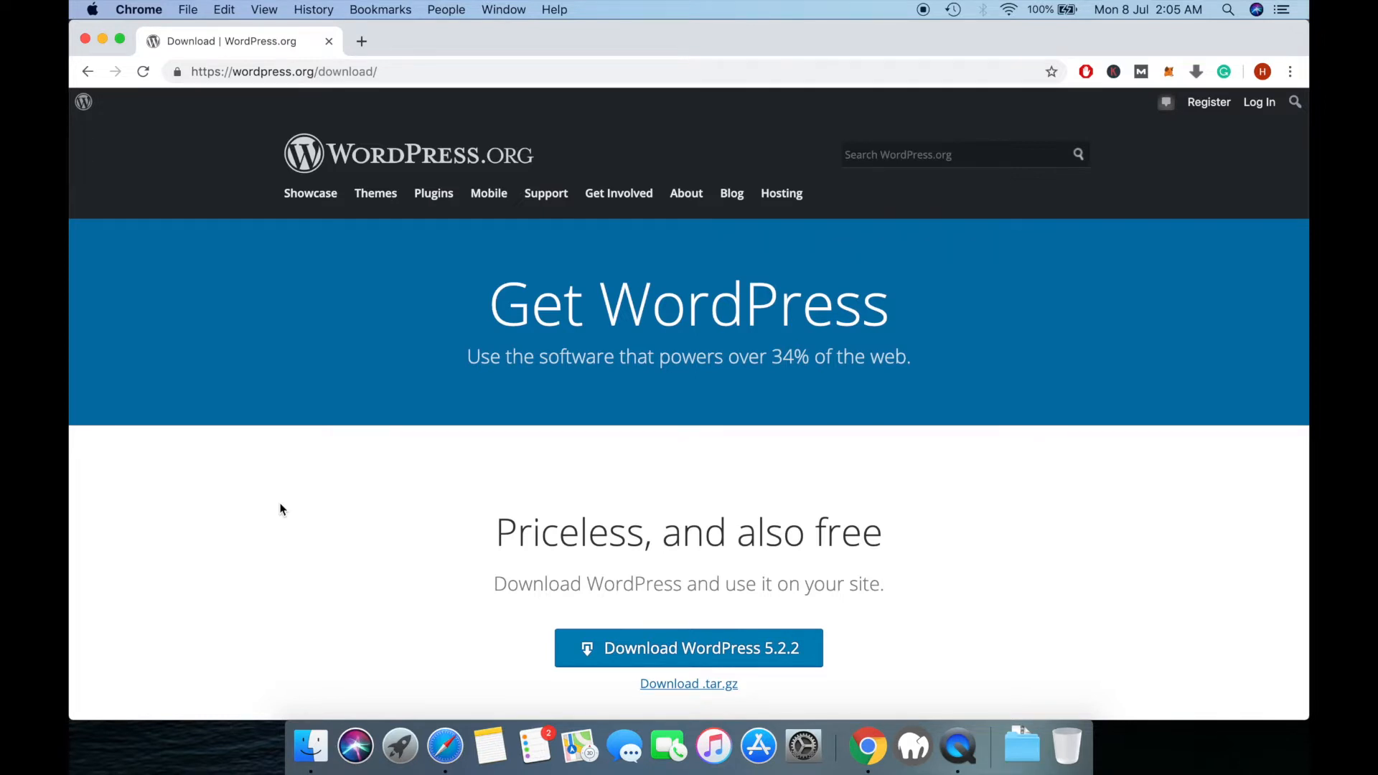
mouse_move(439, 399)
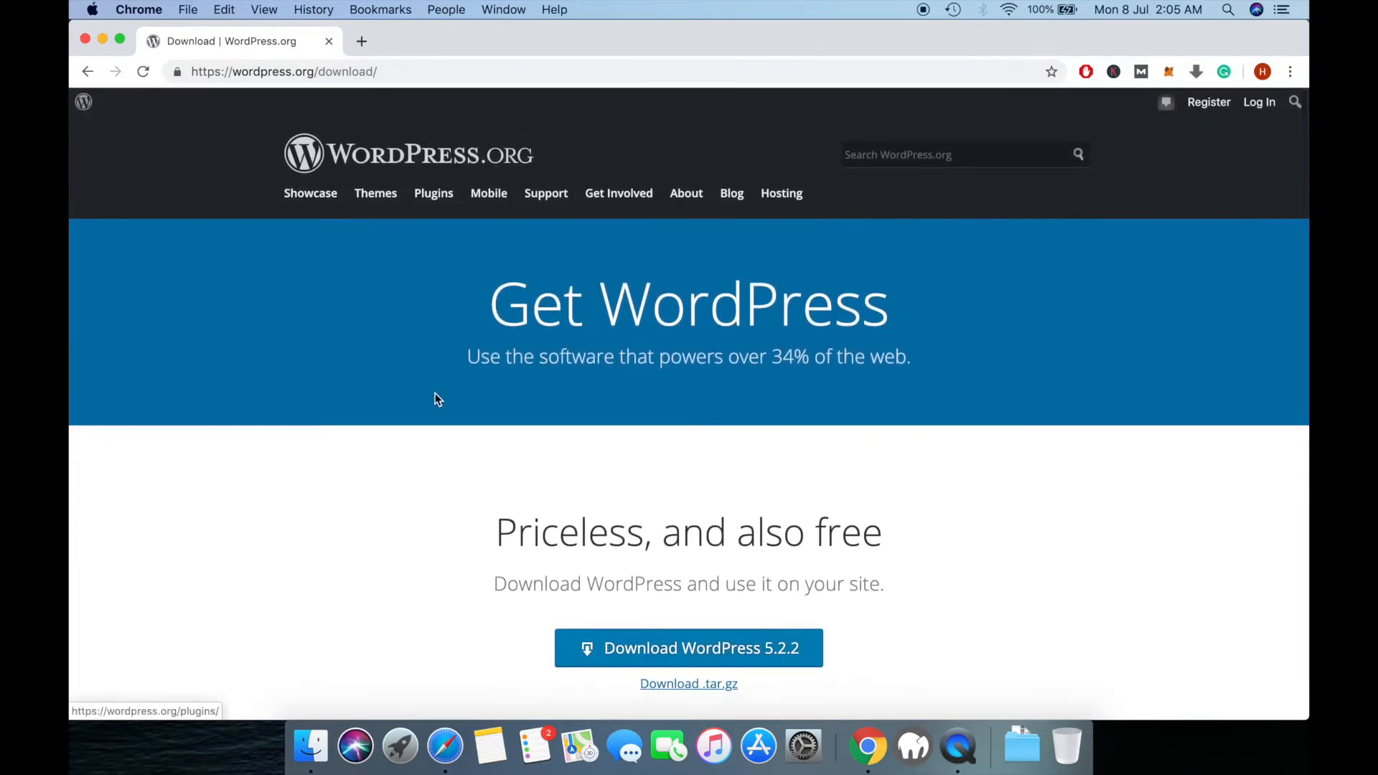
mouse_move(355, 20)
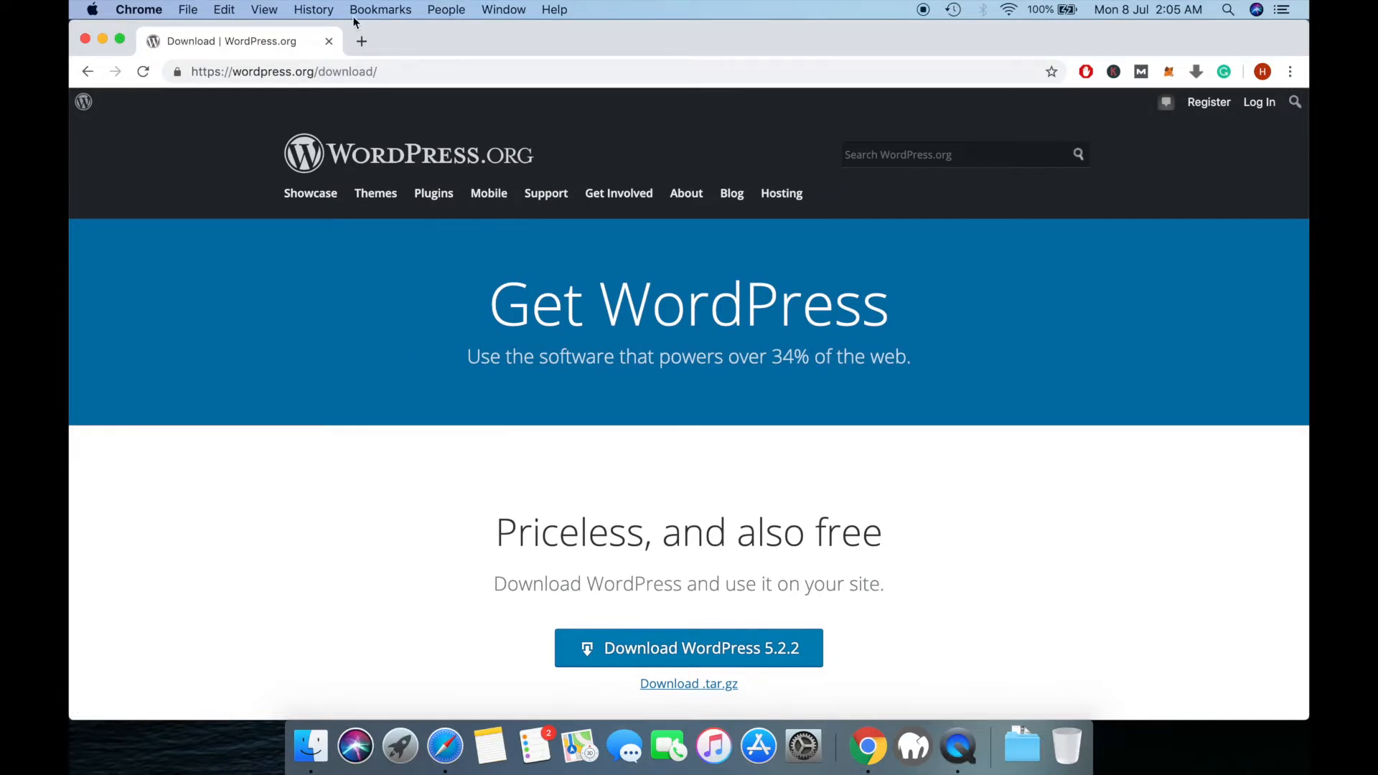
Search Google for 'mamp for mac' in a new tab and open the official mamp.info site
left_click(361, 40)
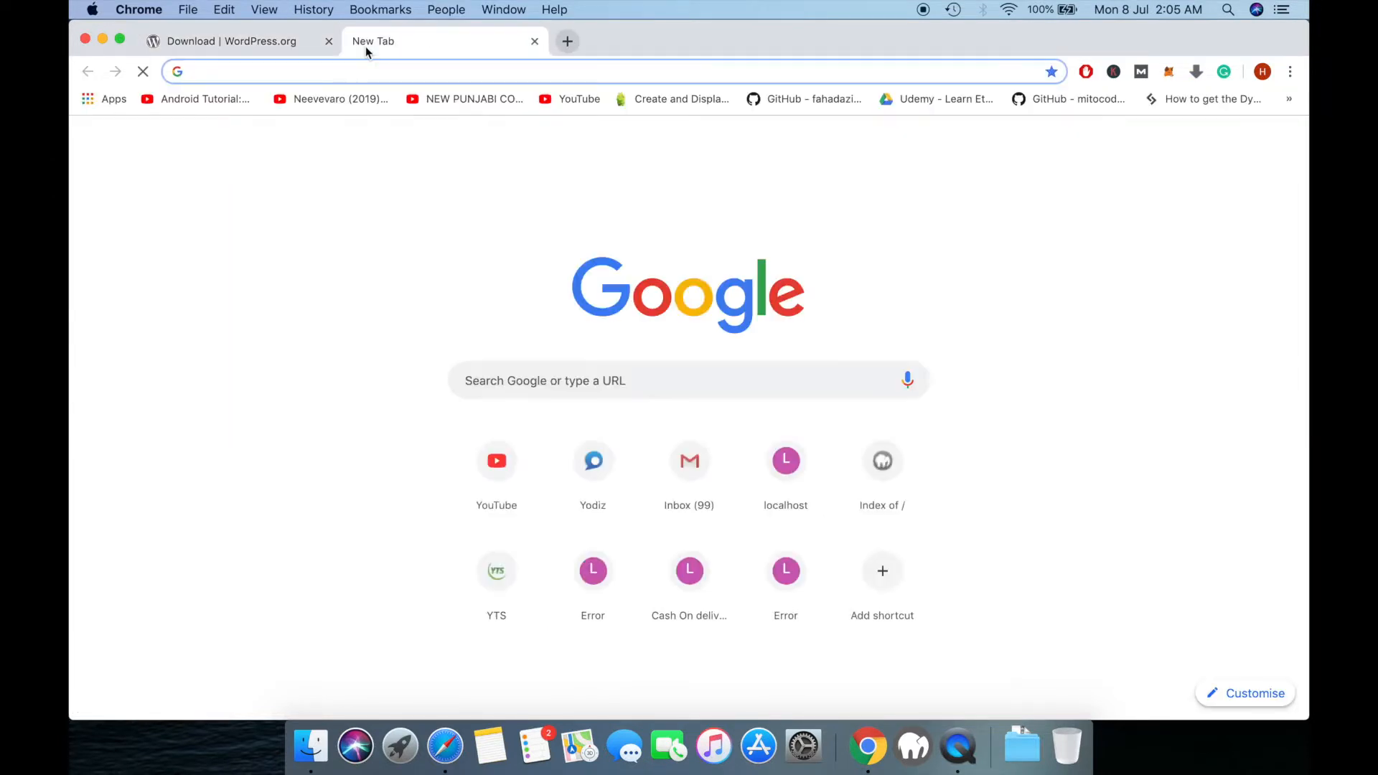
type("mamp")
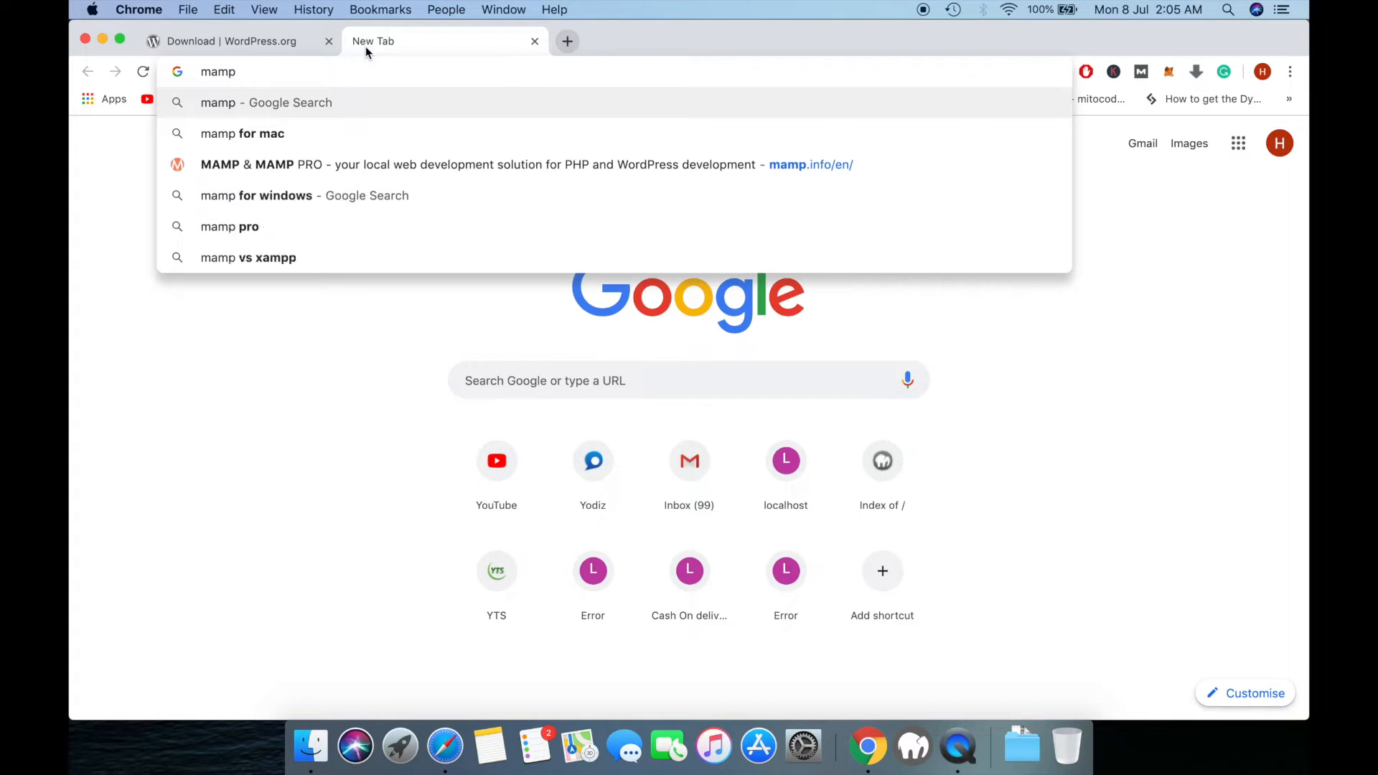
left_click(241, 132)
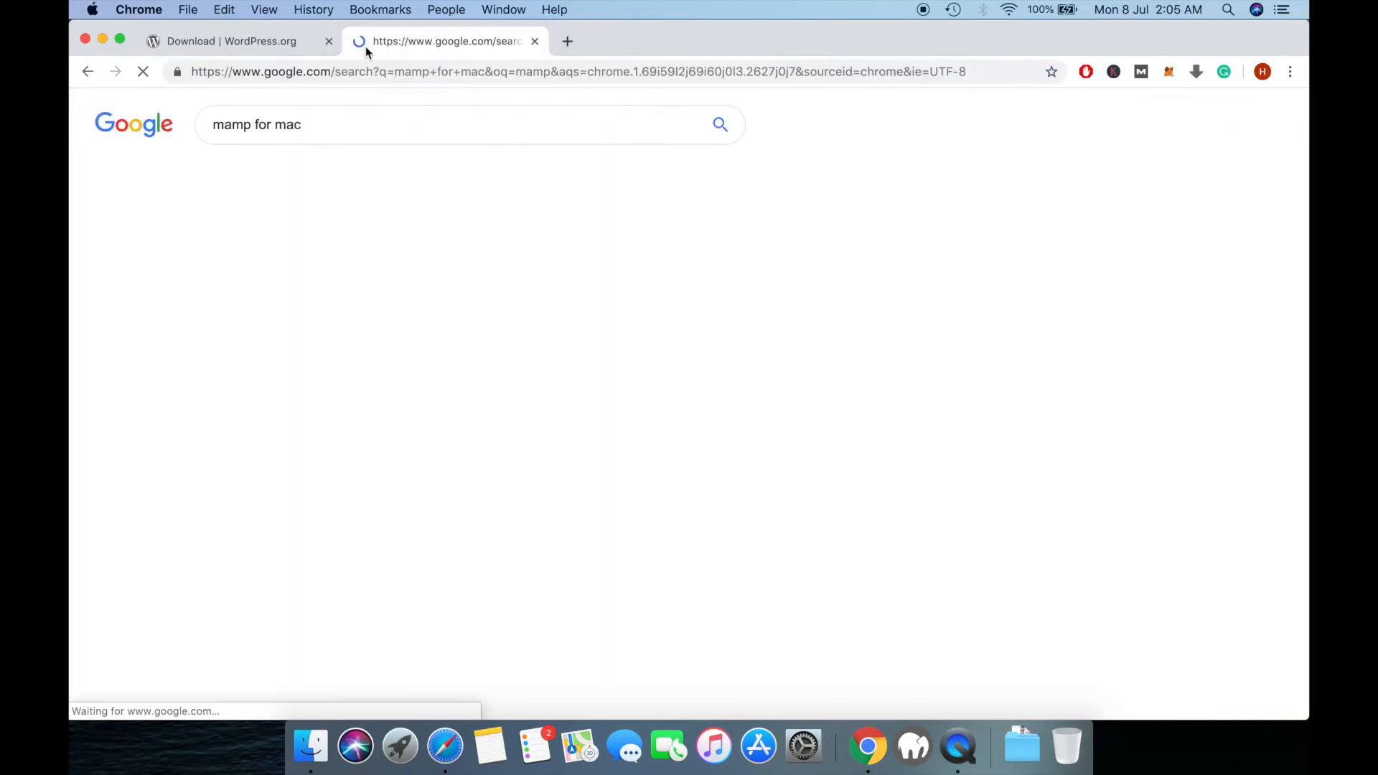
left_click(455, 246)
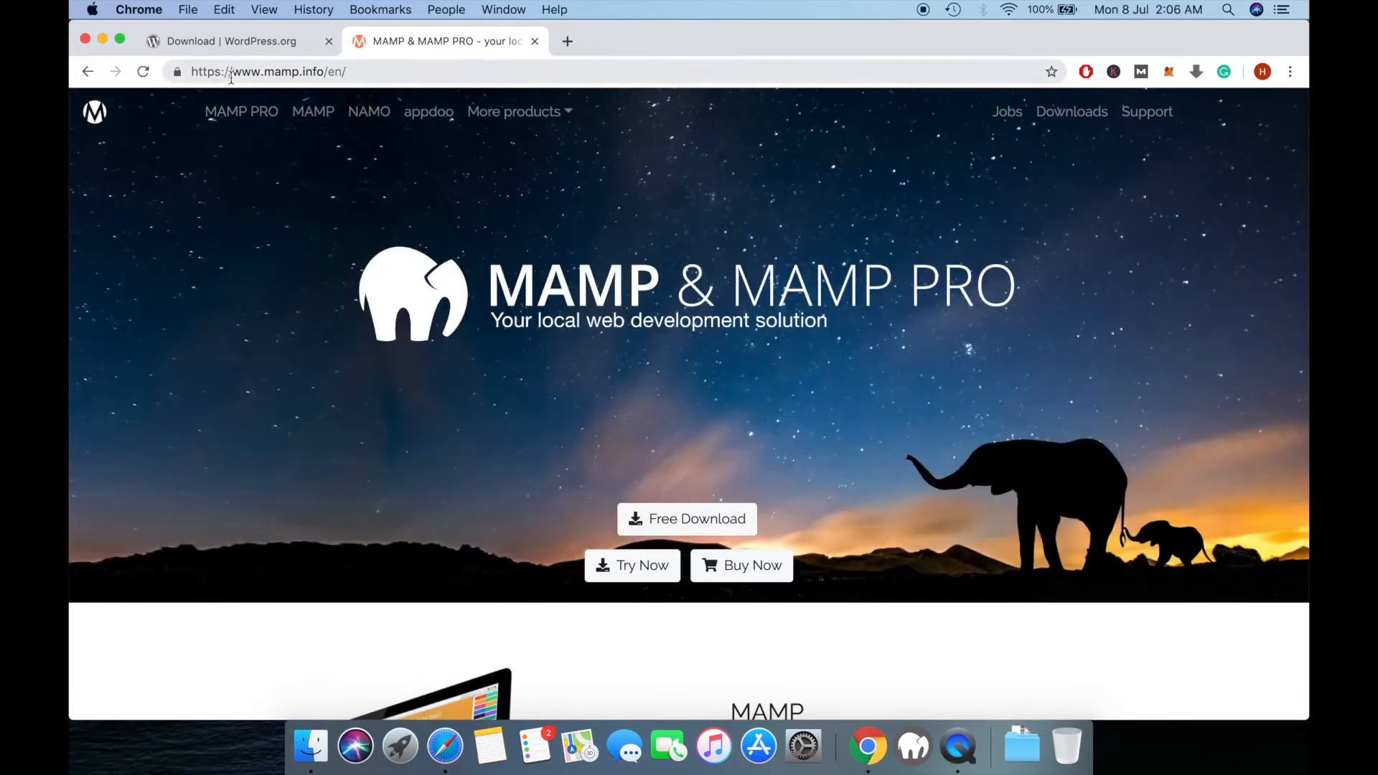
mouse_move(375, 145)
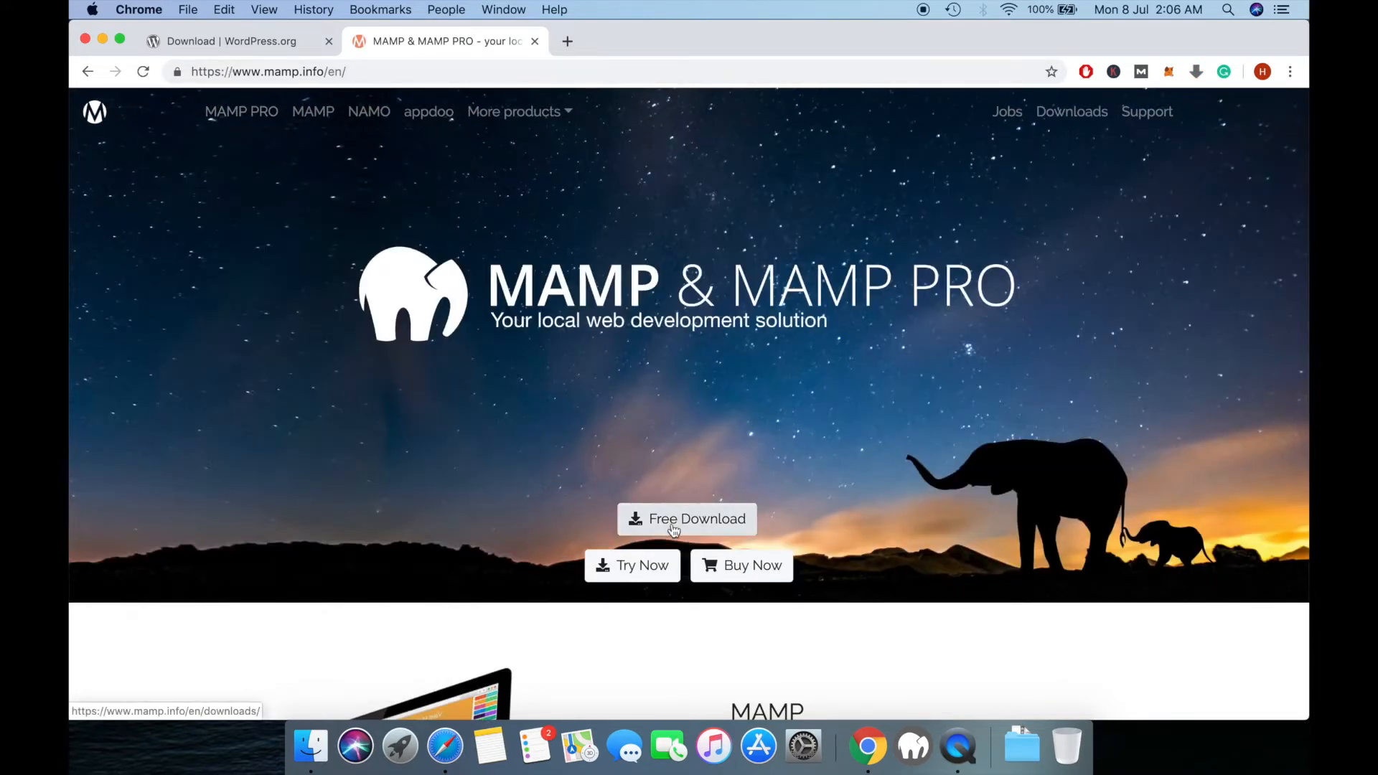
mouse_move(389, 397)
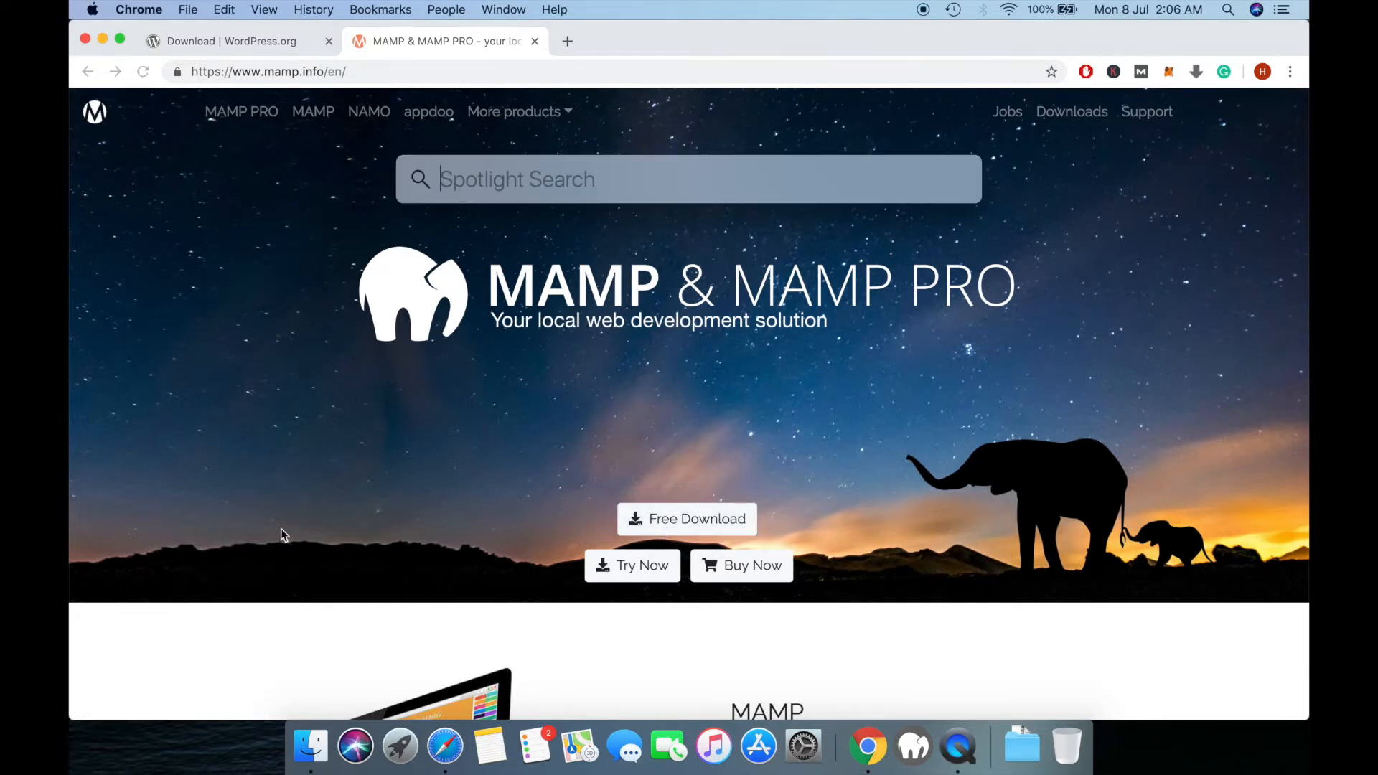
Launch MAMP from Launchpad, start its servers and return to the WordPress.org tab
left_click(397, 746)
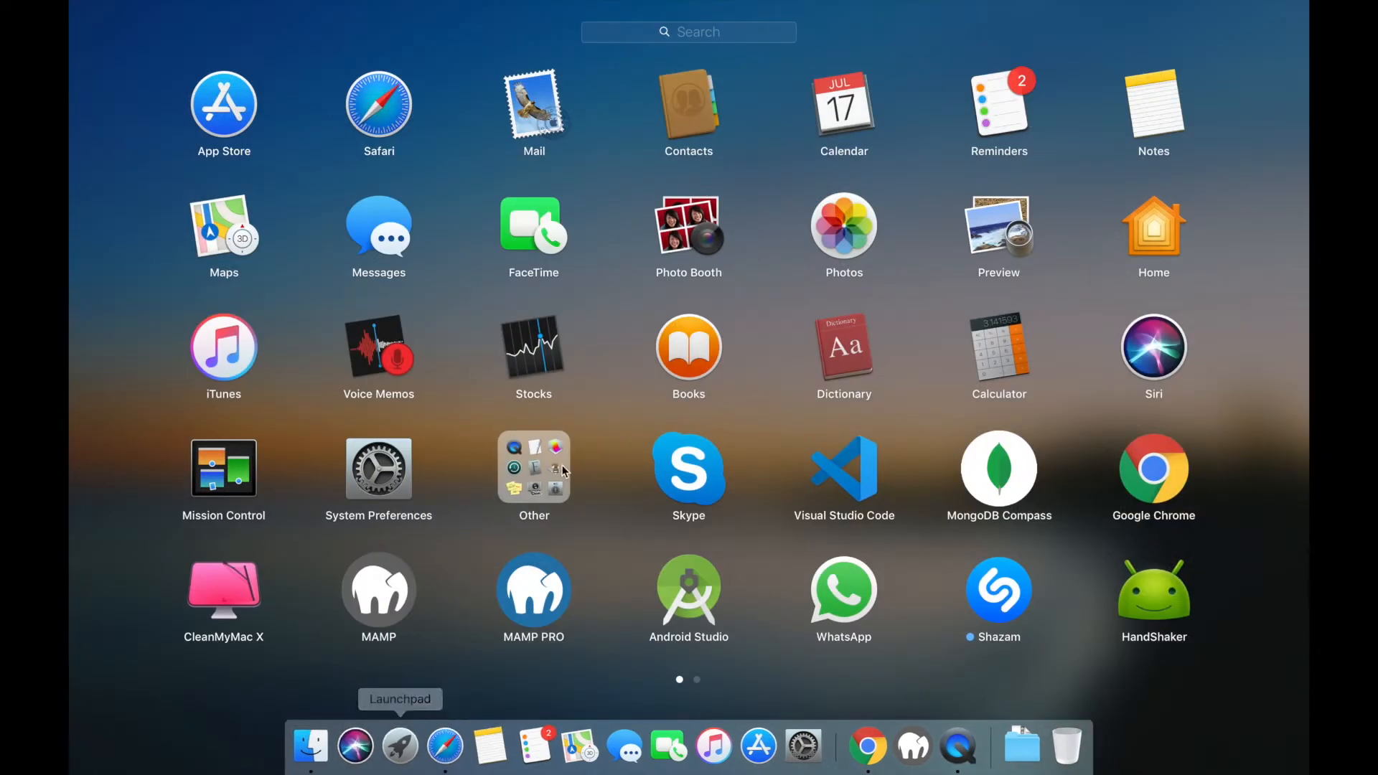
mouse_move(393, 584)
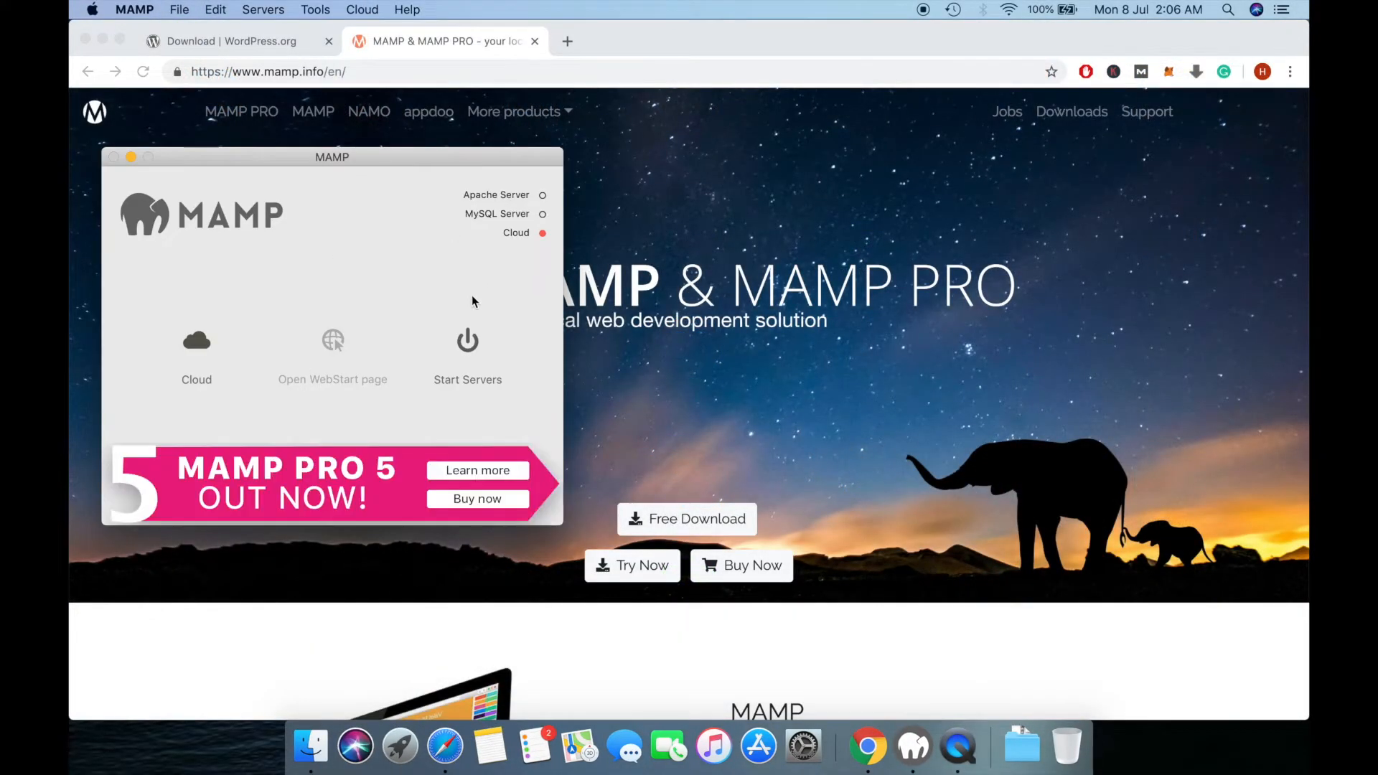
left_click(468, 342)
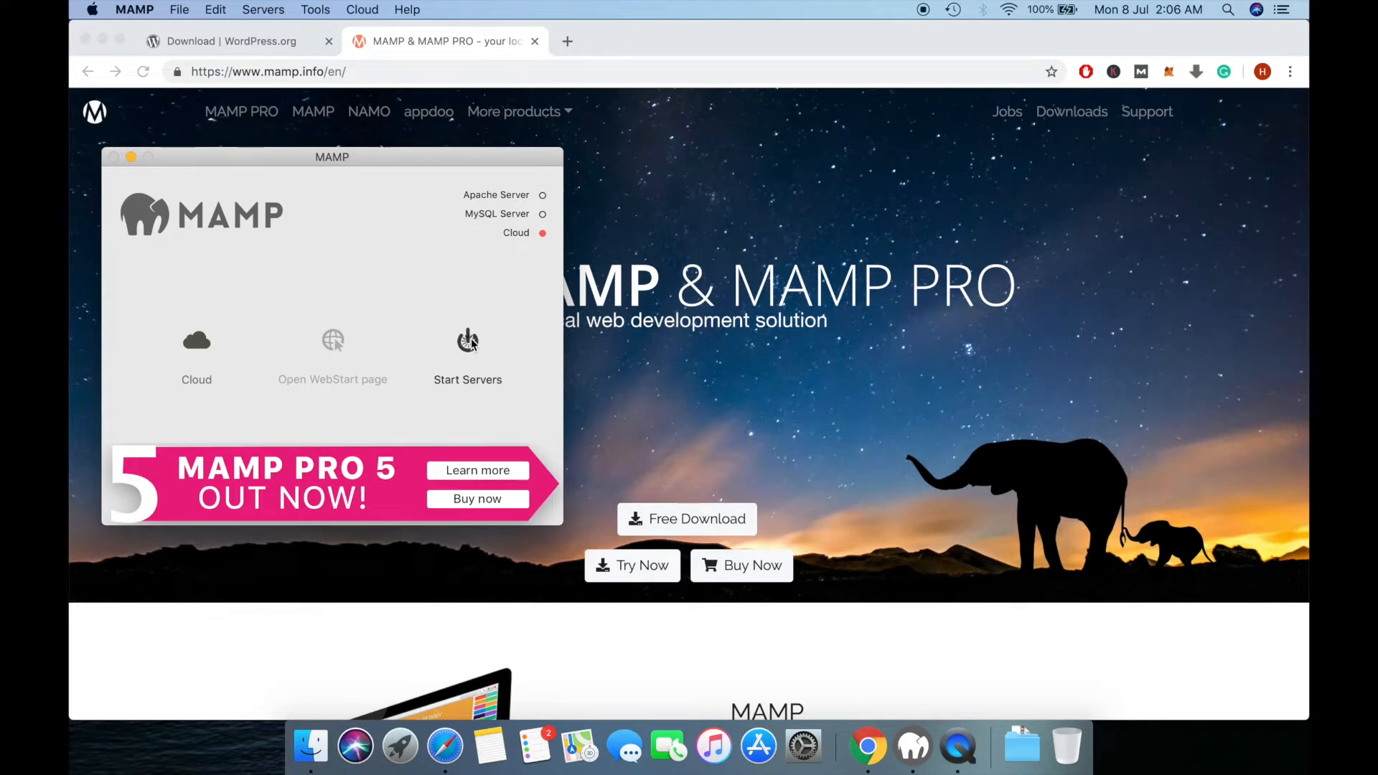
left_click(230, 42)
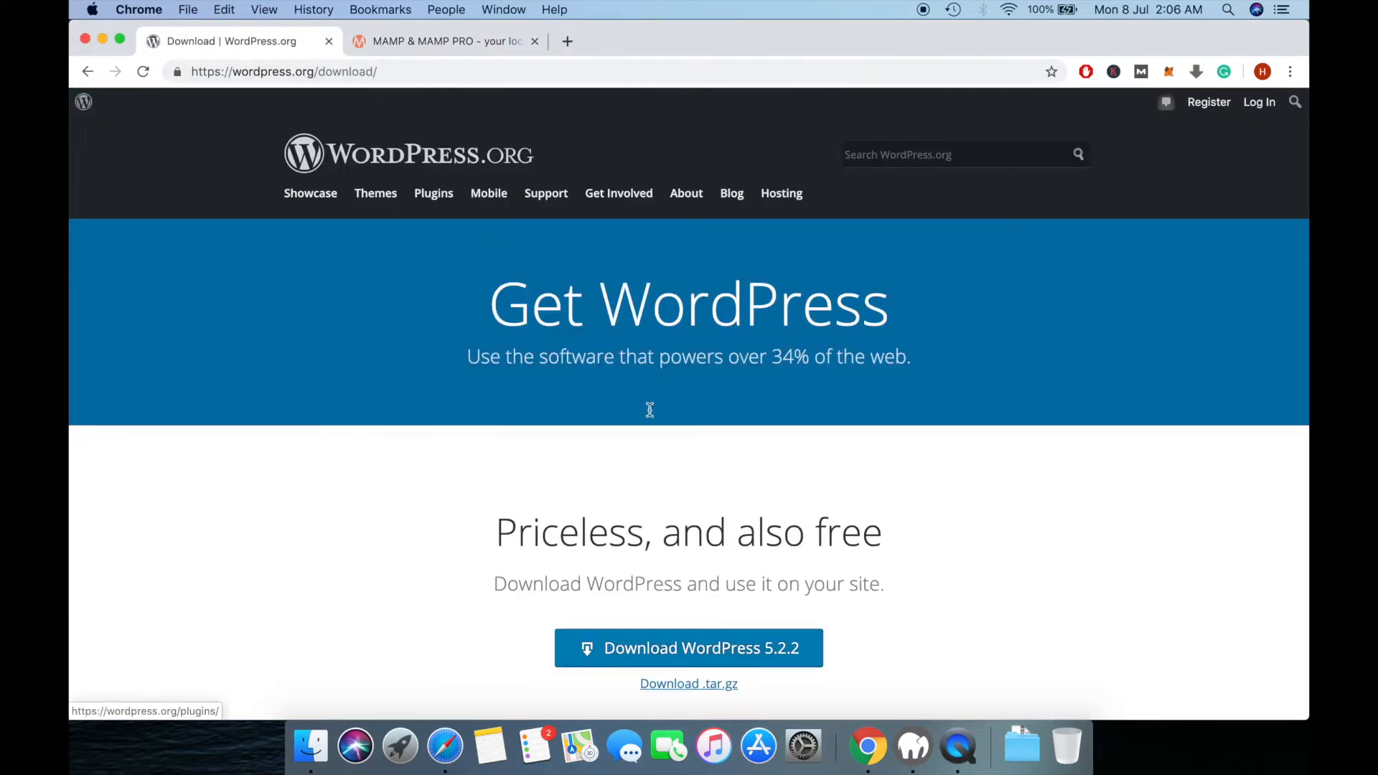
Download WordPress 5.2.2, move the zip to the desktop and unzip it into a wordpress folder
left_click(688, 647)
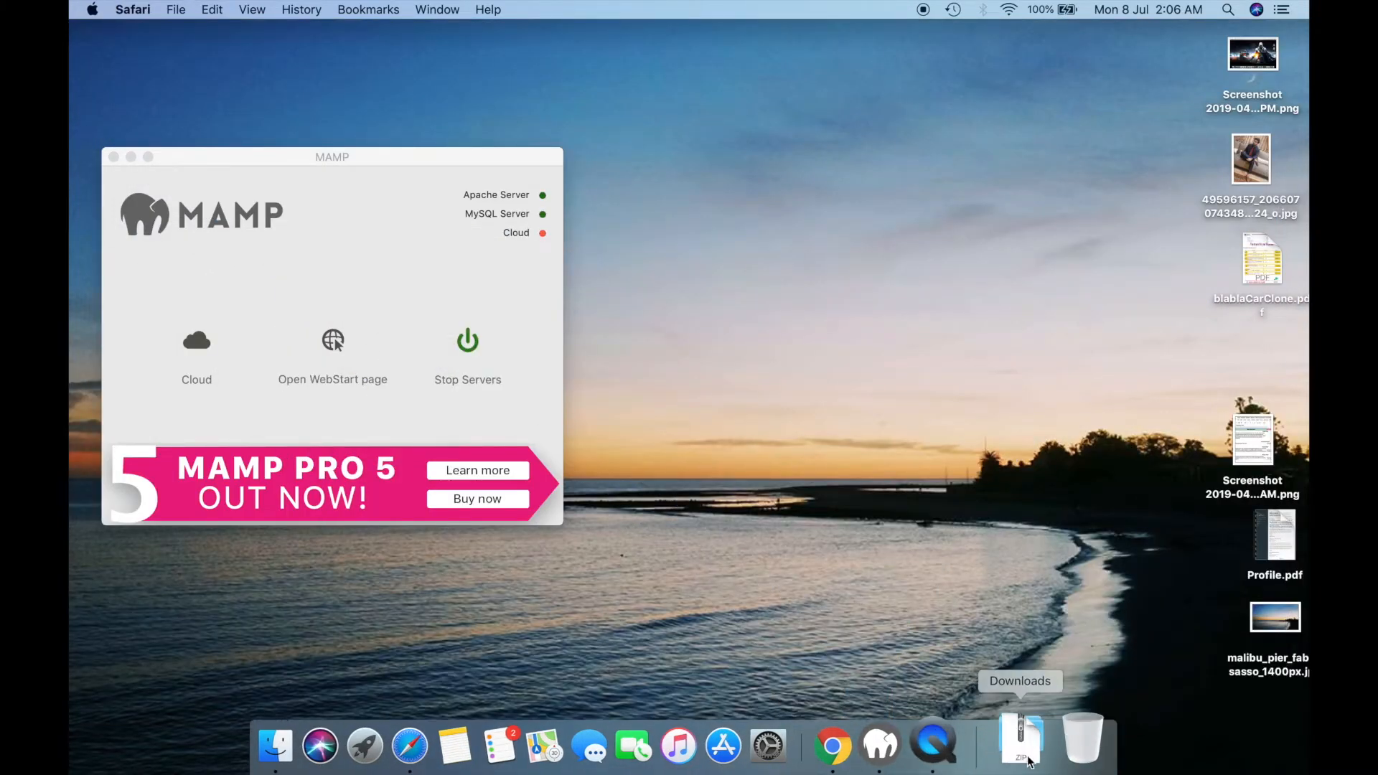
left_click_drag(1019, 733, 940, 185)
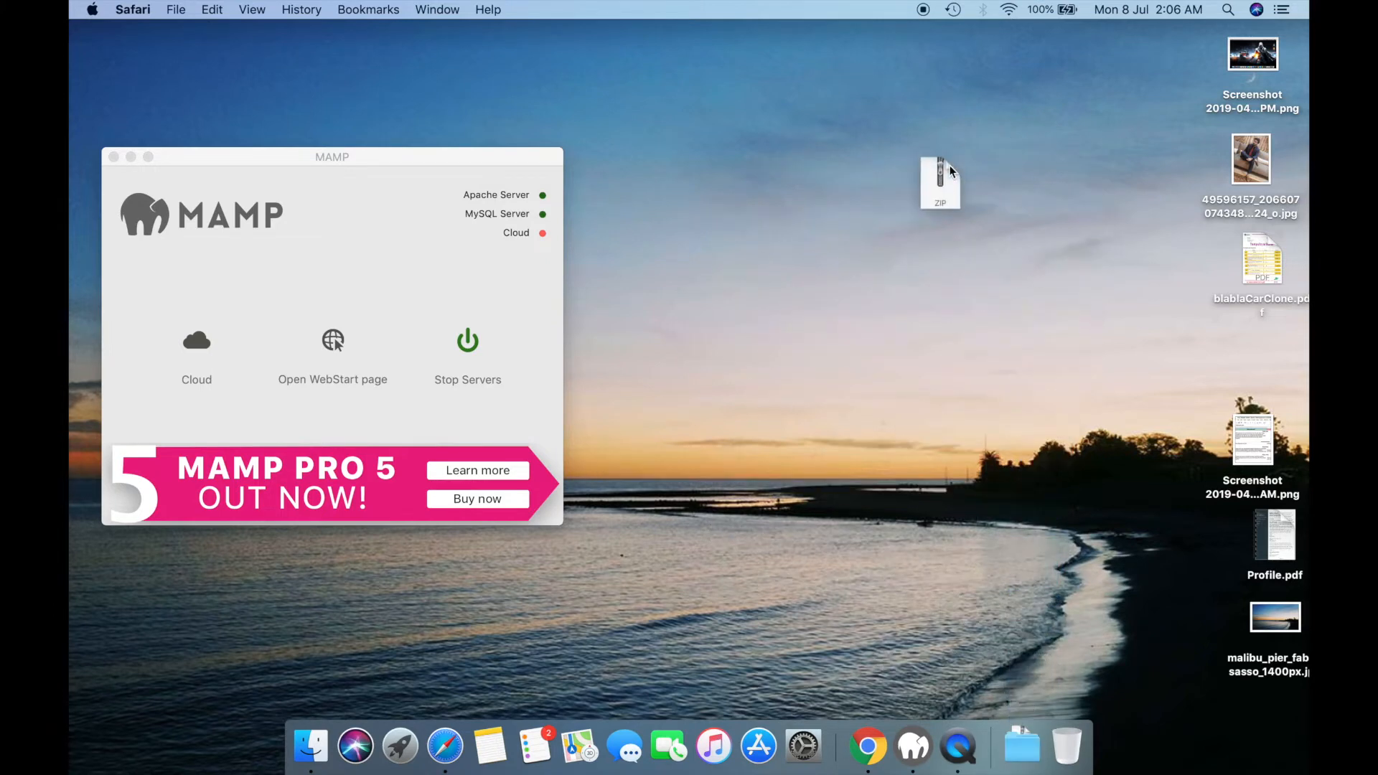
double_click(939, 182)
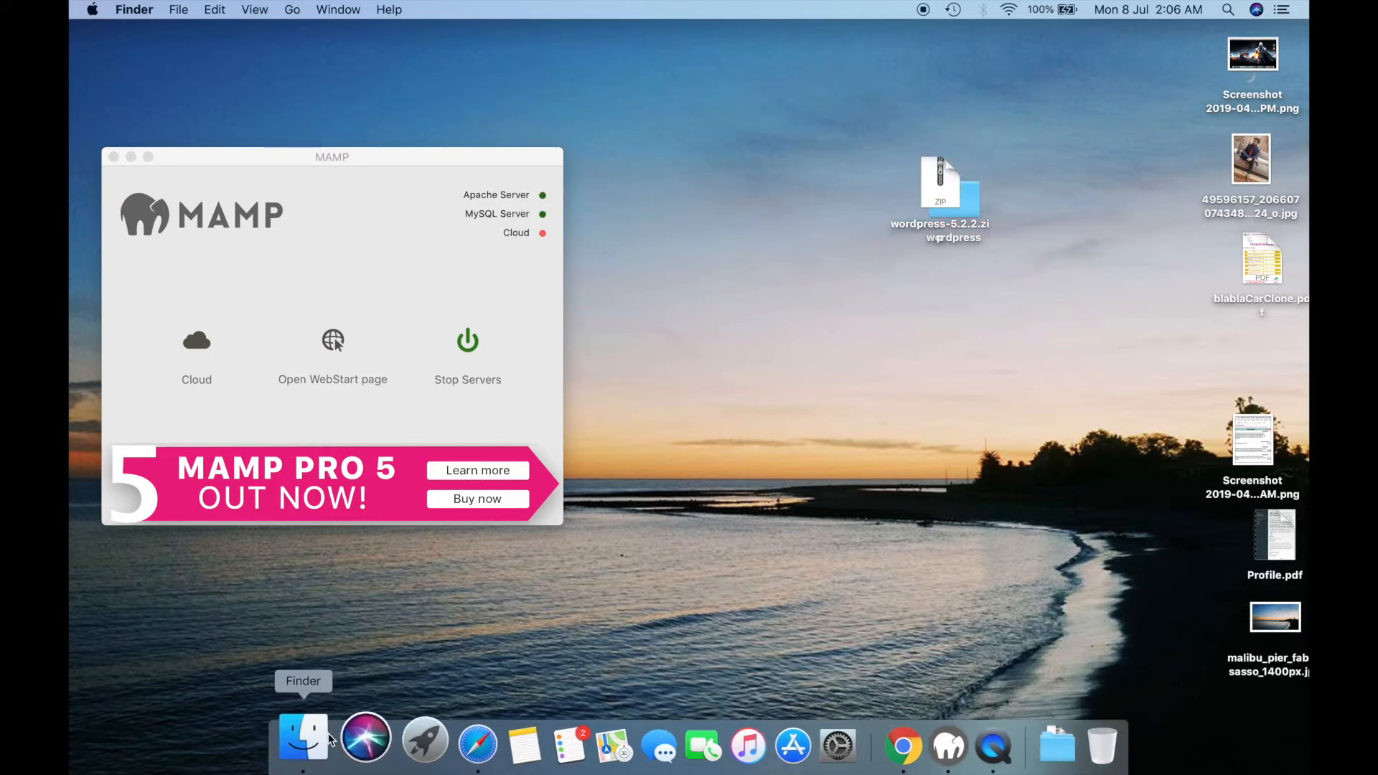
Create a new Wordpress folder inside Applications > MAMP > htdocs
left_click(303, 742)
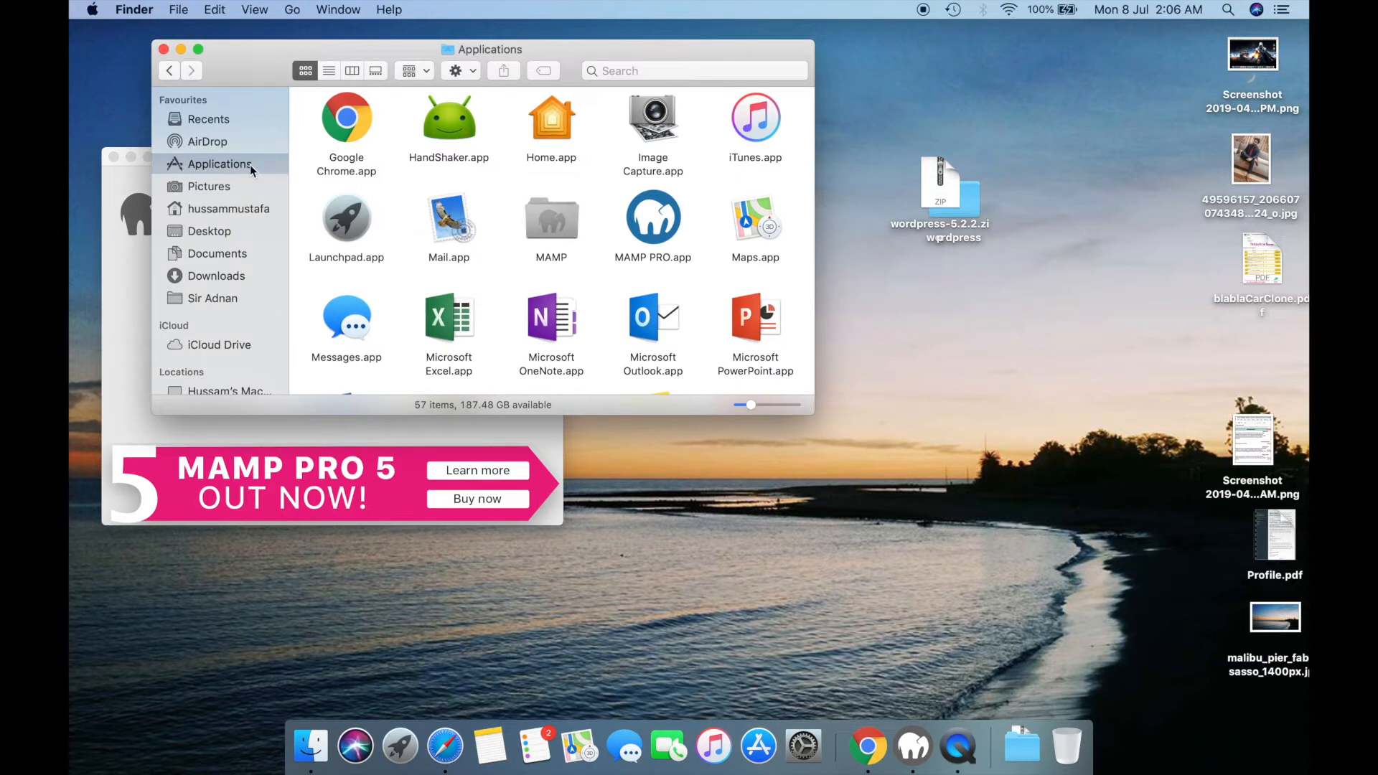
double_click(551, 215)
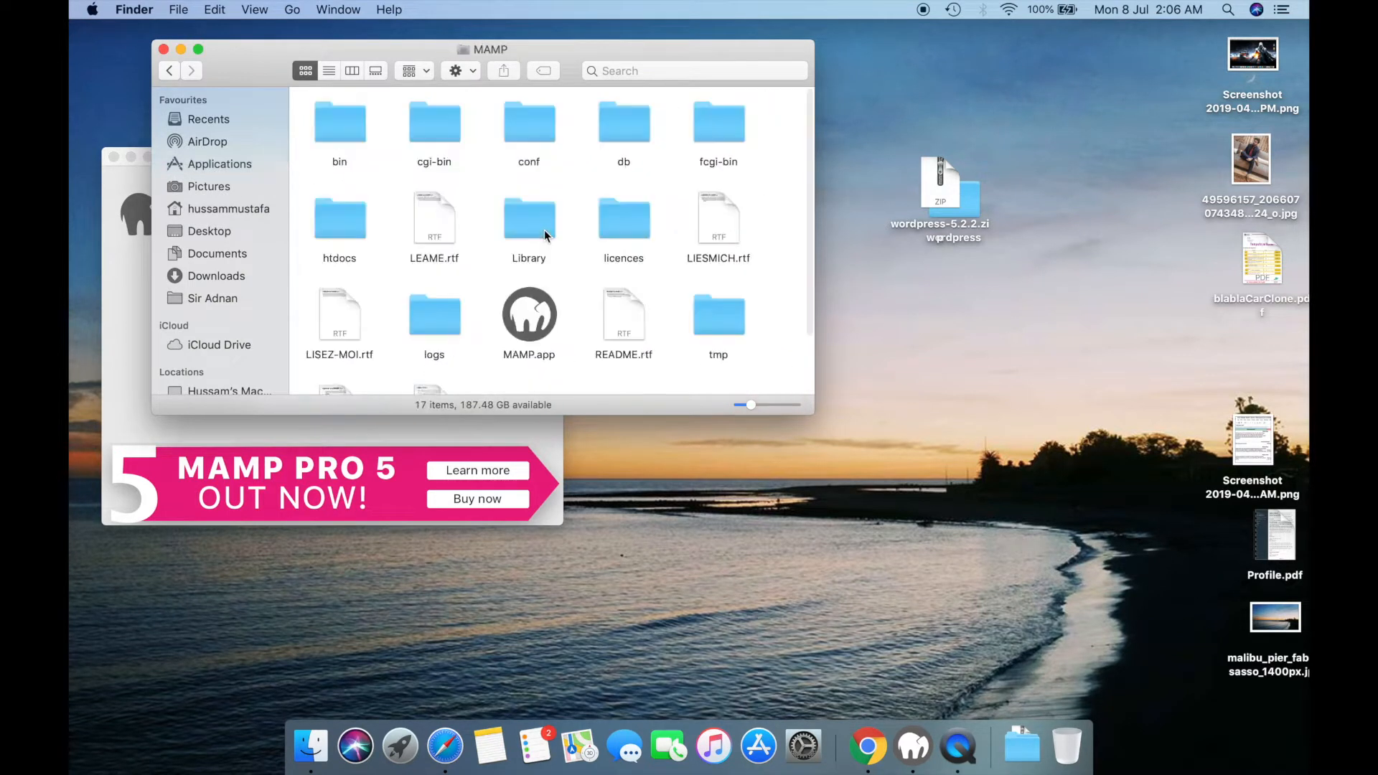
double_click(339, 218)
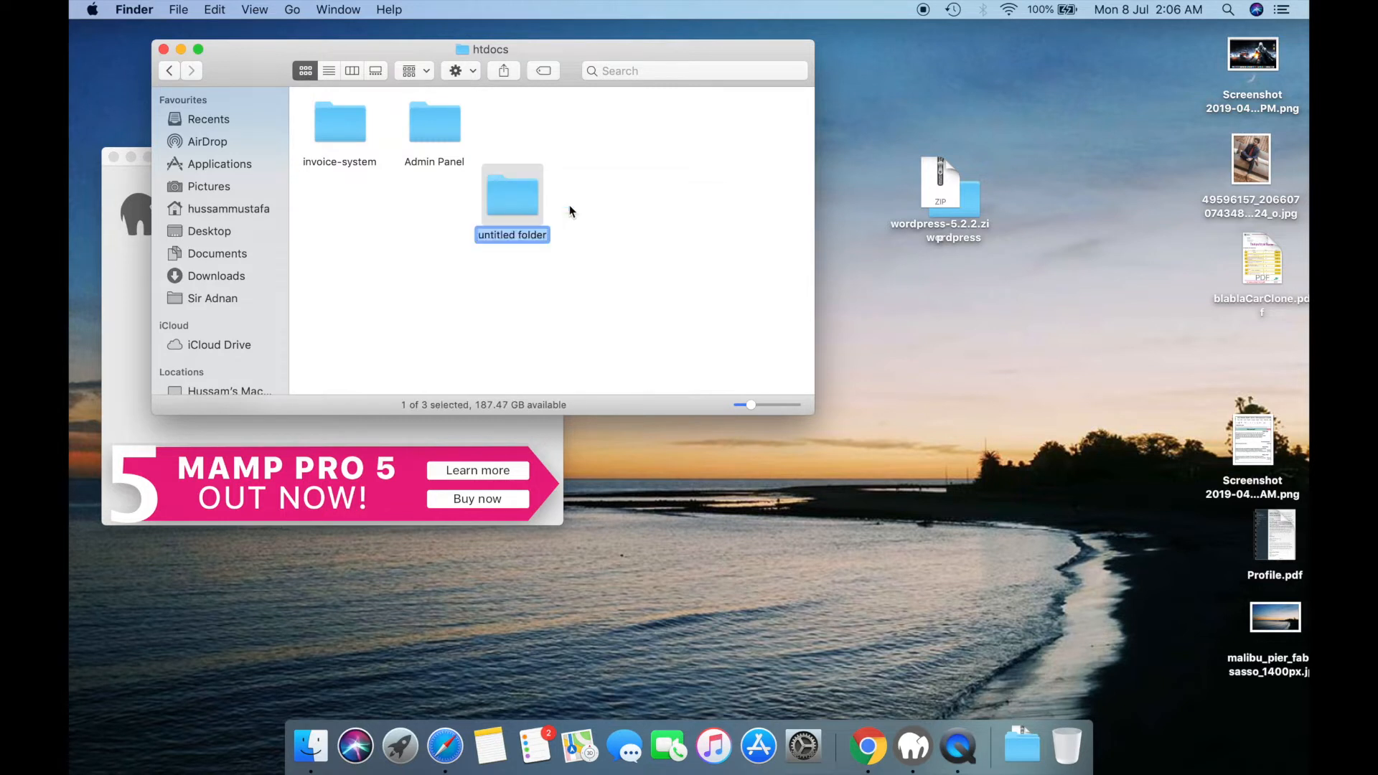
type("Wordpress")
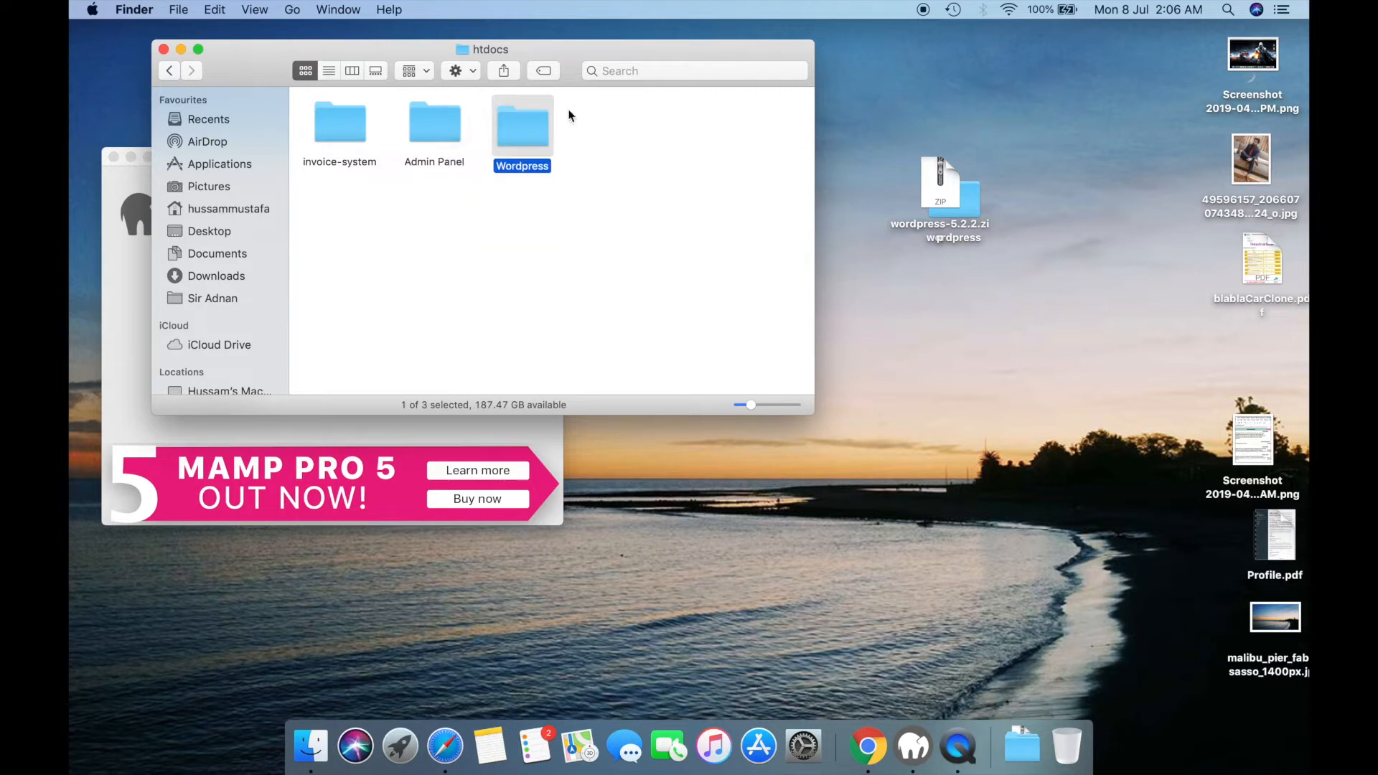
Copy all files from the extracted wordpress folder into htdocs/Wordpress and return to Chrome
double_click(523, 122)
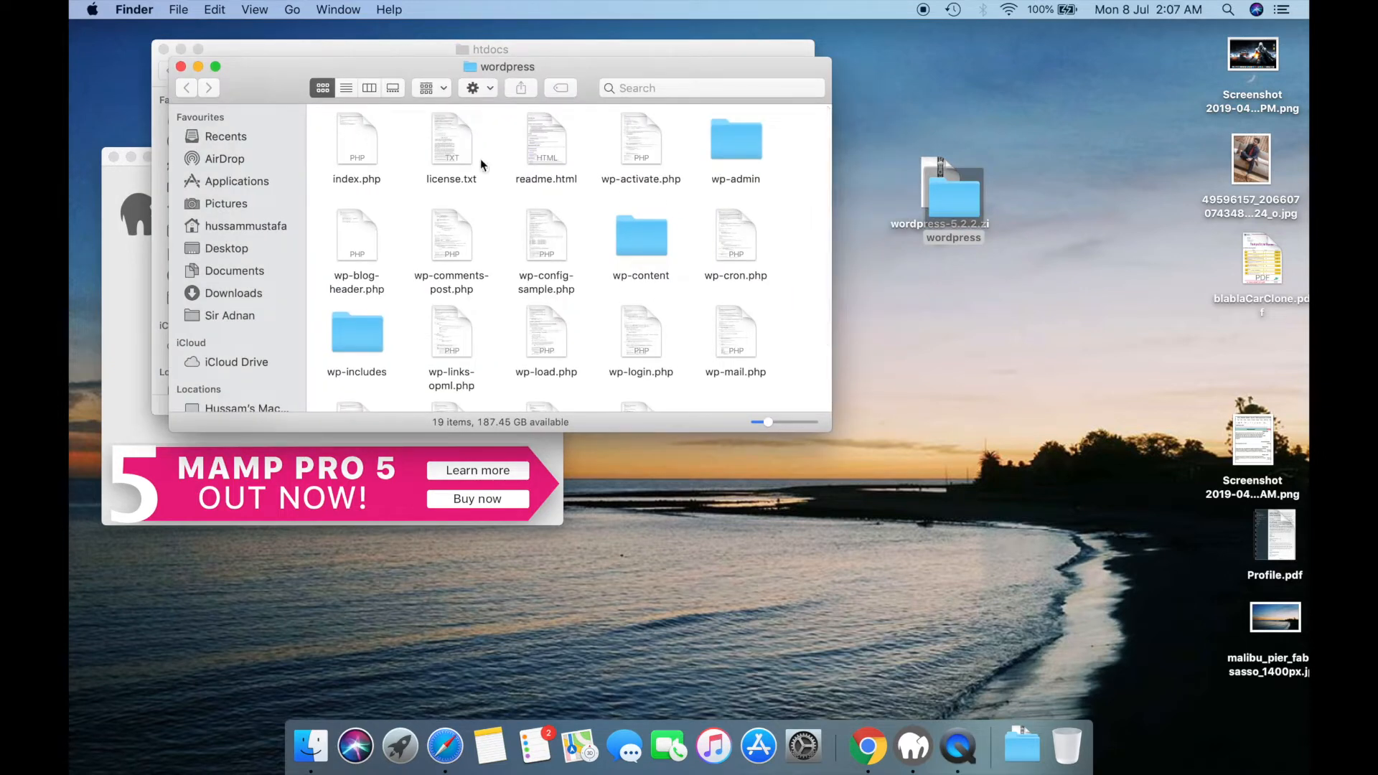
key("cmd+a")
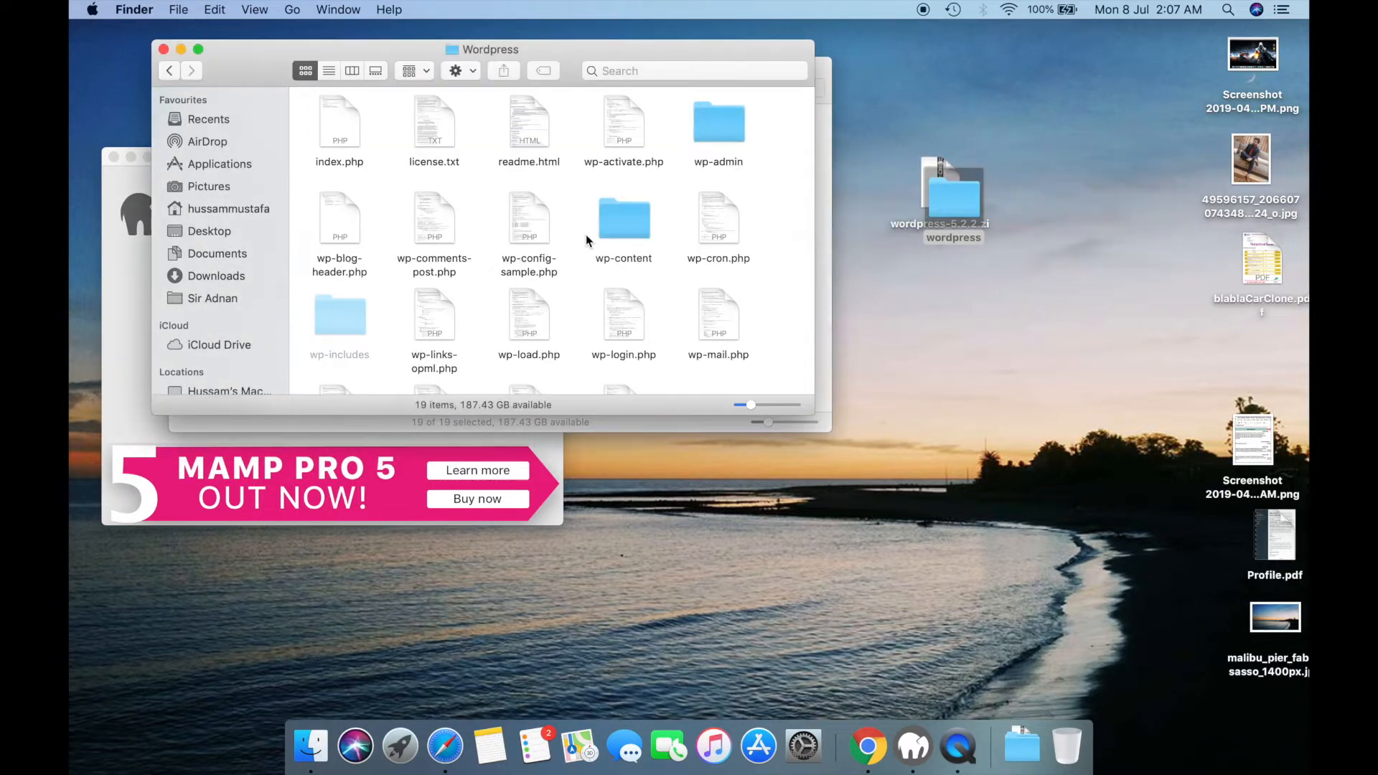
left_click(874, 746)
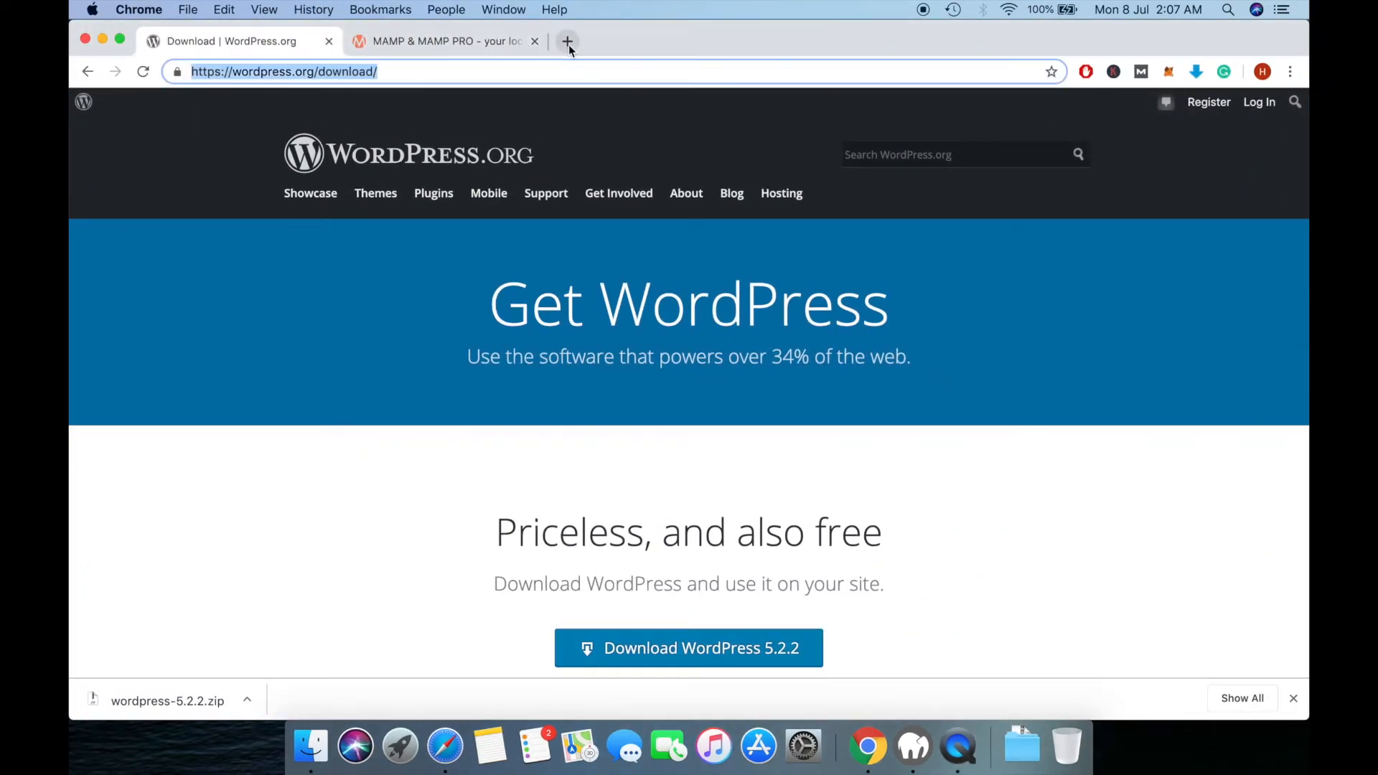
Load localhost:8888/Wordpress in a new tab and continue setup with English (United States)
left_click(567, 40)
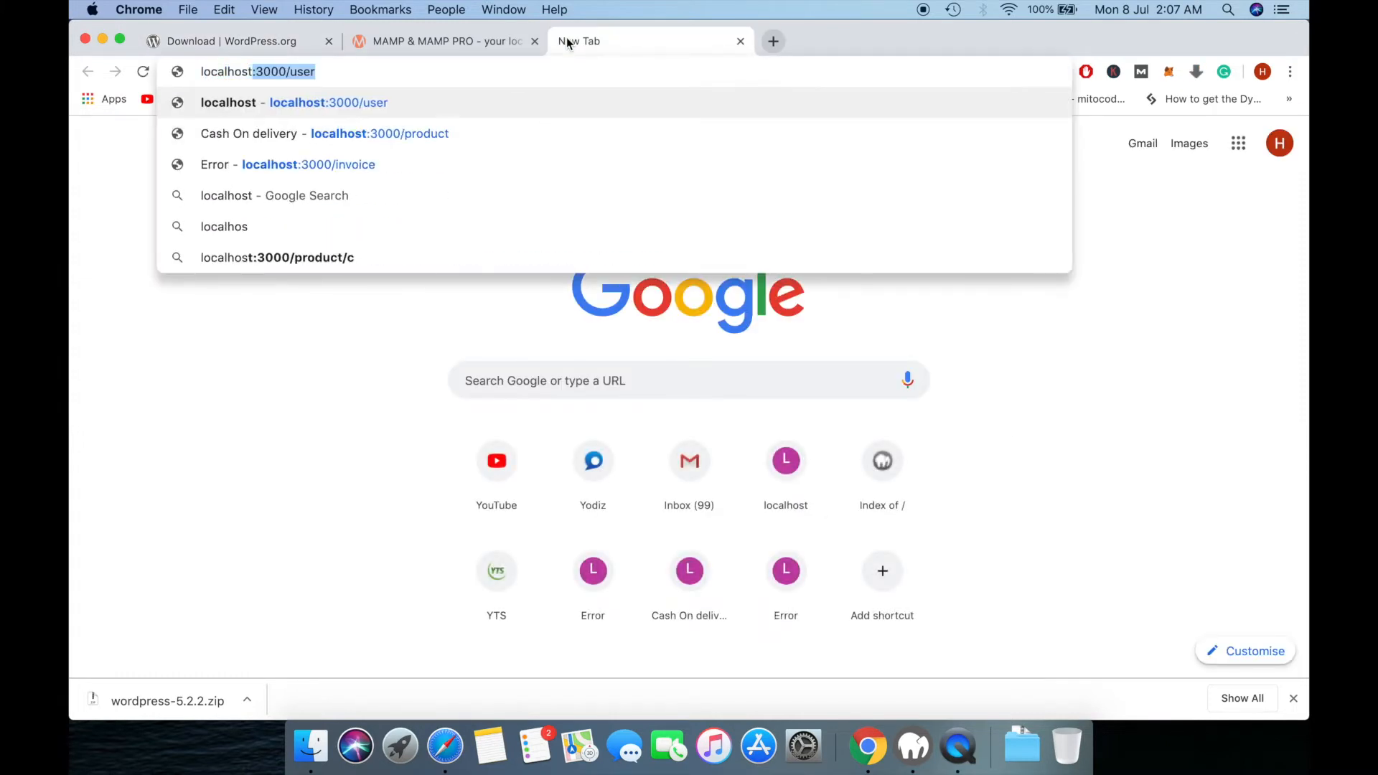
key("Backspace")
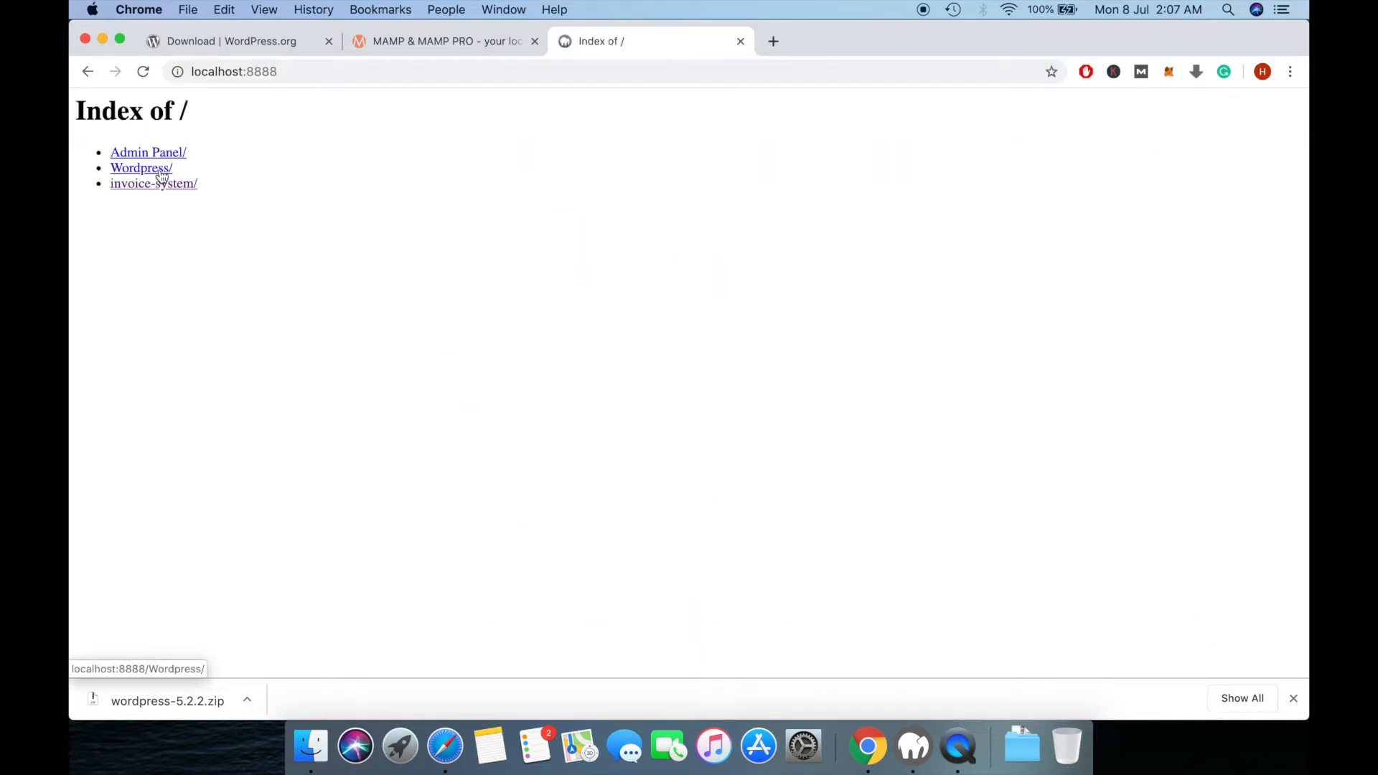
left_click(141, 168)
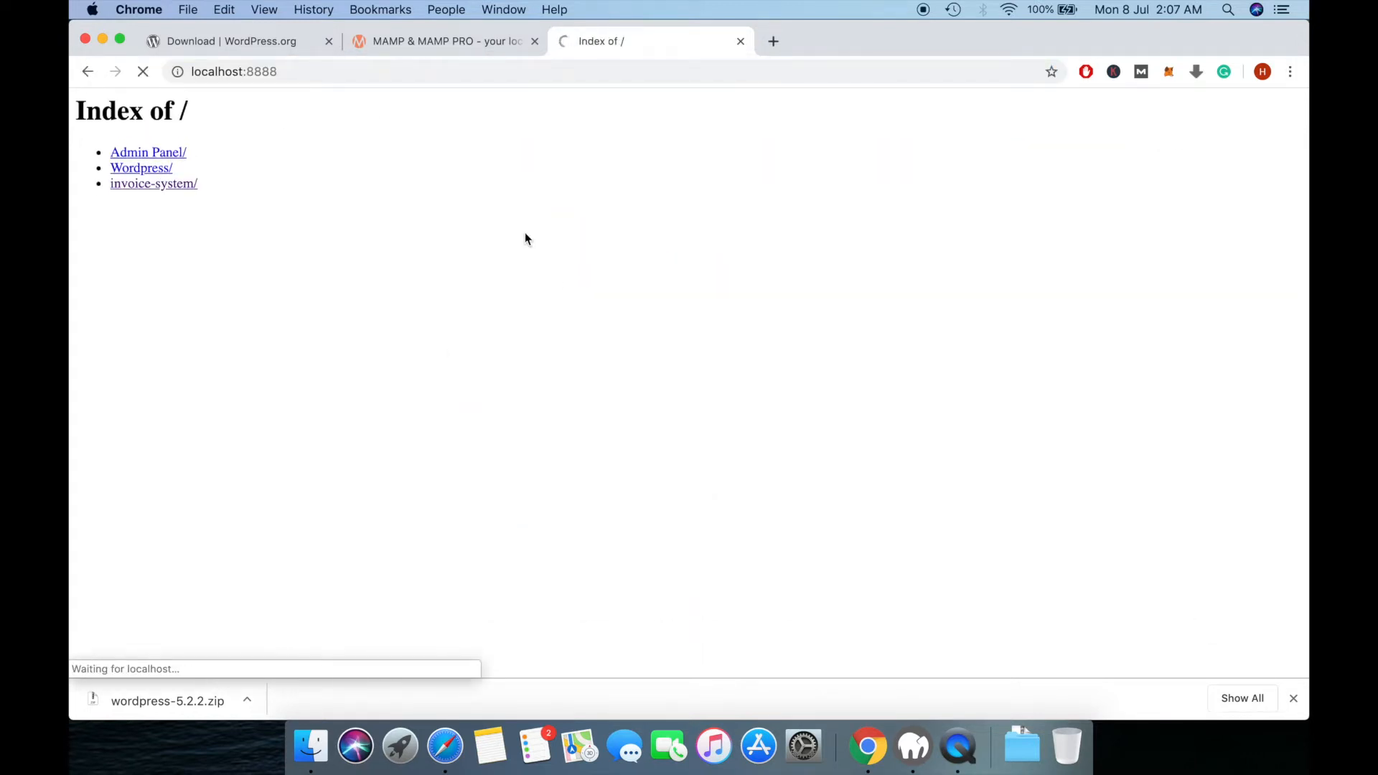
left_click(141, 168)
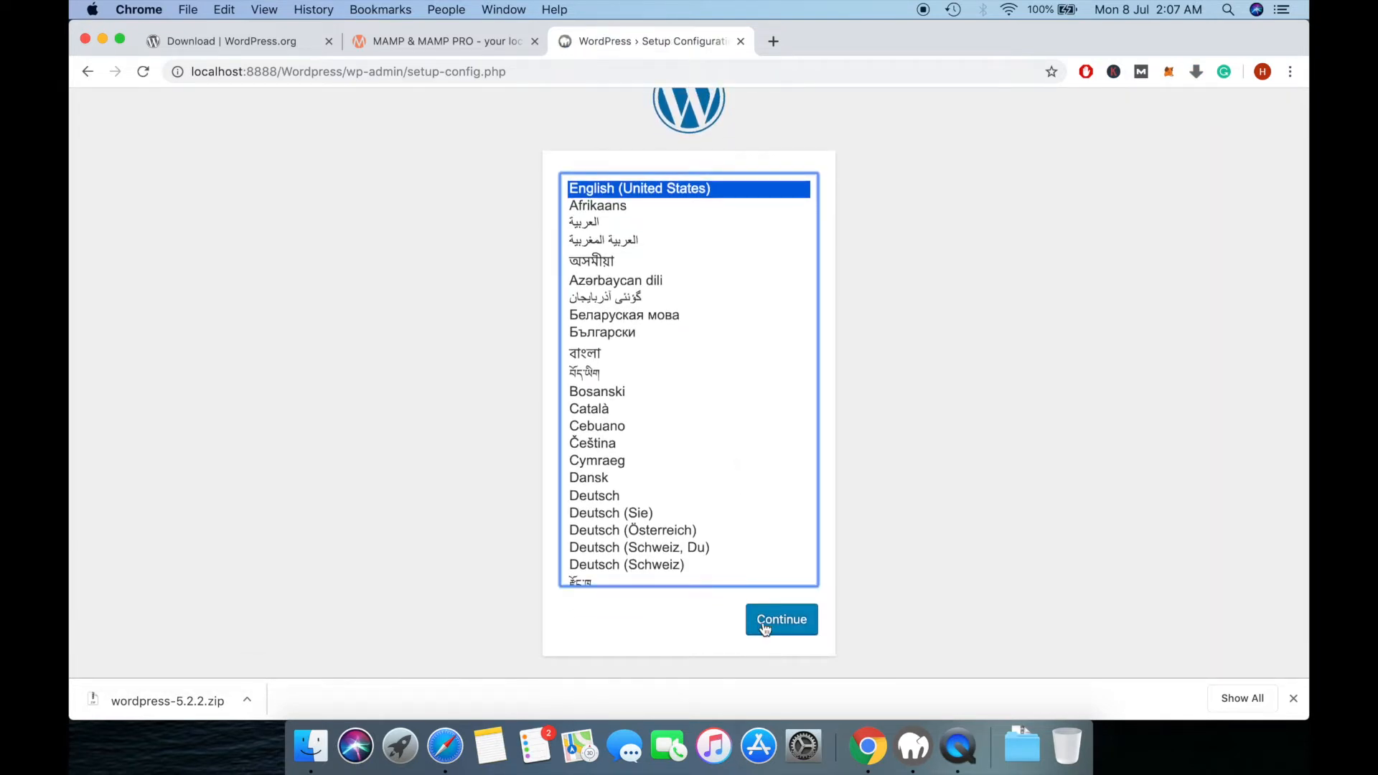
left_click(780, 620)
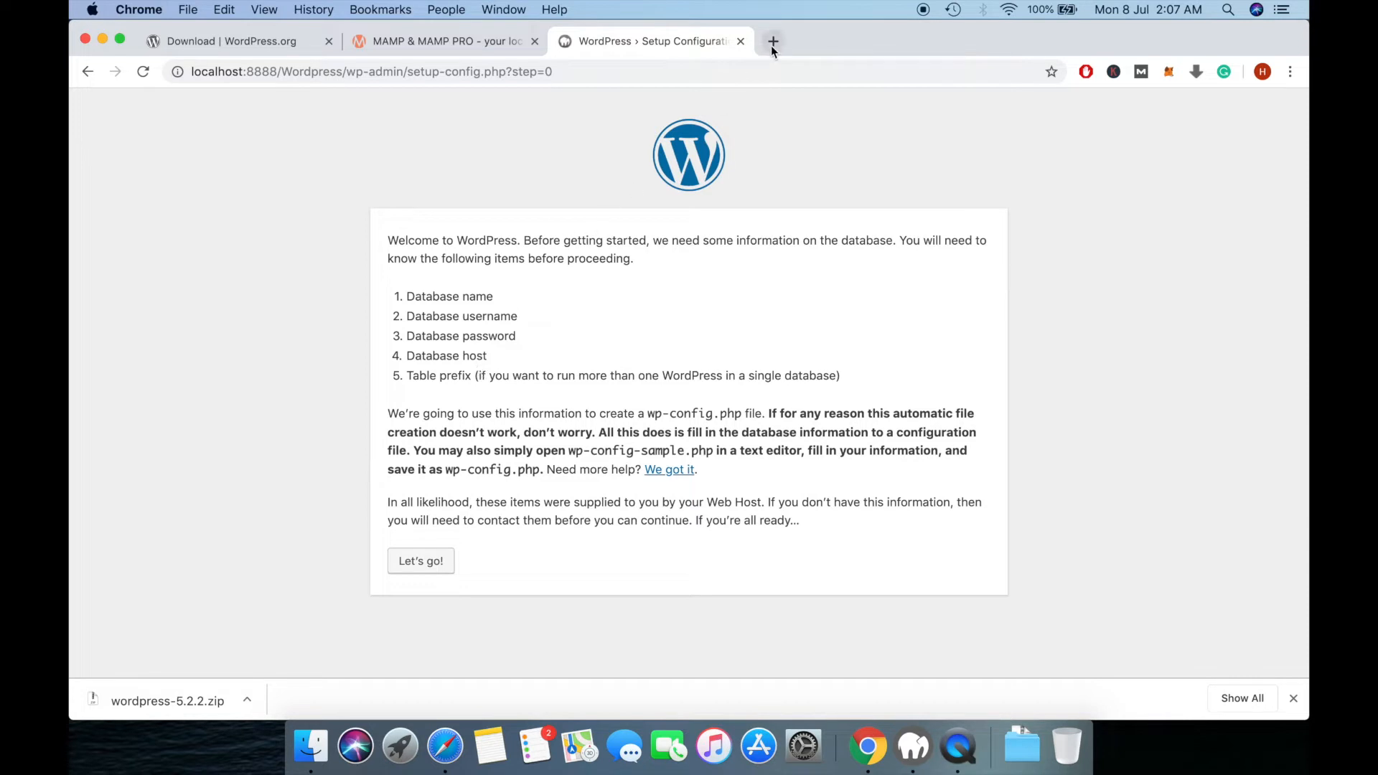
Open phpMyAdmin at localhost:8888 in a new tab
left_click(772, 42)
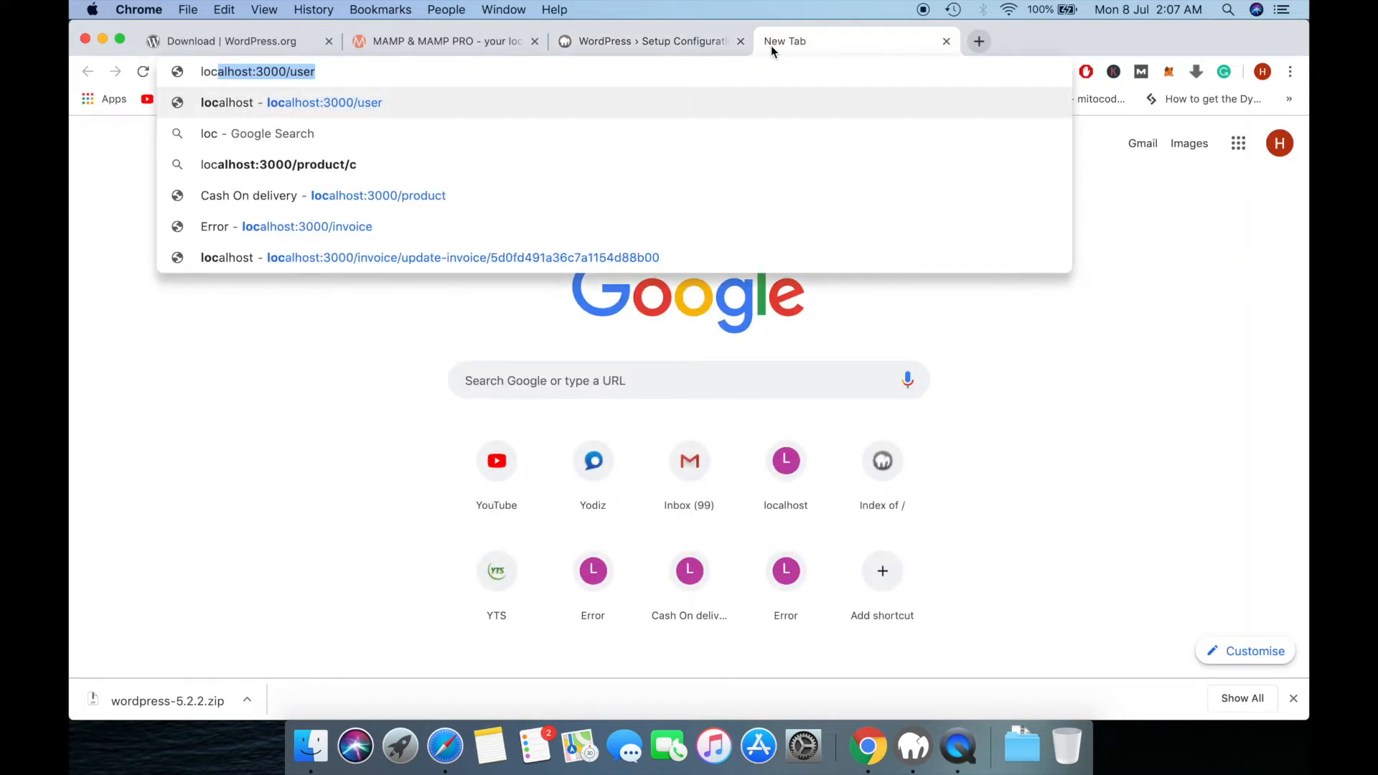
type("localhost:88")
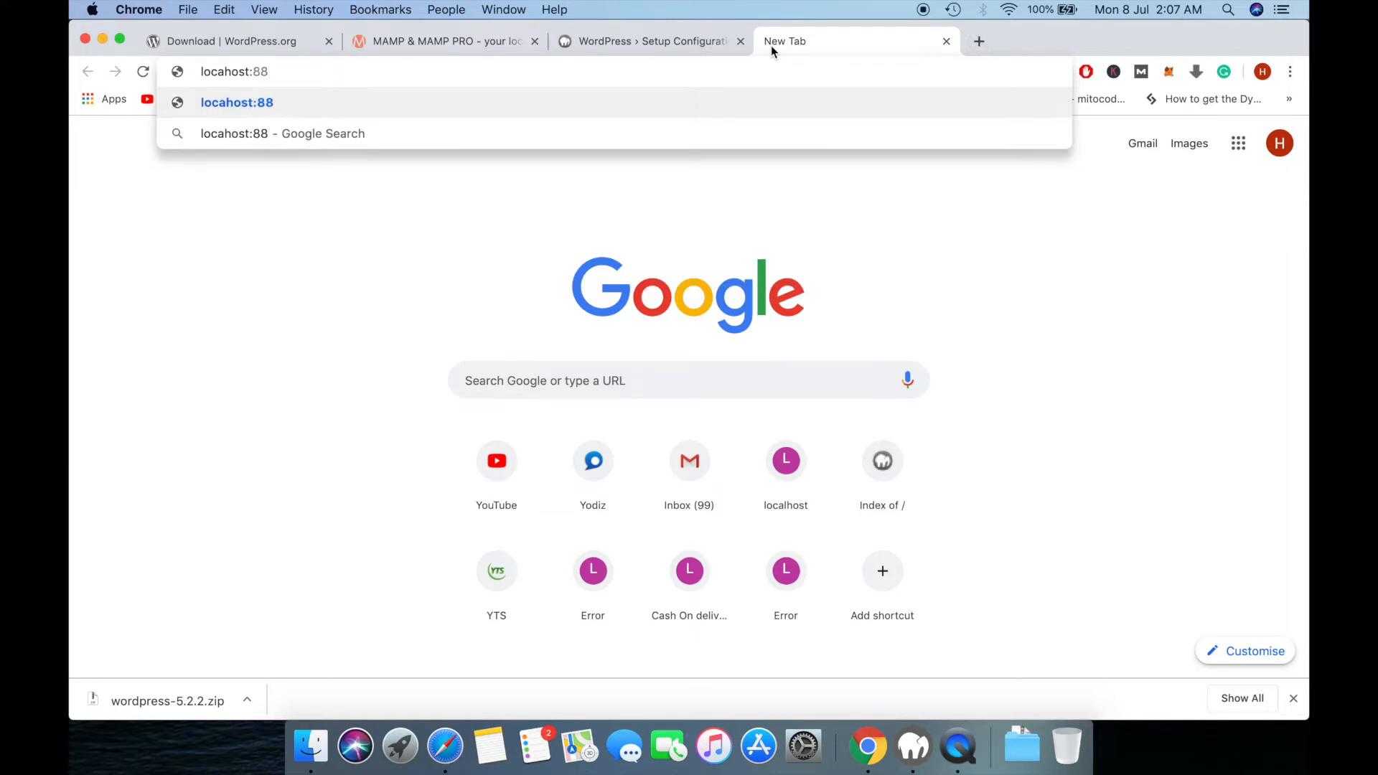
type("loca")
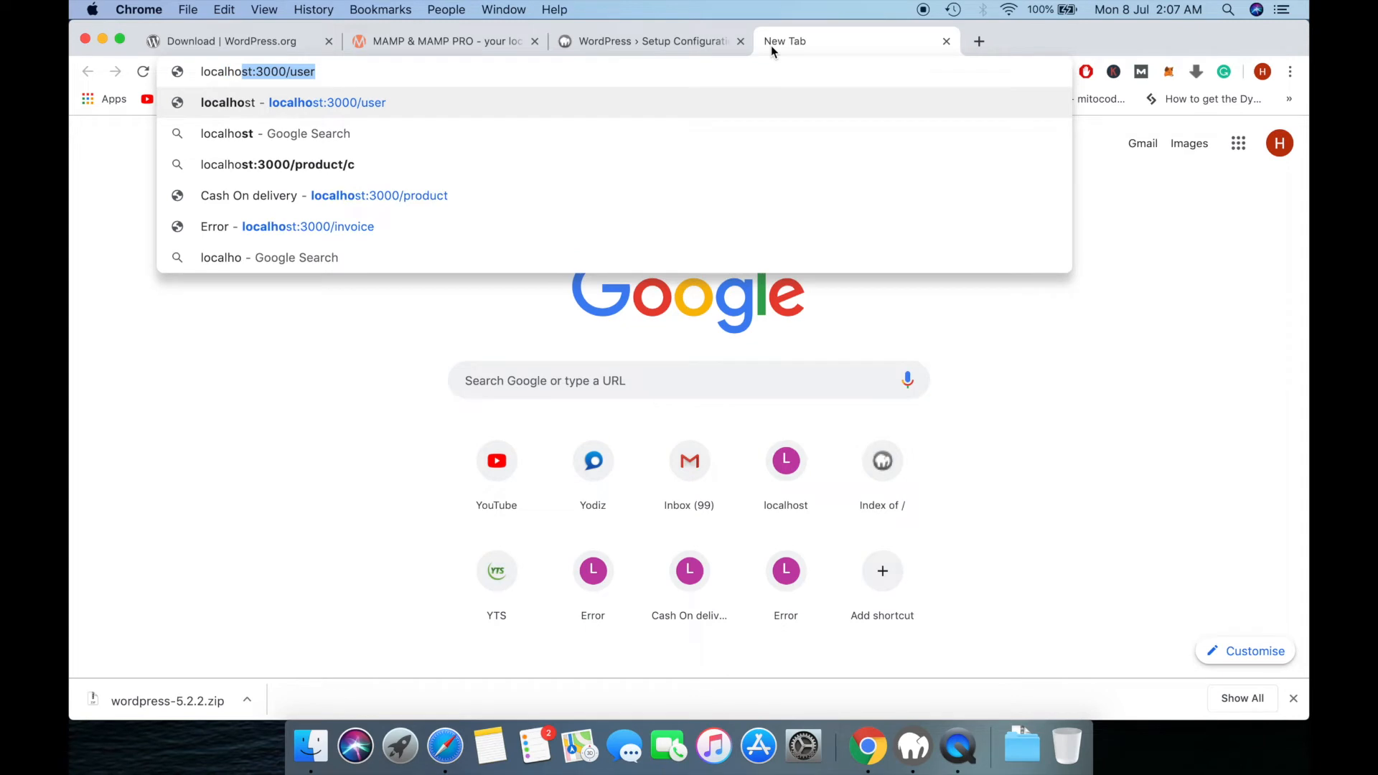
type("localhost:8888")
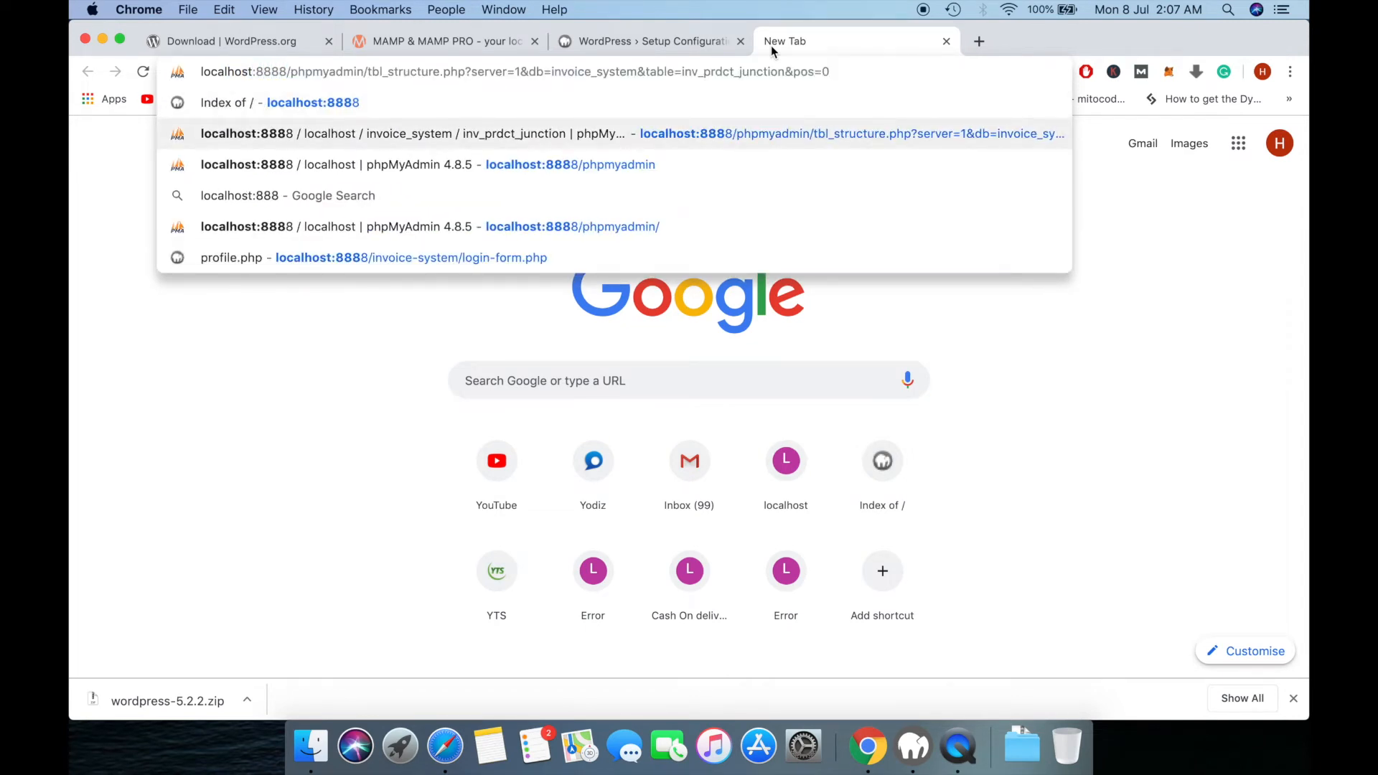
left_click(570, 164)
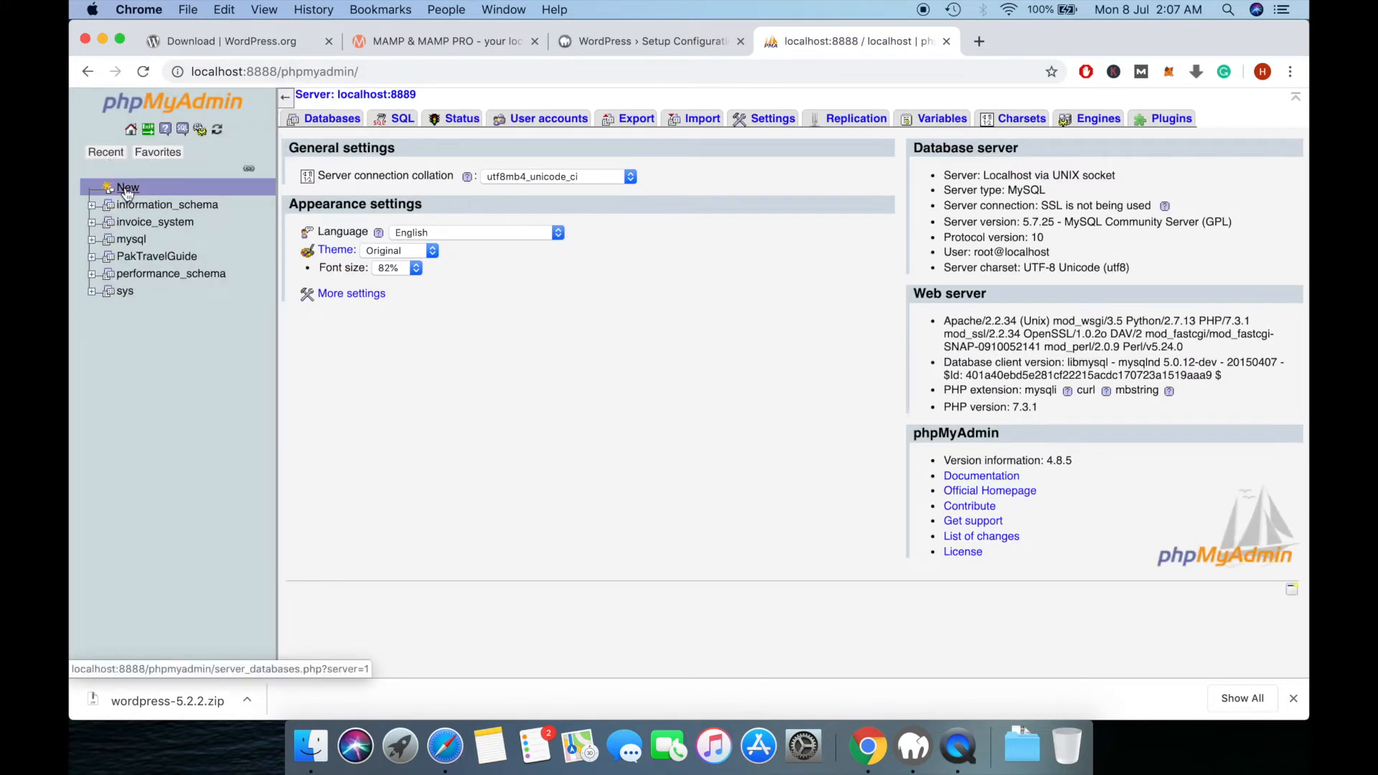
Create an empty database named wordpress from the Databases tab and return to the server overview
left_click(128, 187)
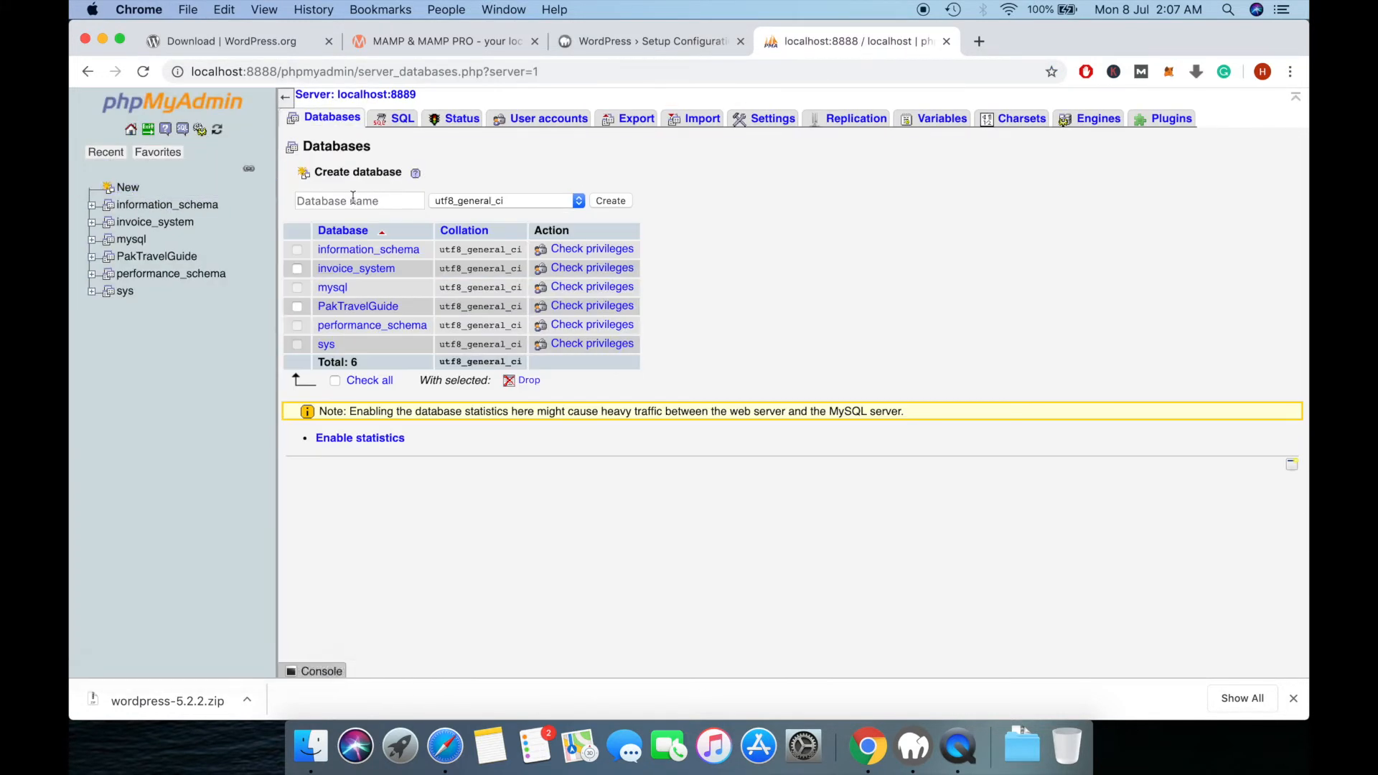
type("wordpress")
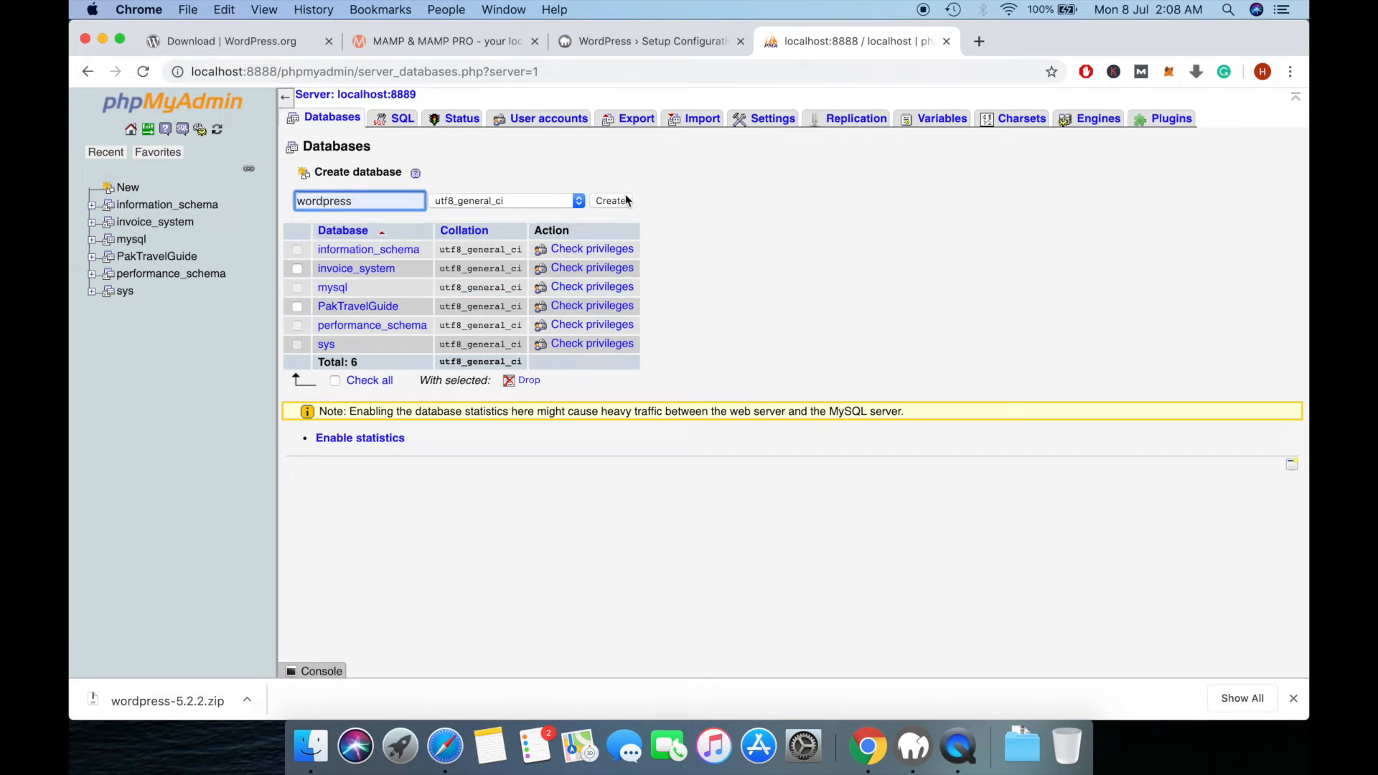
left_click(611, 201)
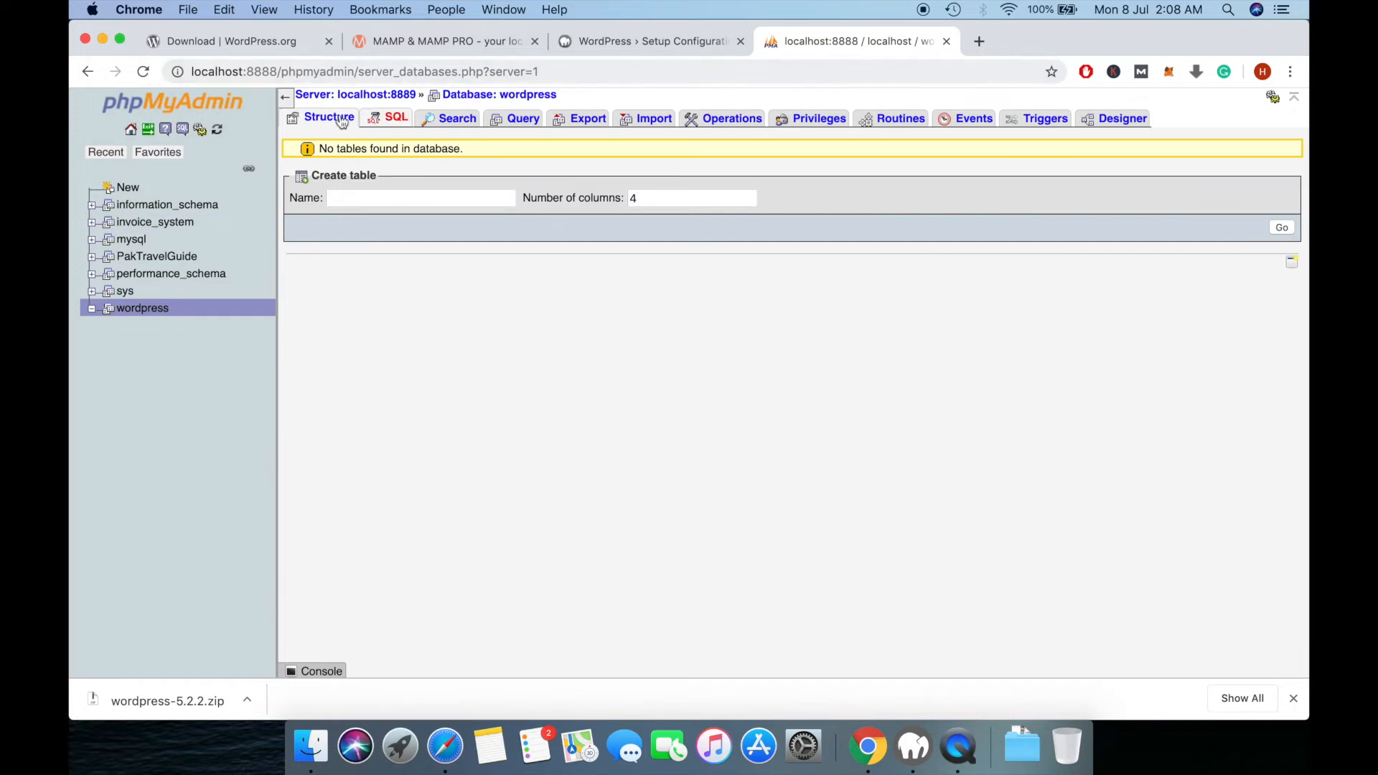
left_click(356, 95)
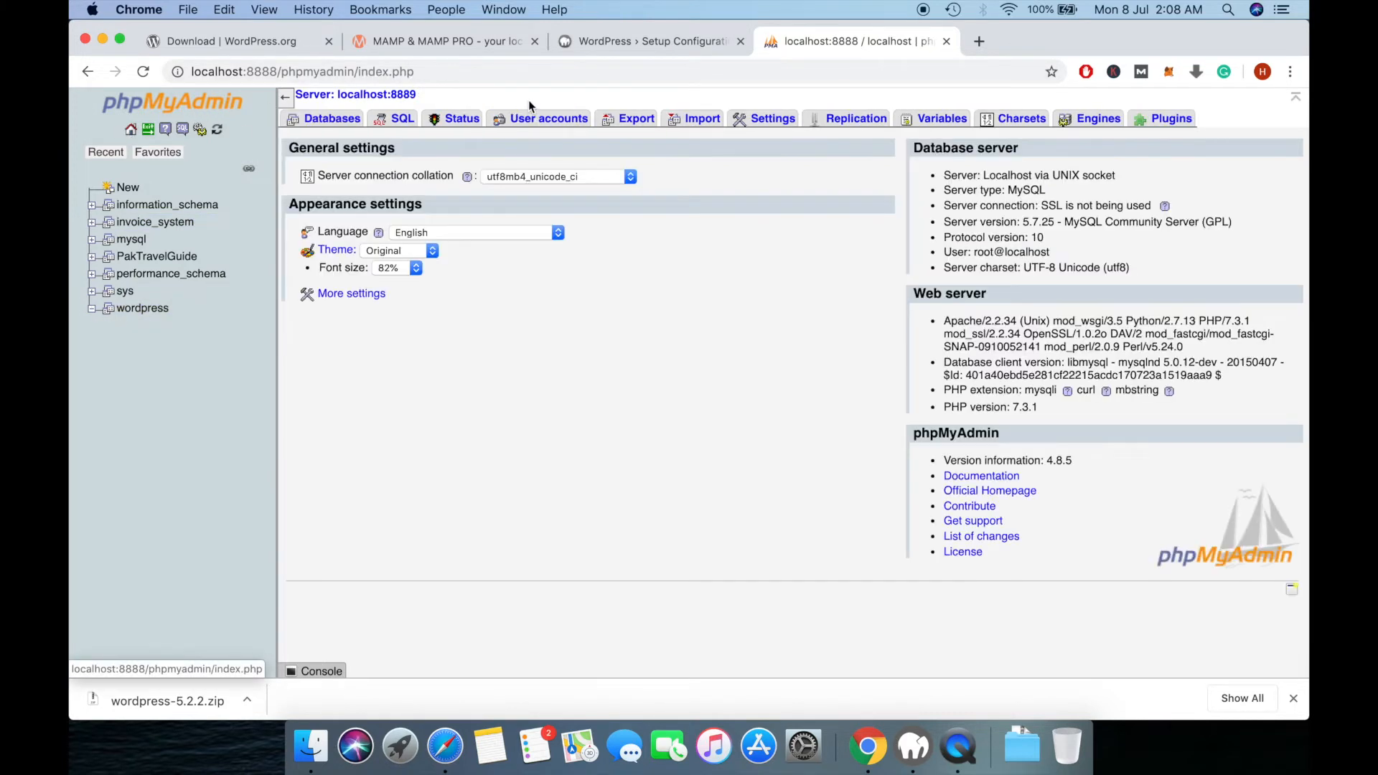
Add user account wpuser for any host with a password and all global privileges
left_click(548, 117)
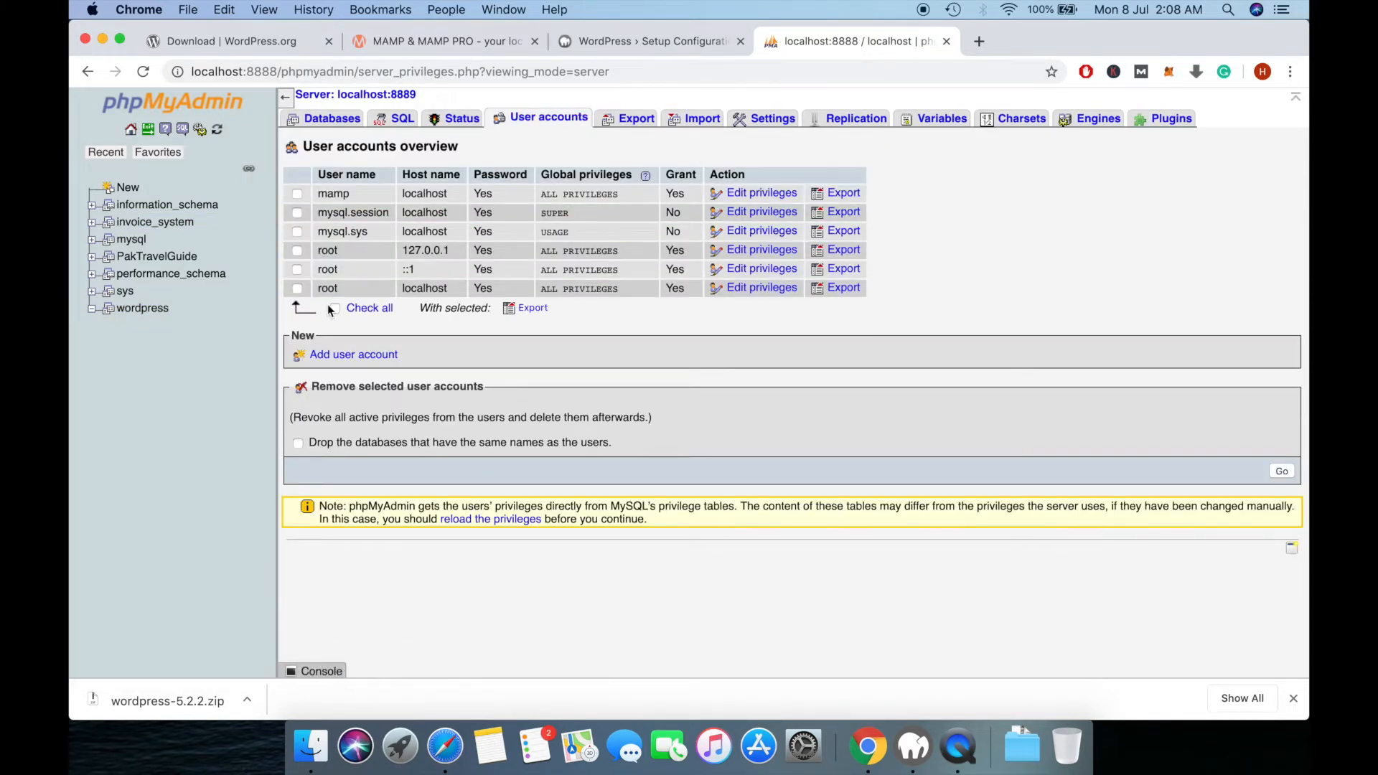
left_click(353, 355)
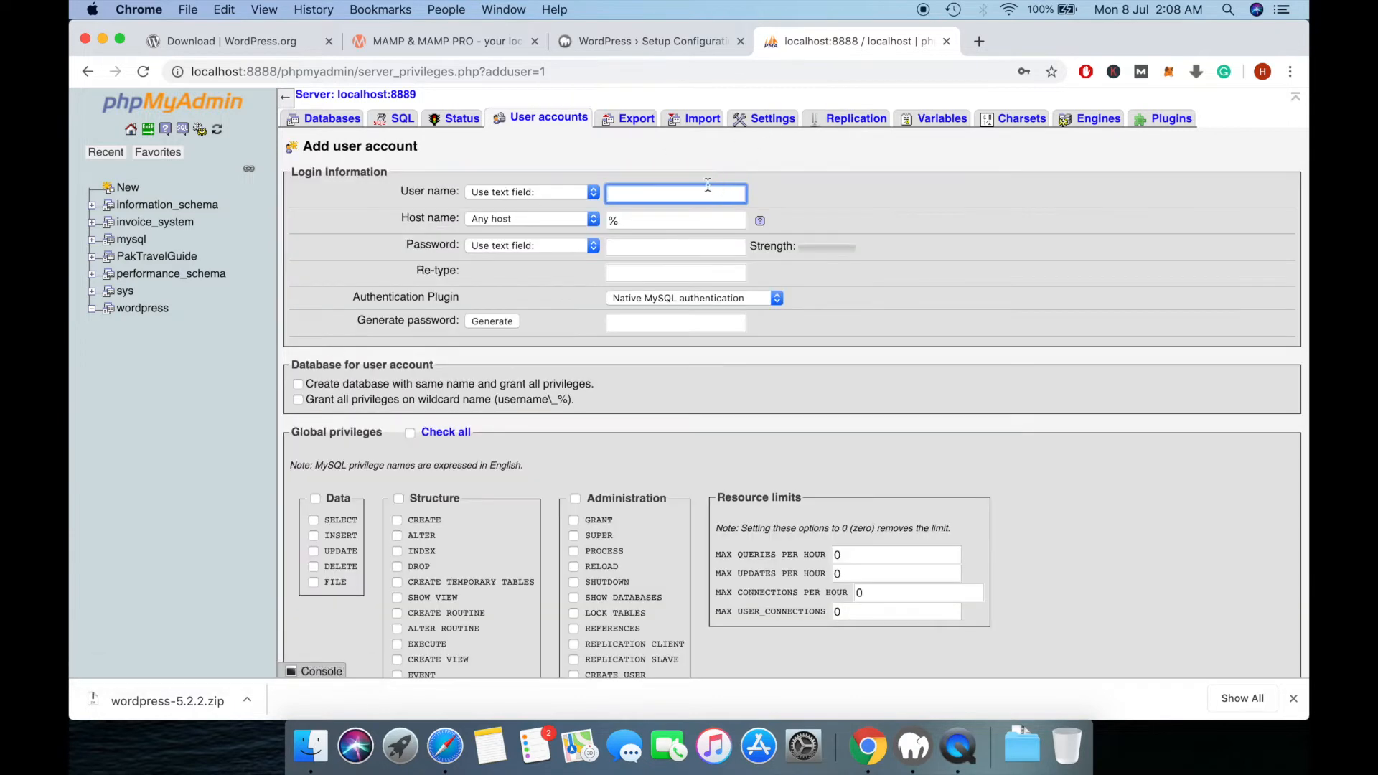
type("wpuse")
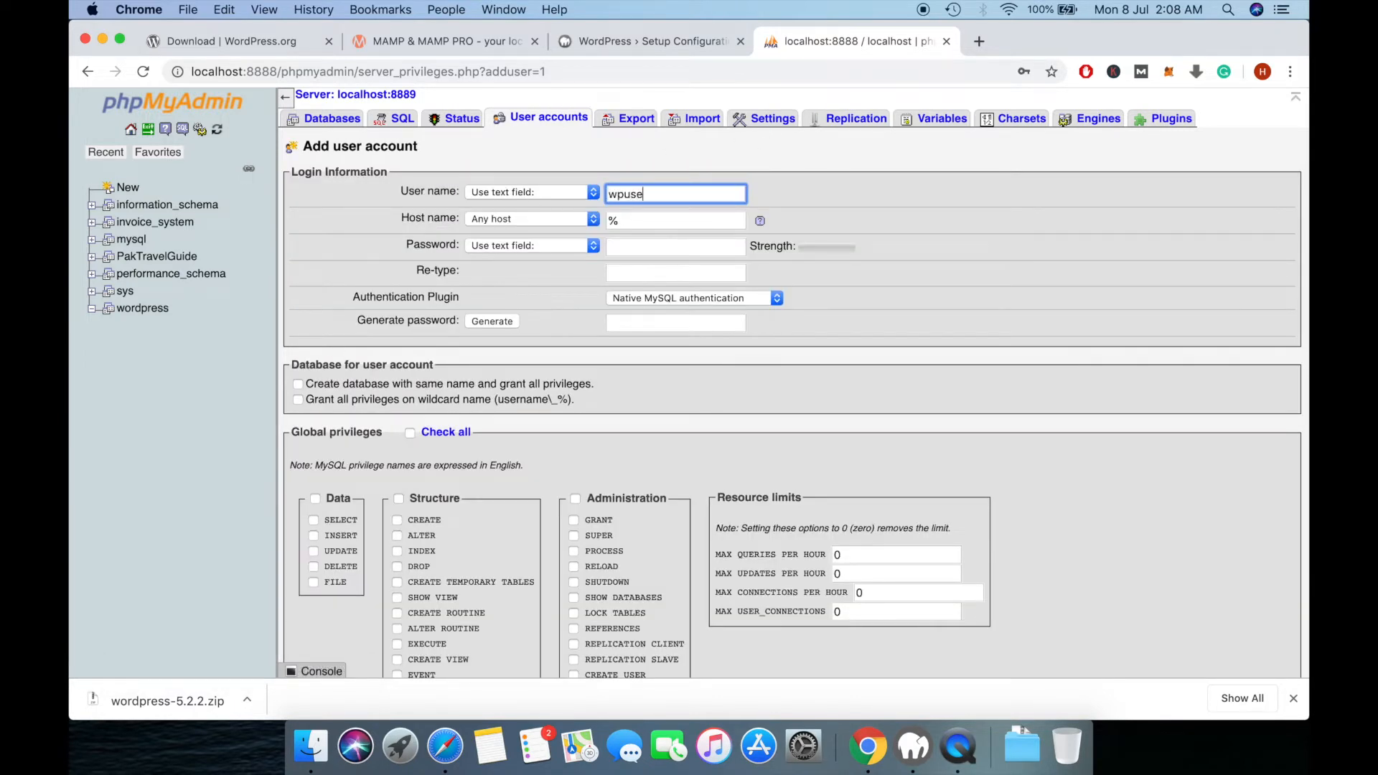
type("••")
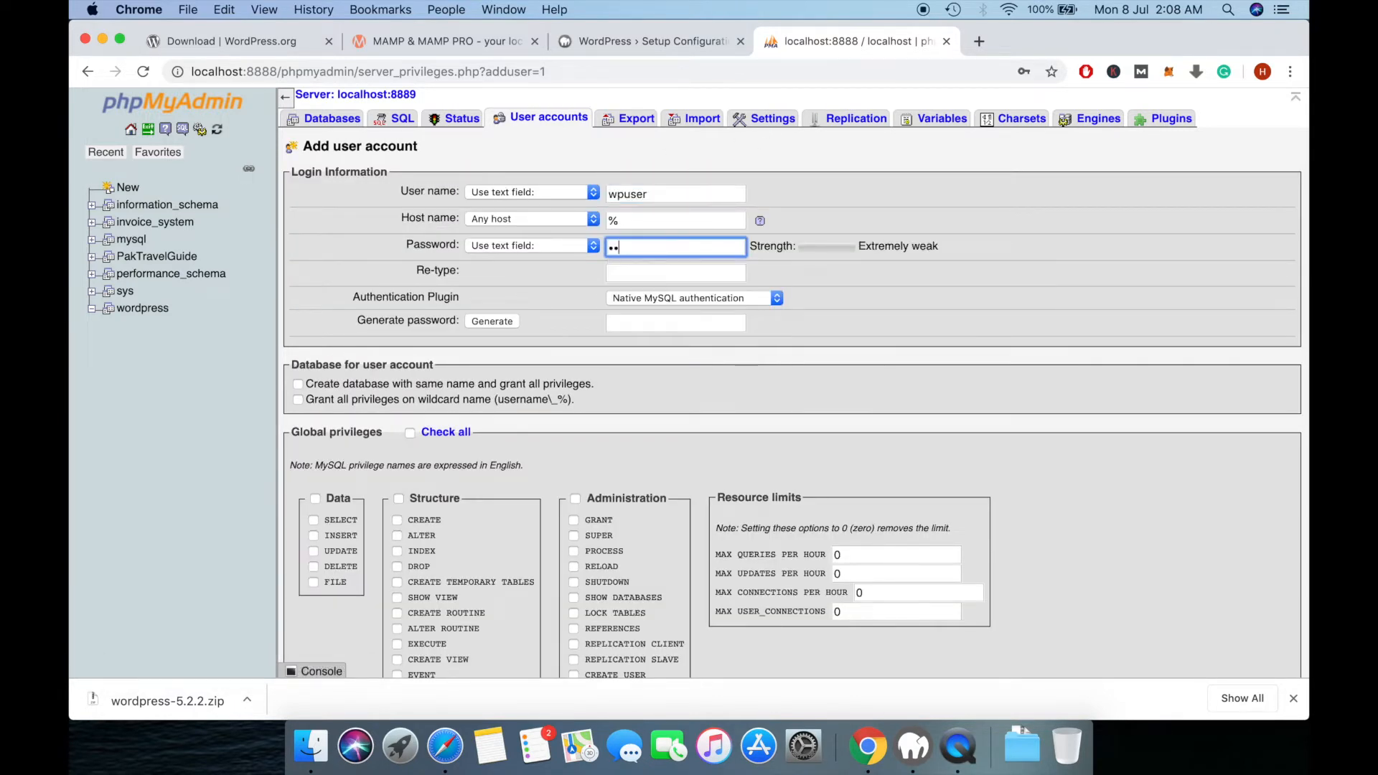
type("••••")
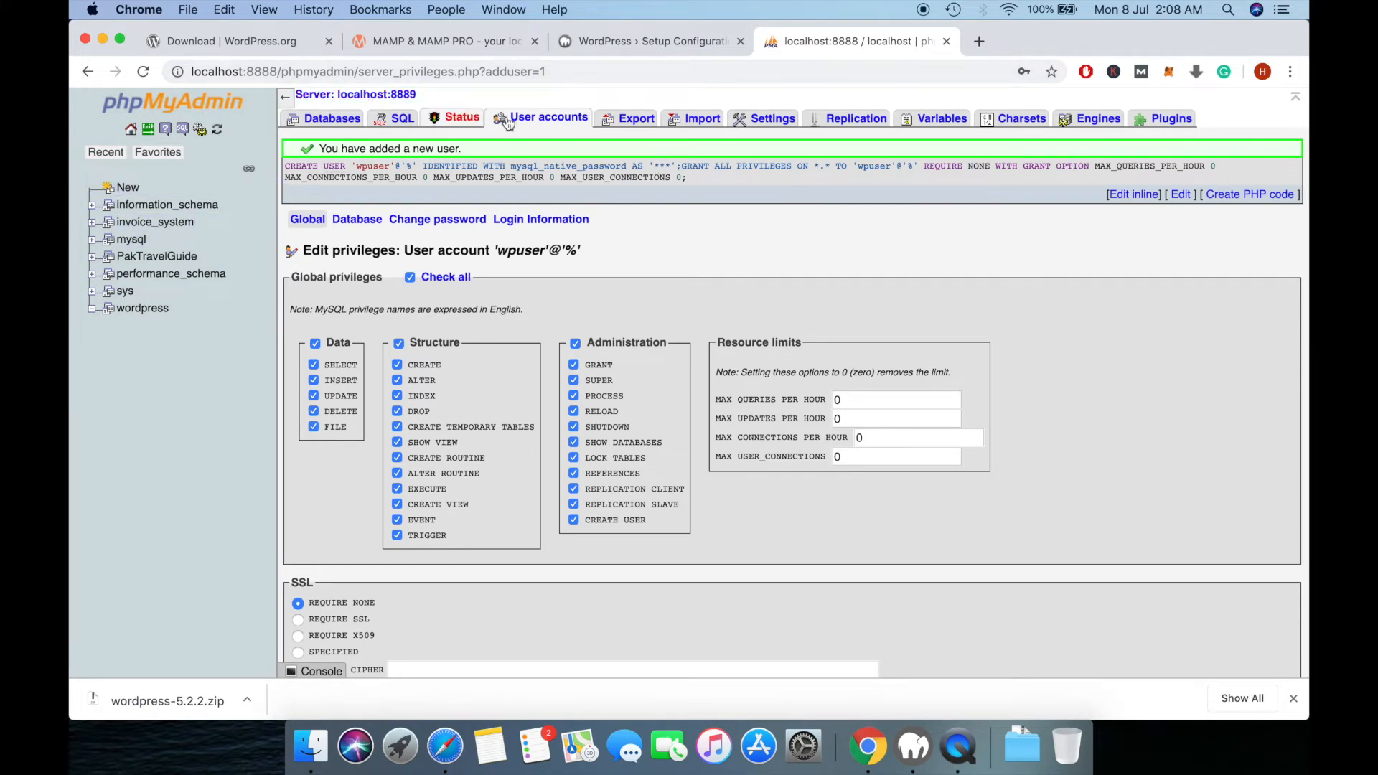
left_click(549, 116)
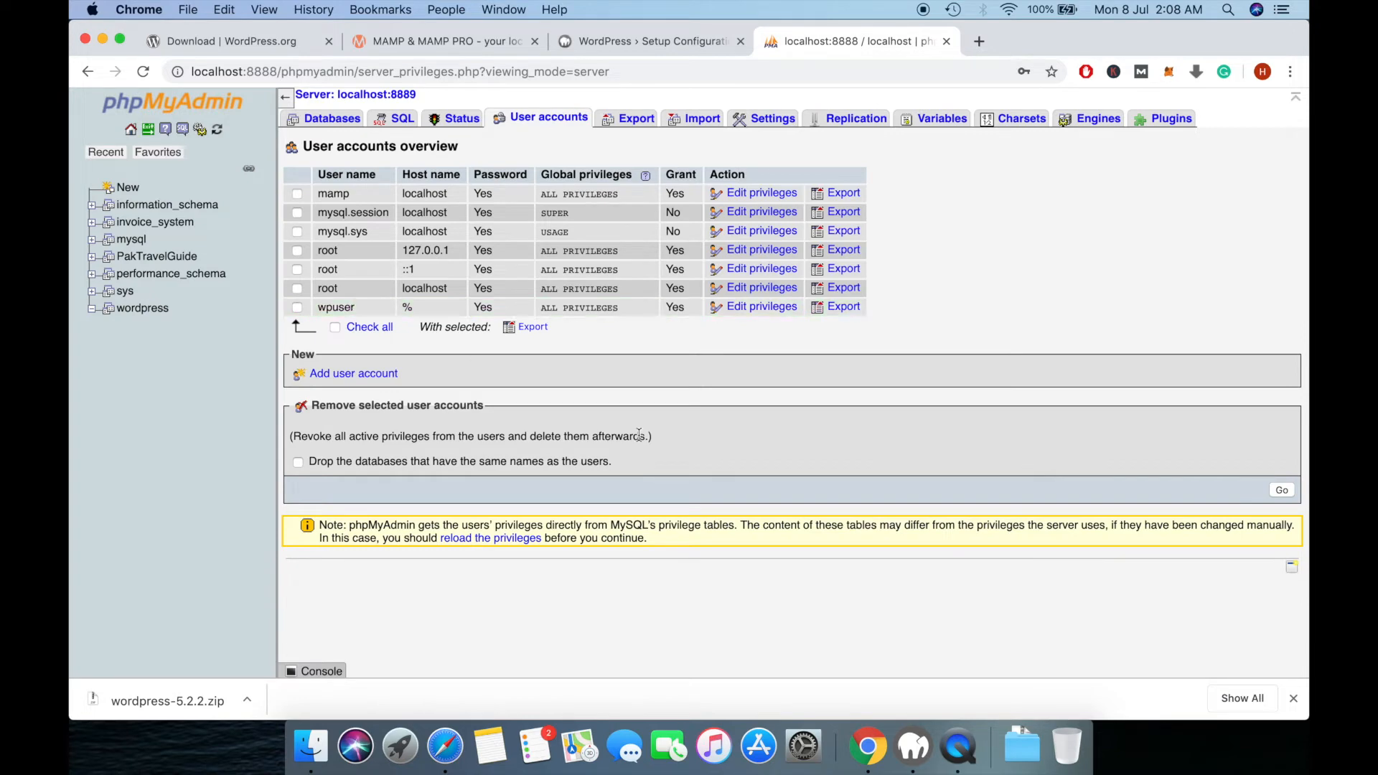
left_click(650, 40)
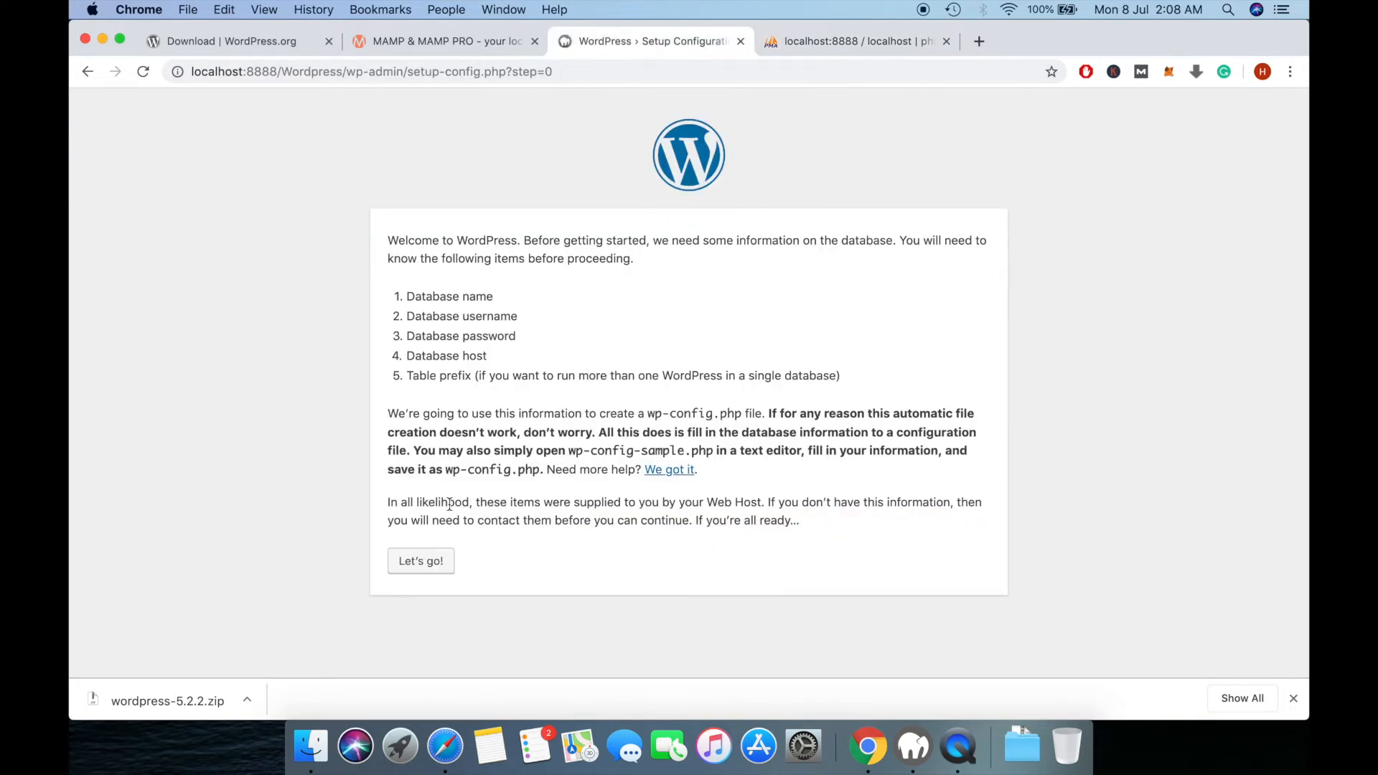
left_click(420, 561)
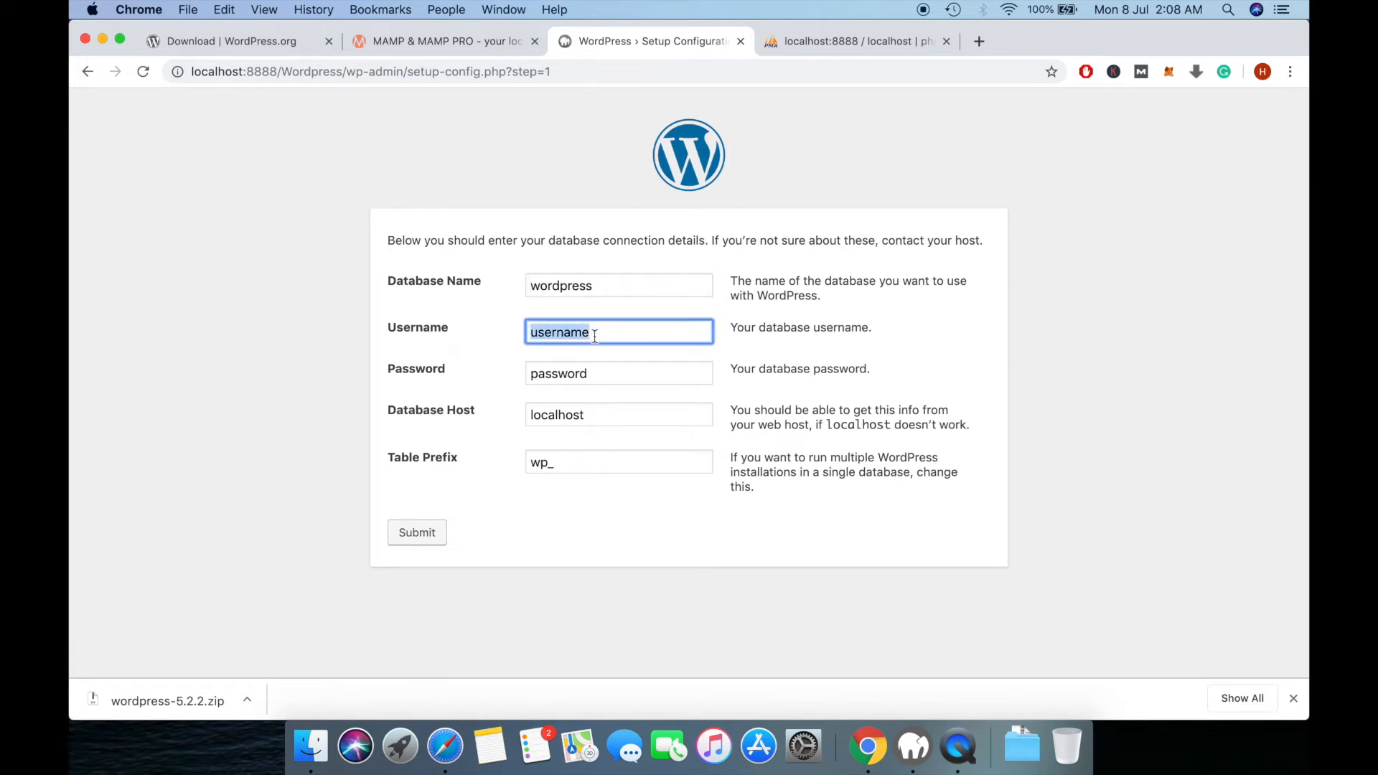
type("w")
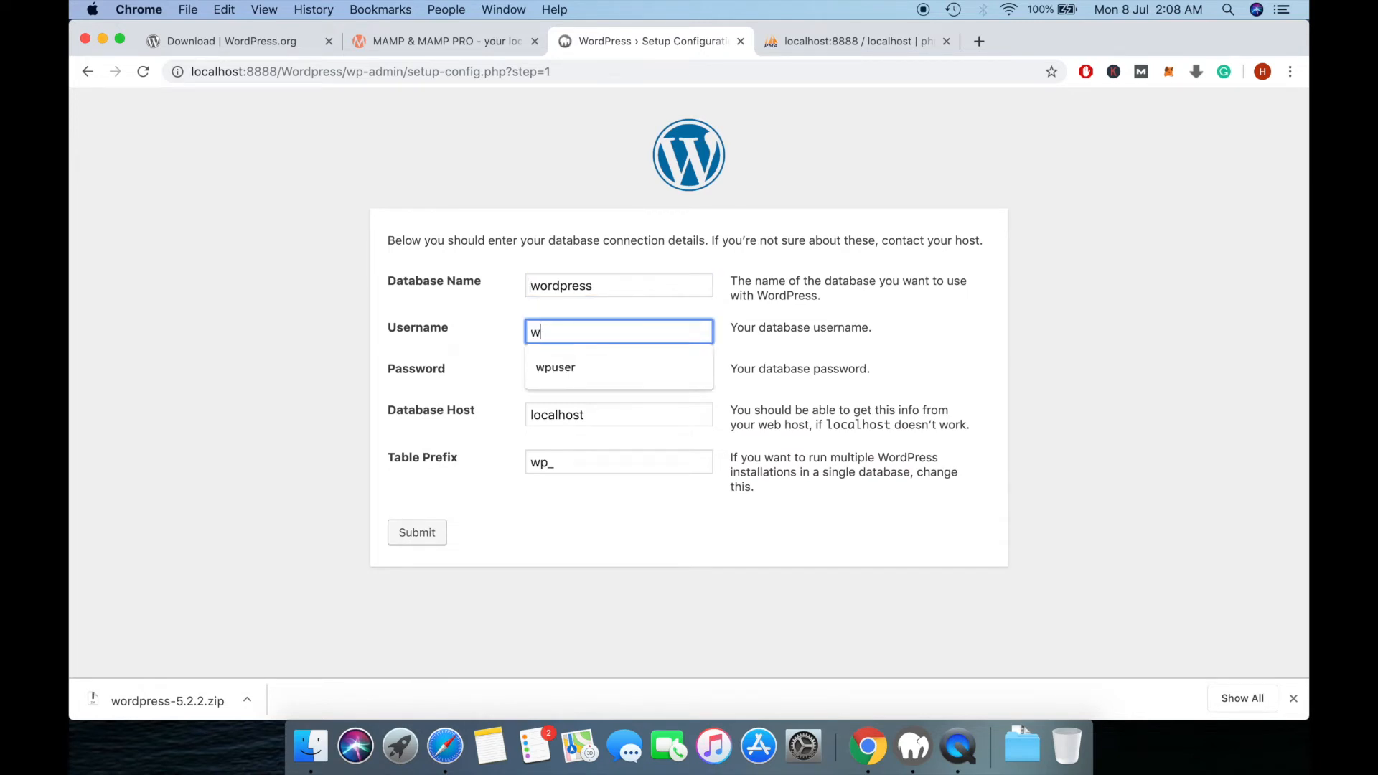
left_click(554, 366)
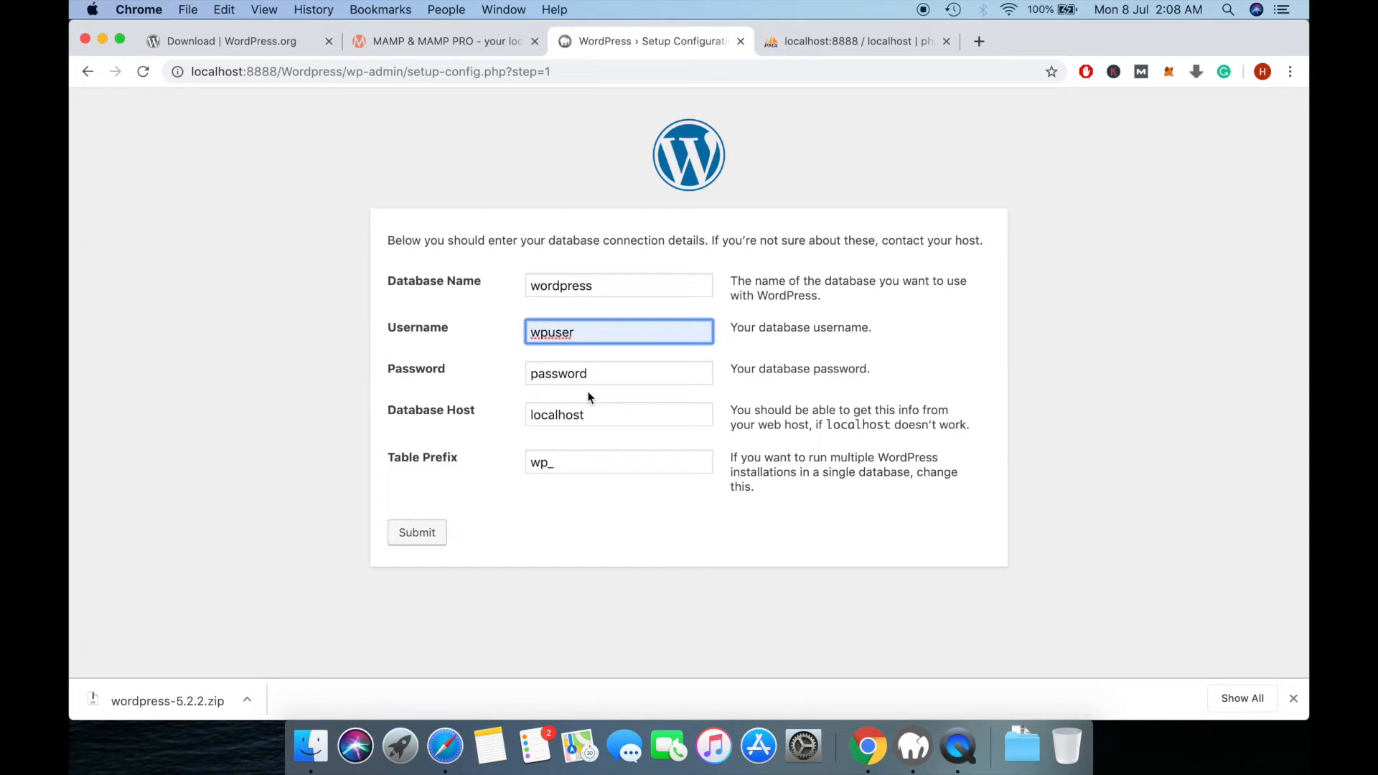
type("wp")
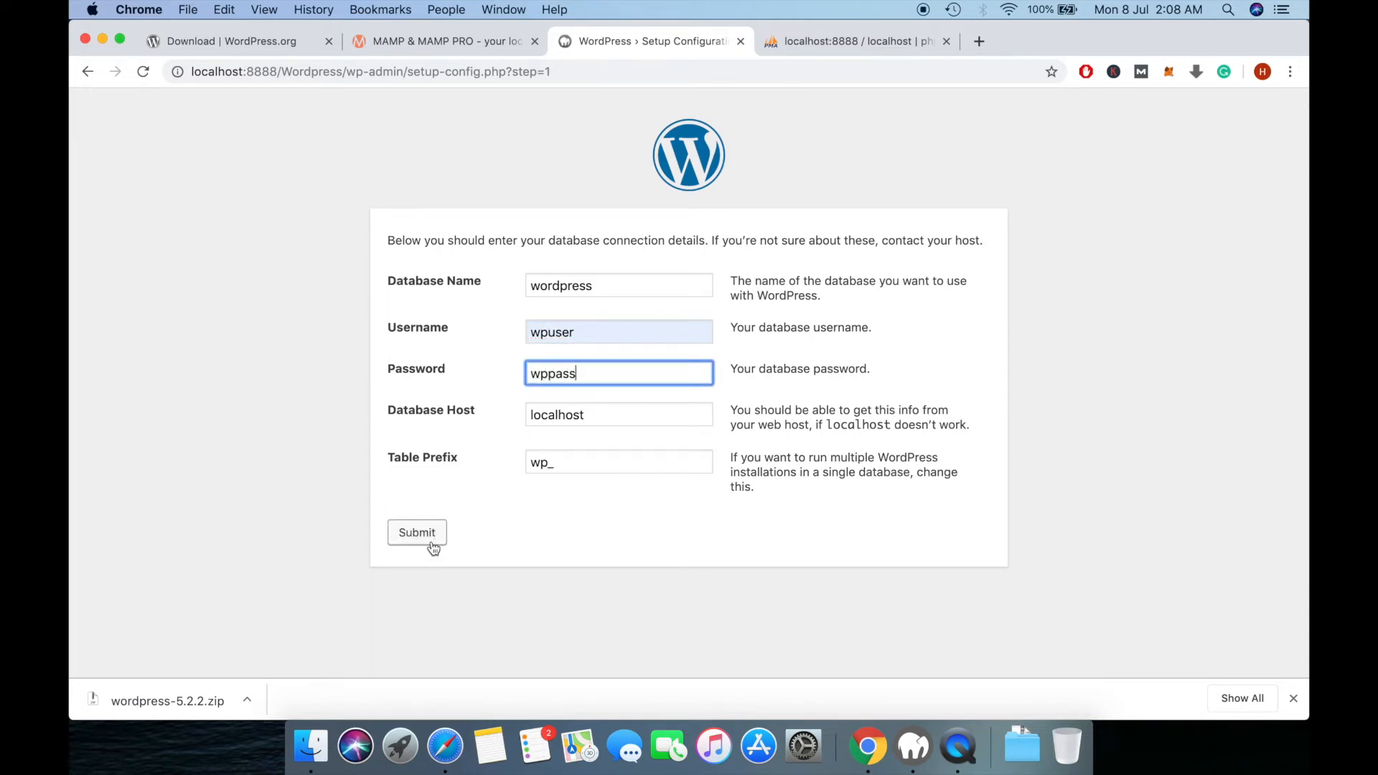
left_click(416, 531)
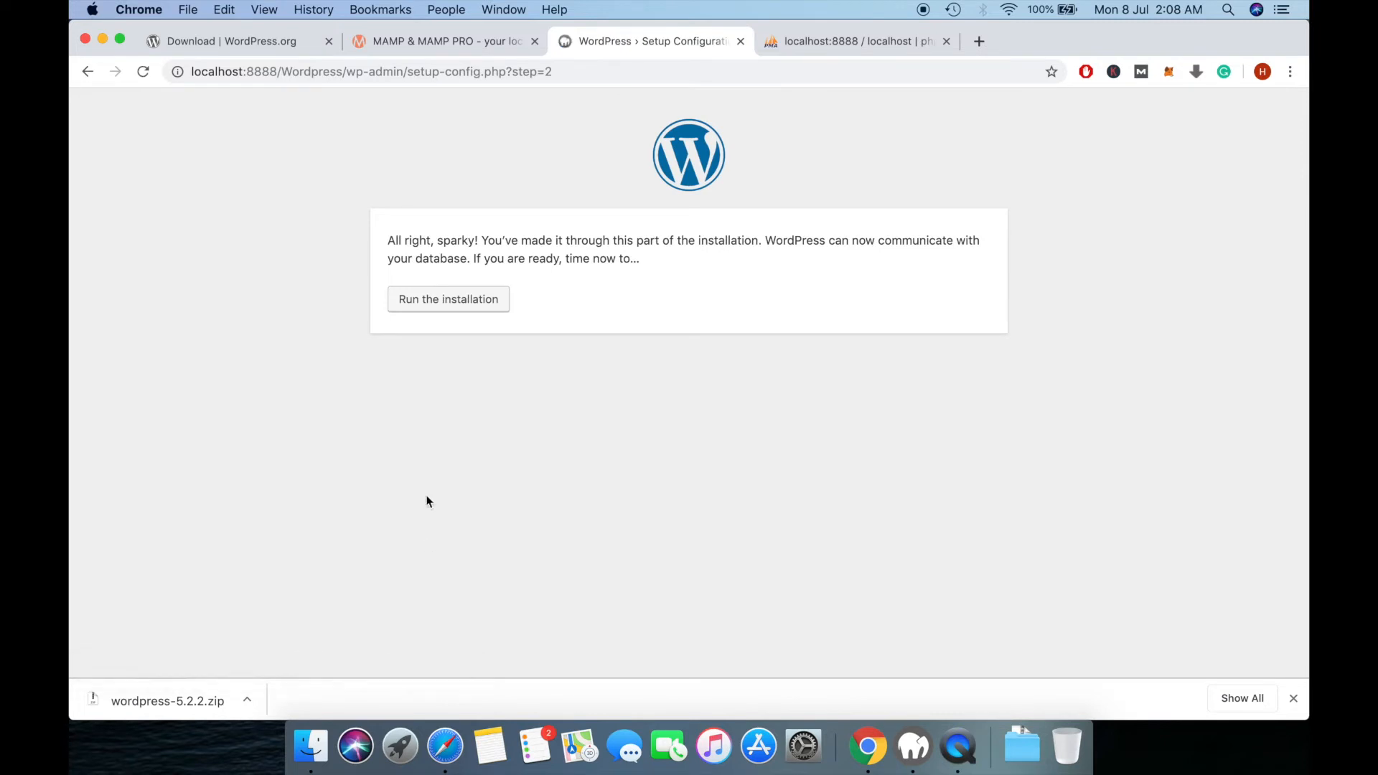
mouse_move(448, 299)
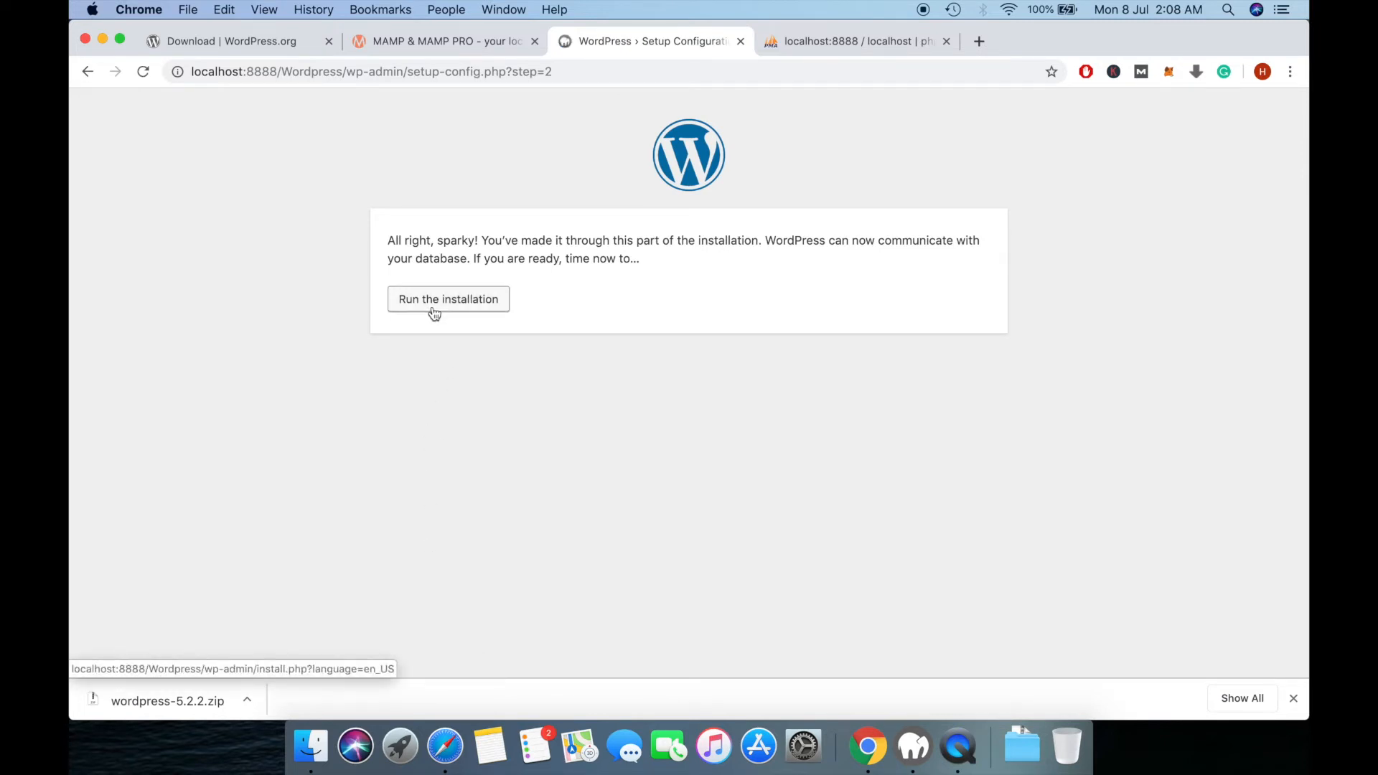
Enter site title Ego Tech and username Admin on the installation form
left_click(448, 299)
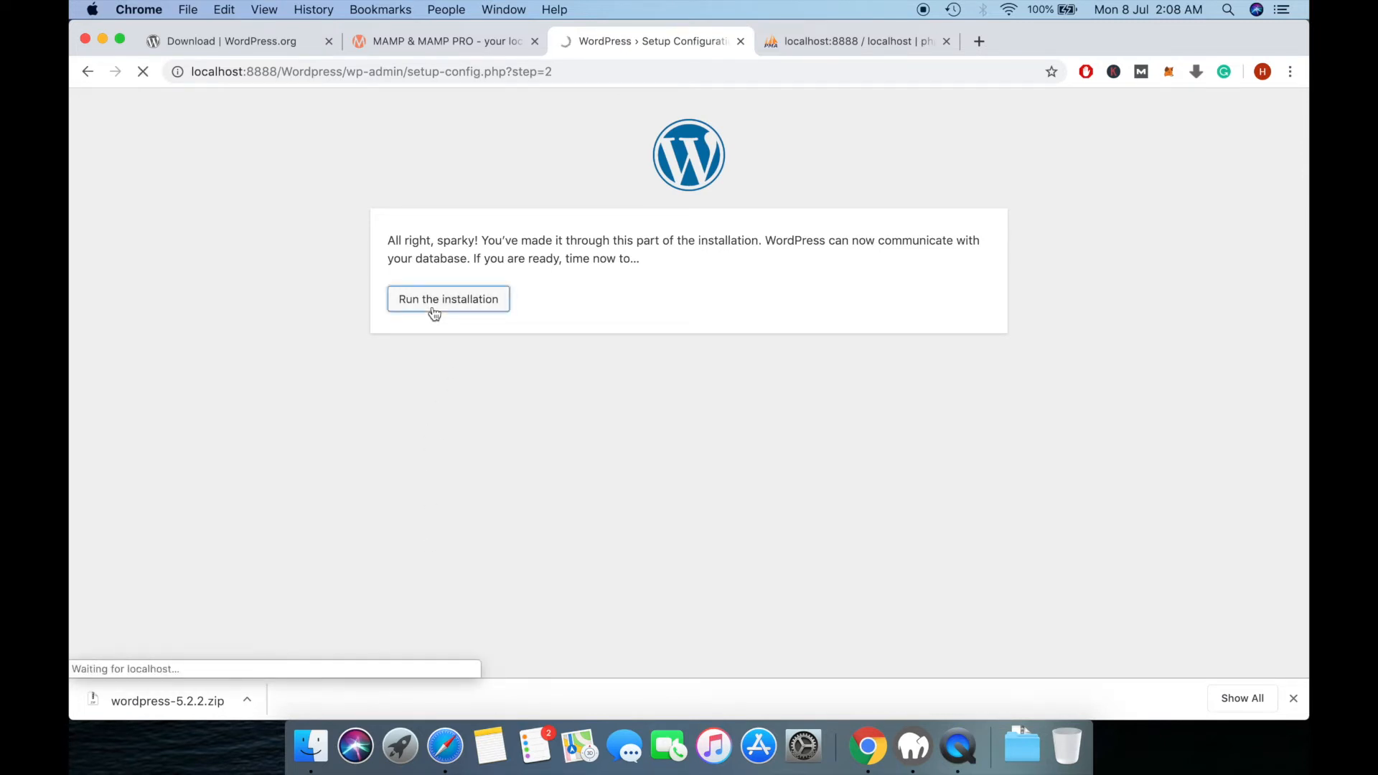
left_click(448, 299)
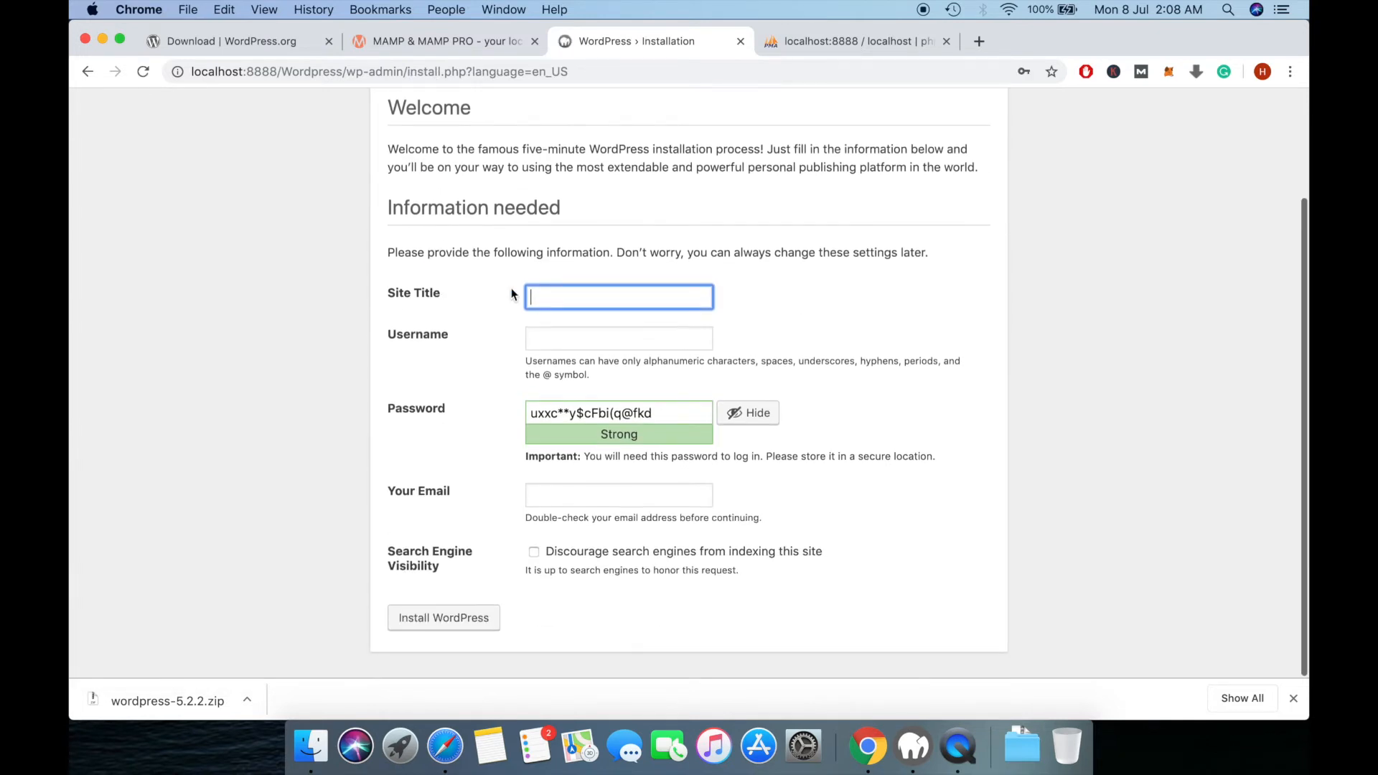
type("EG")
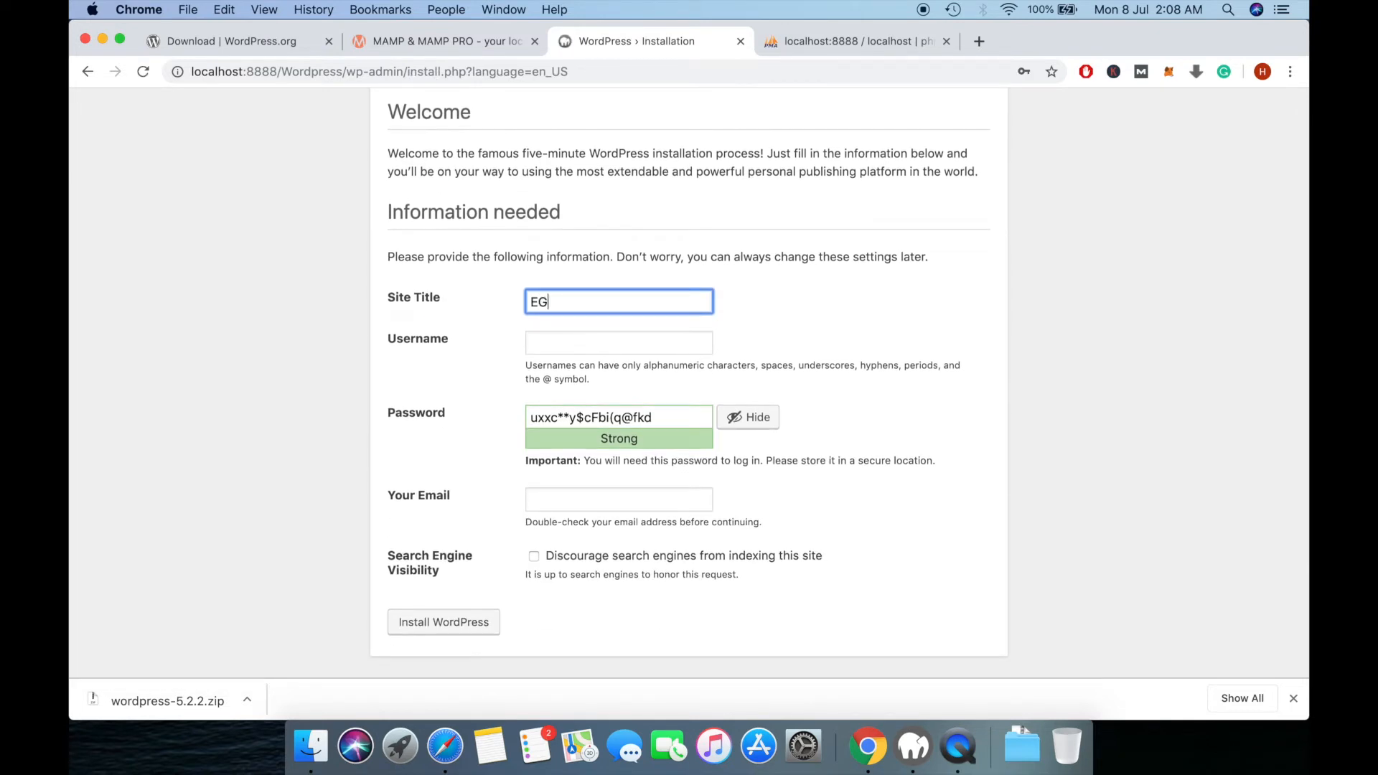
type("Ego")
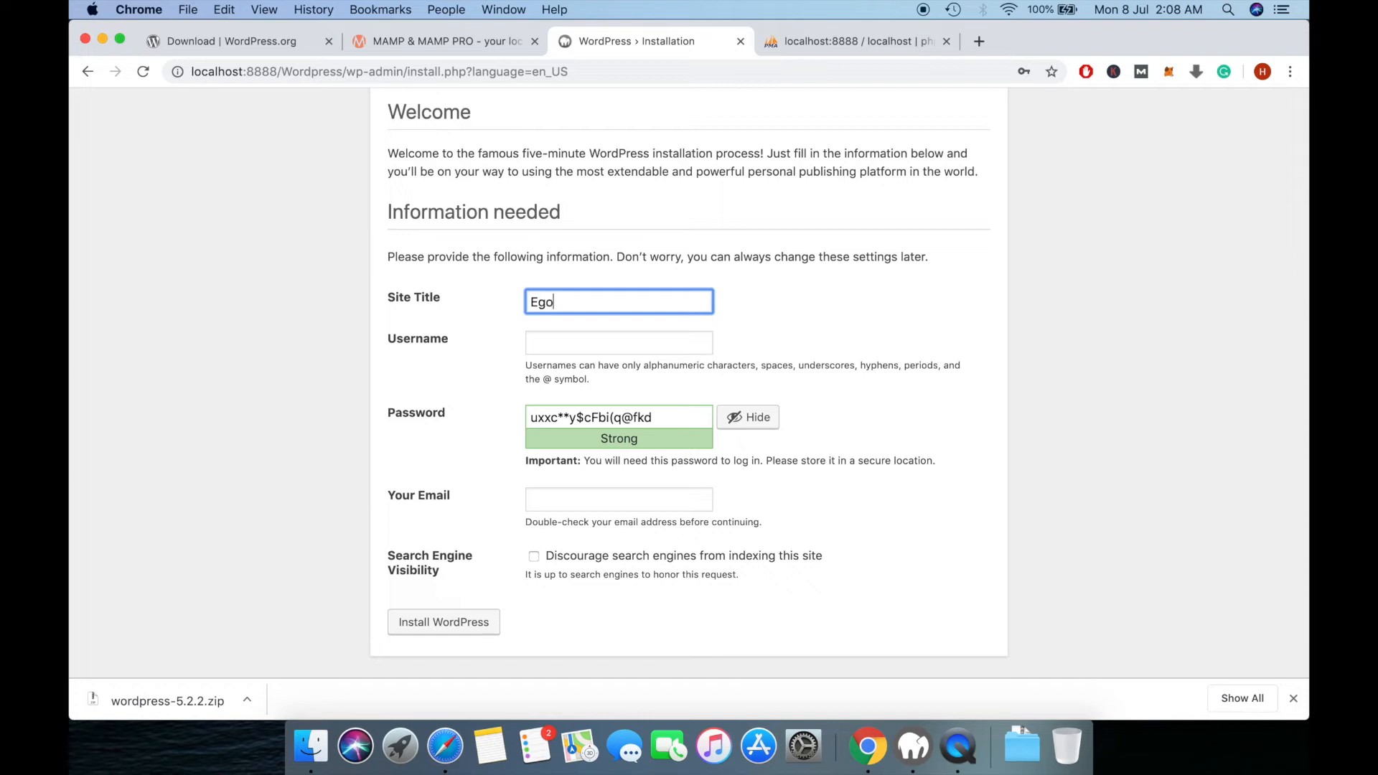
type("T")
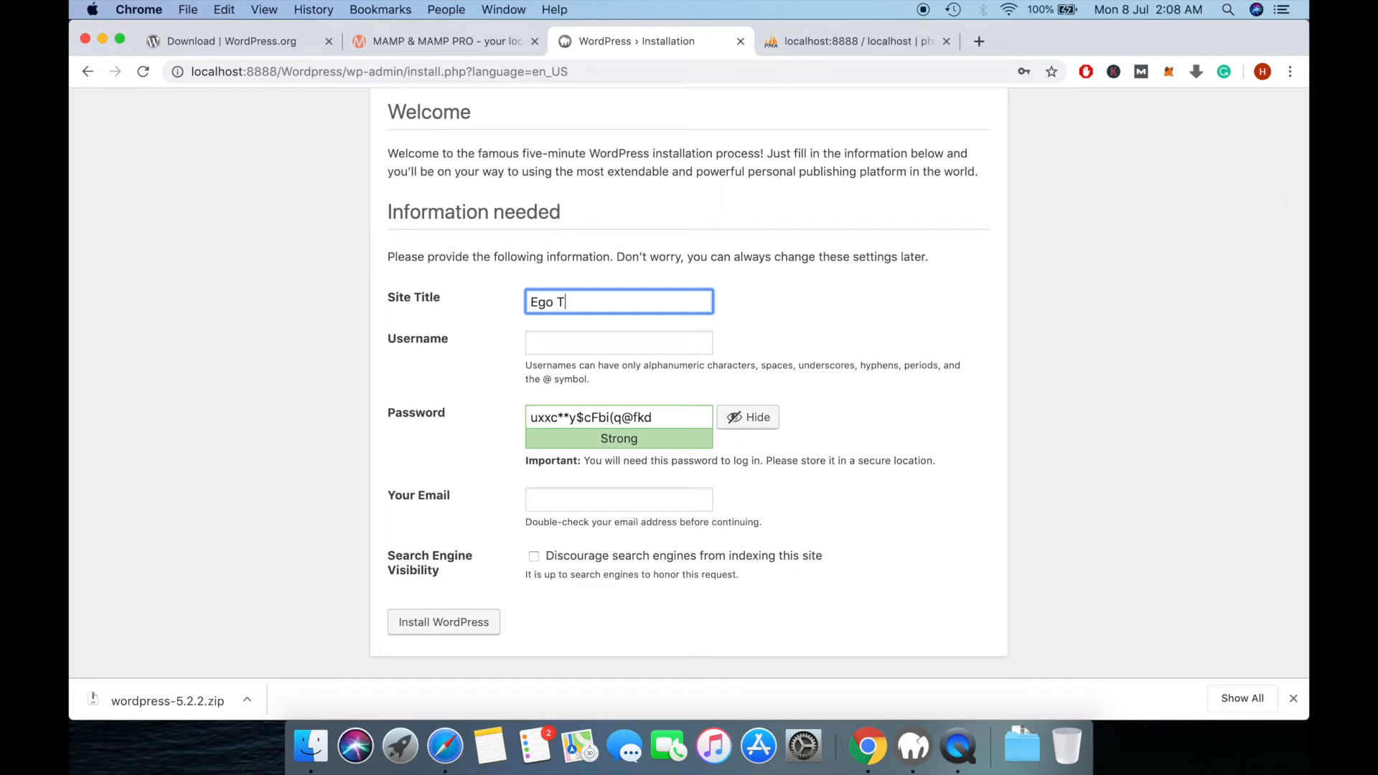
left_click(617, 342)
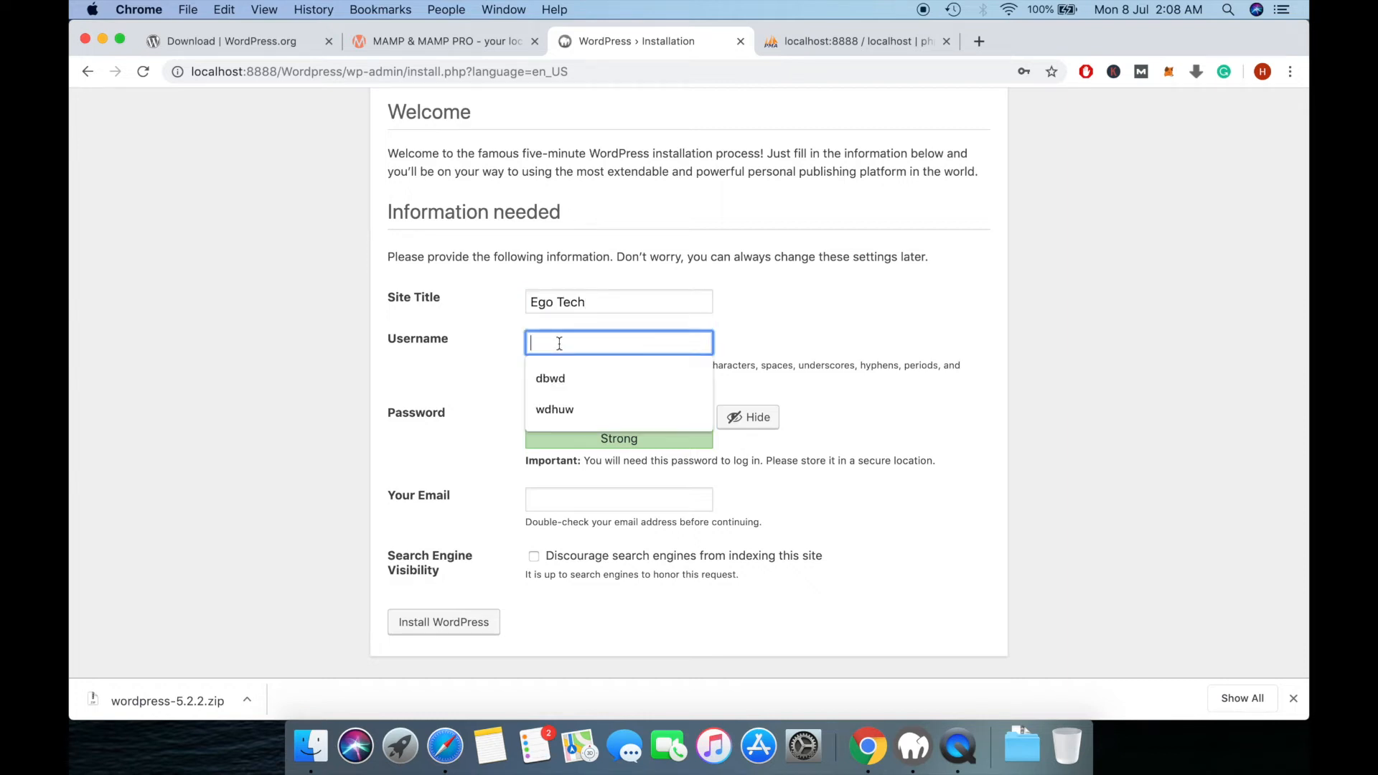
type("Admin")
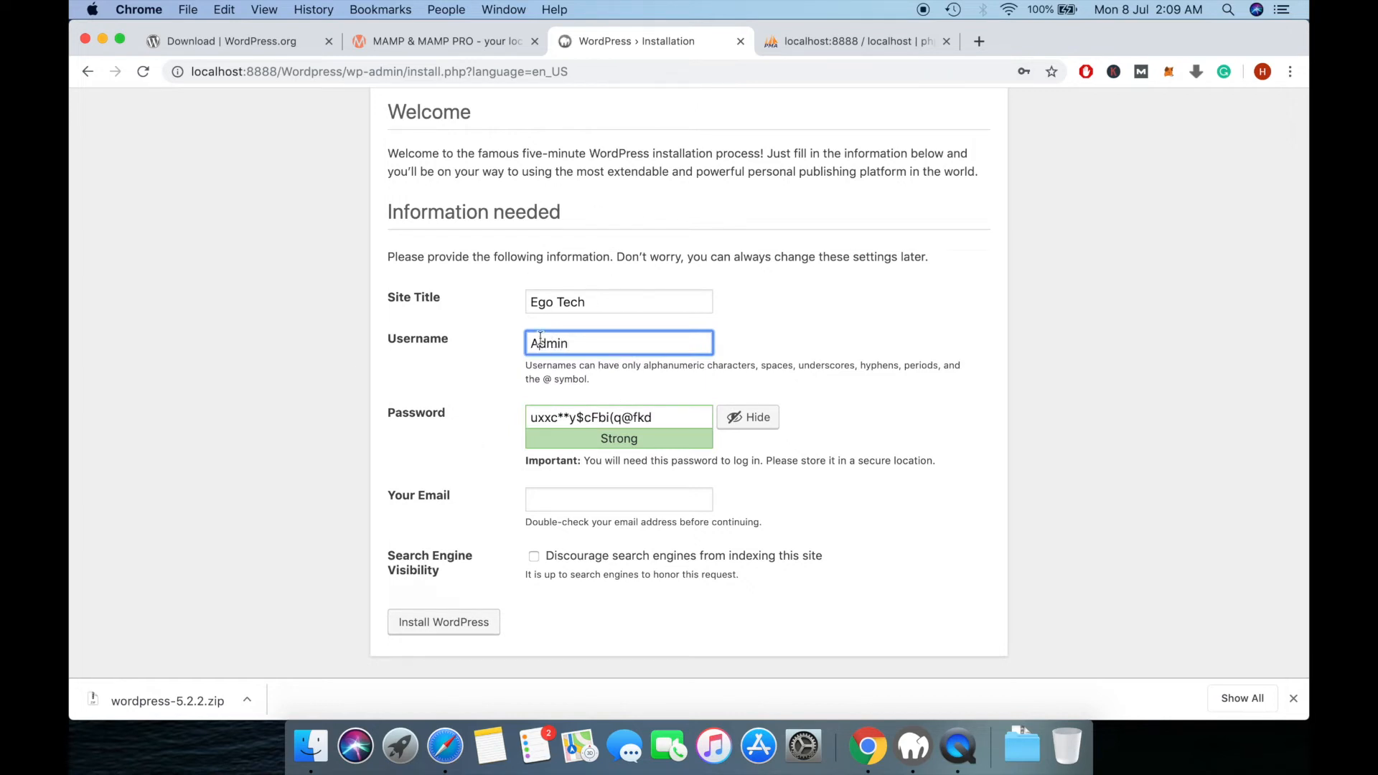
left_click(619, 416)
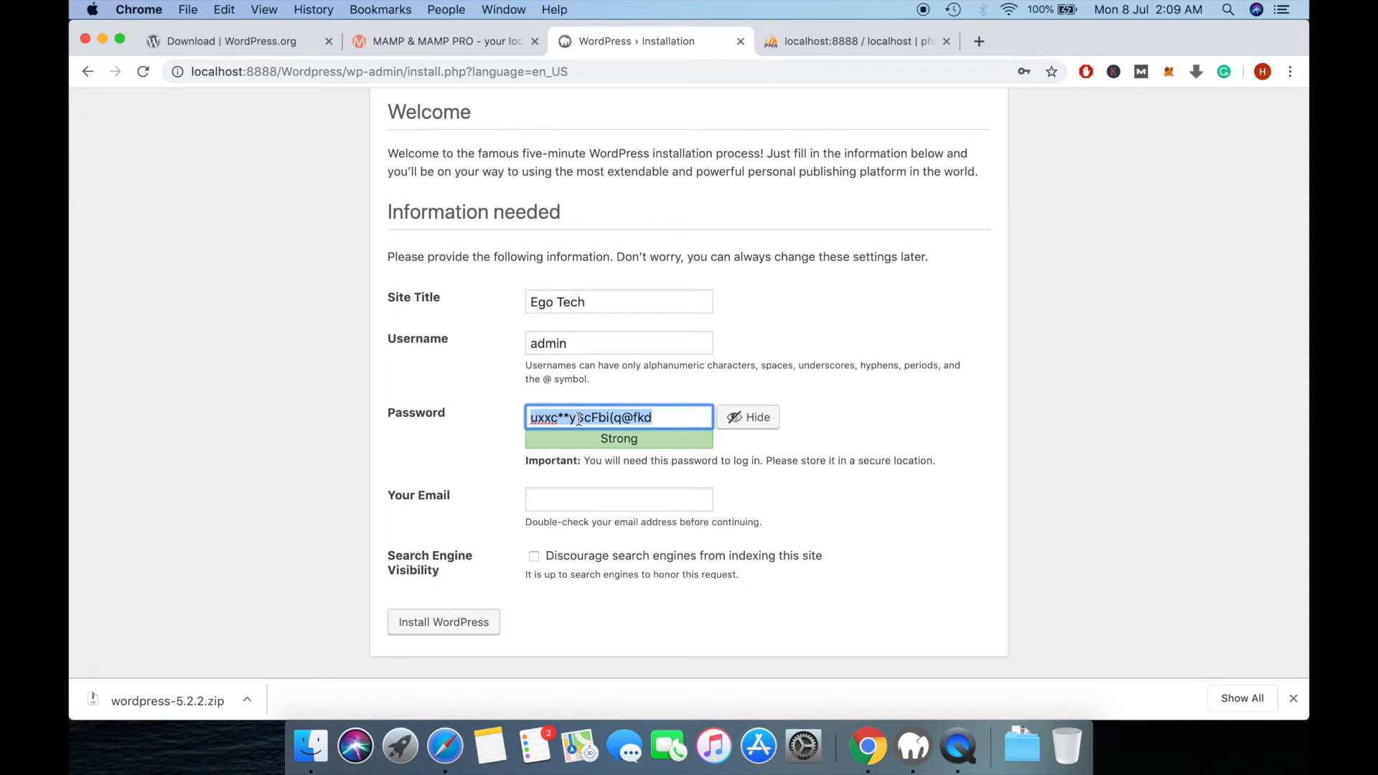
left_click(747, 417)
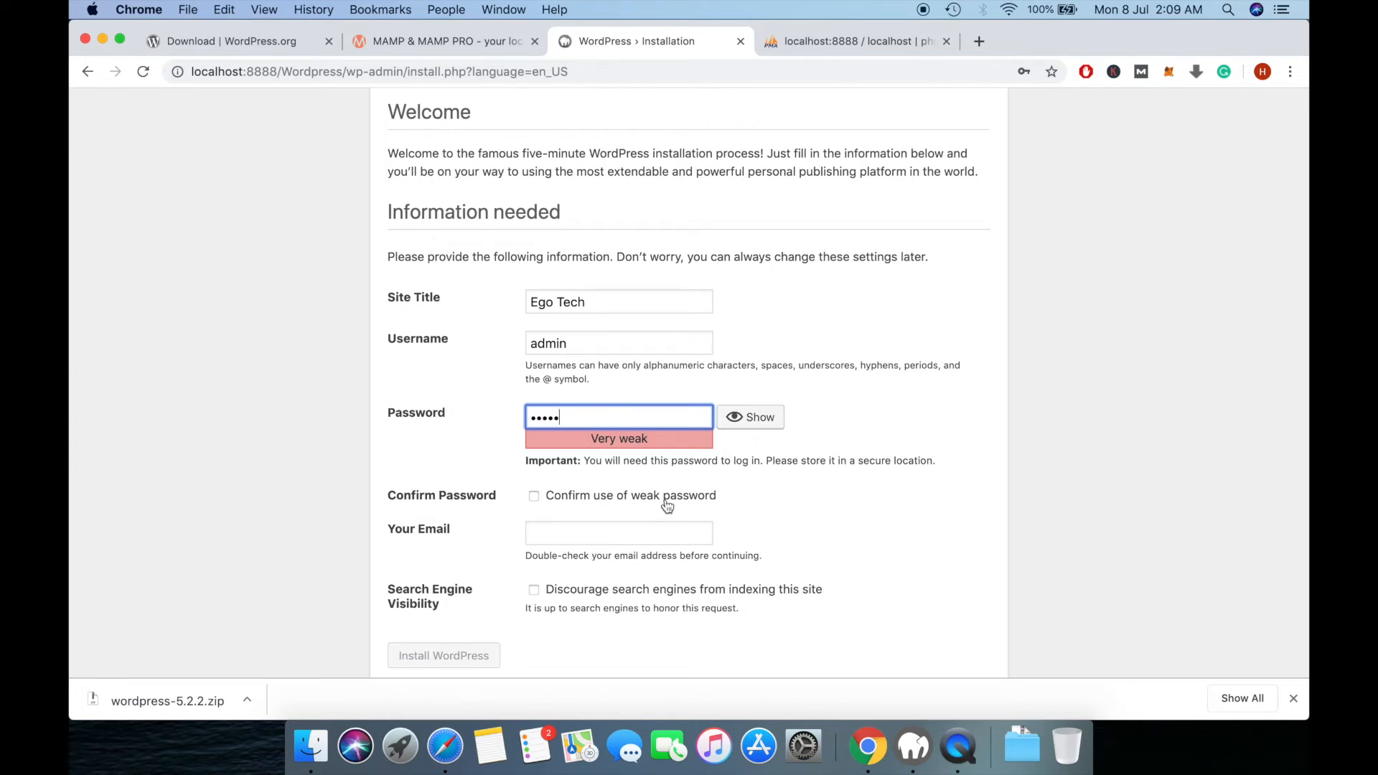
left_click(534, 495)
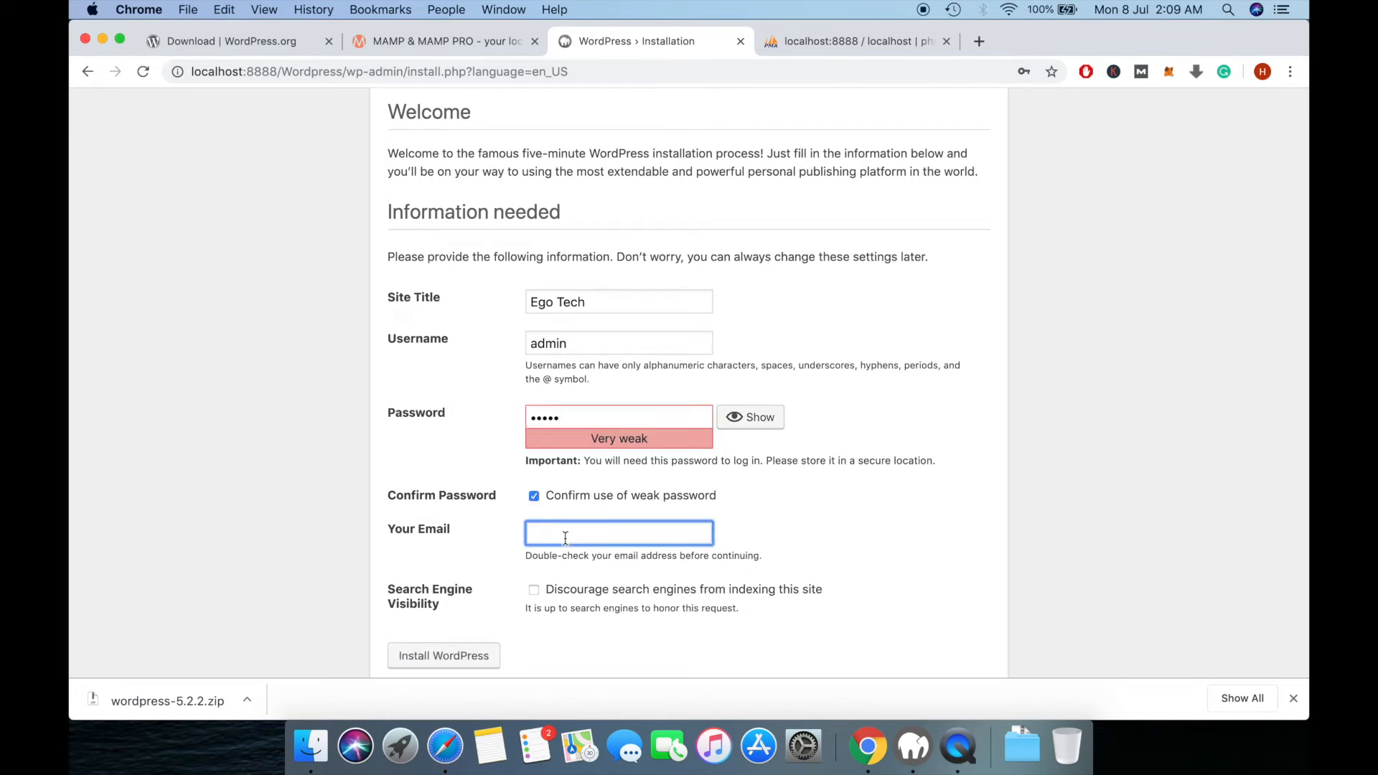
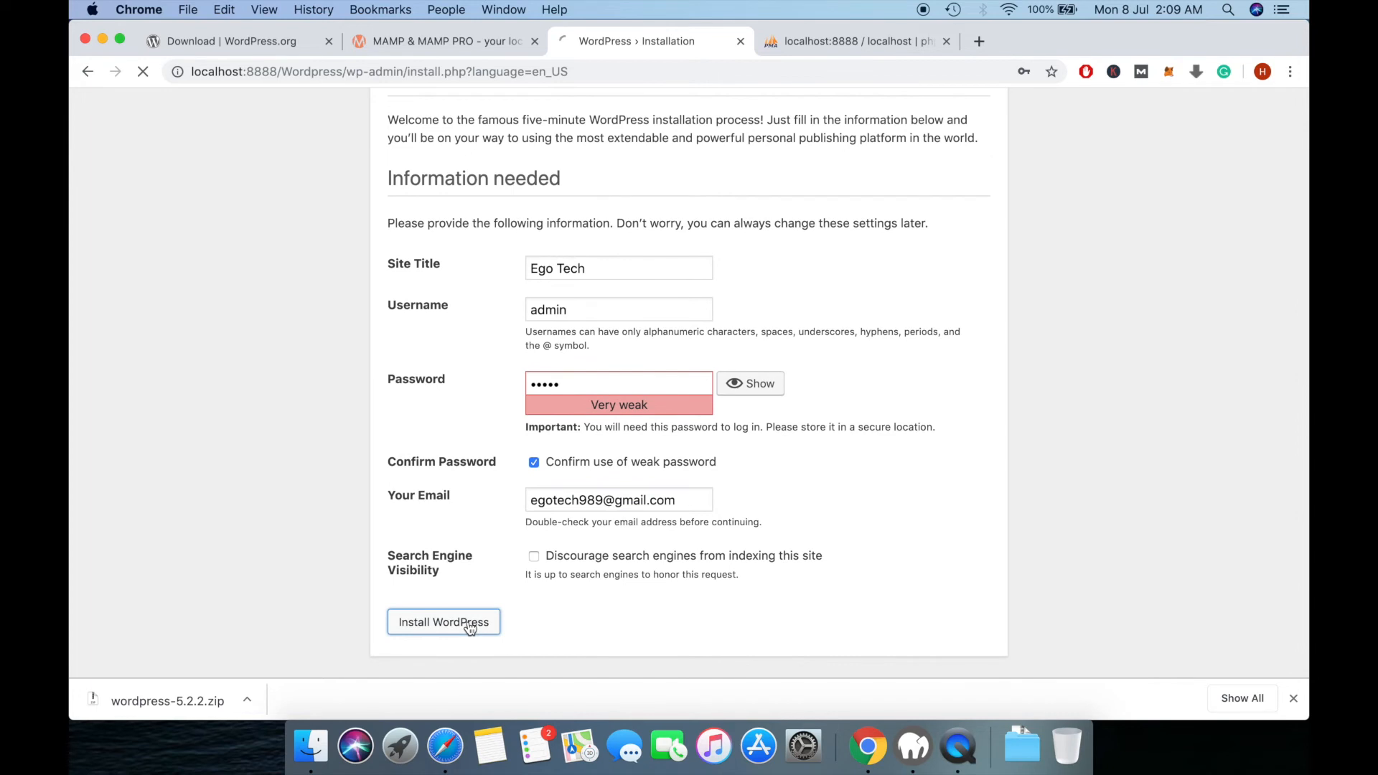
left_click(444, 622)
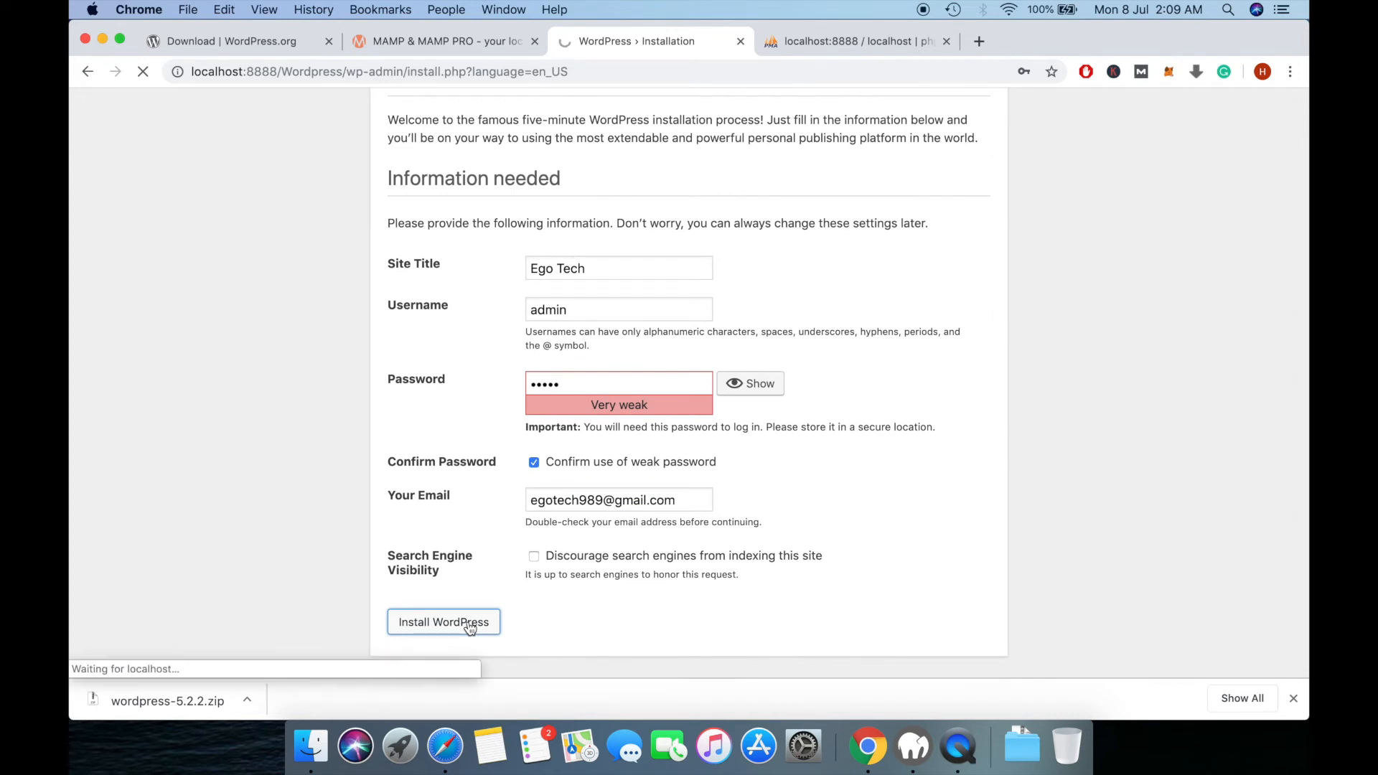
left_click(444, 621)
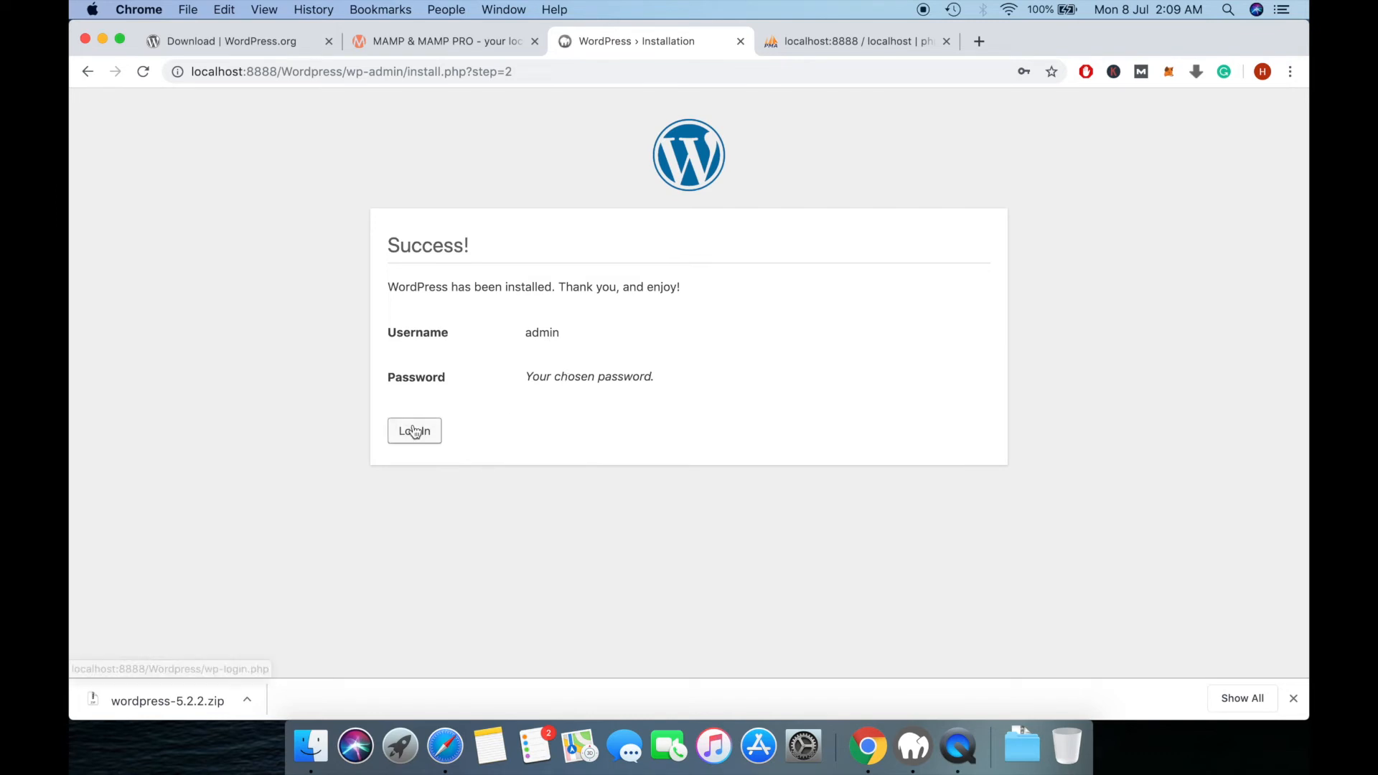
Log in as admin with the password and land on the Ego Tech dashboard
left_click(413, 430)
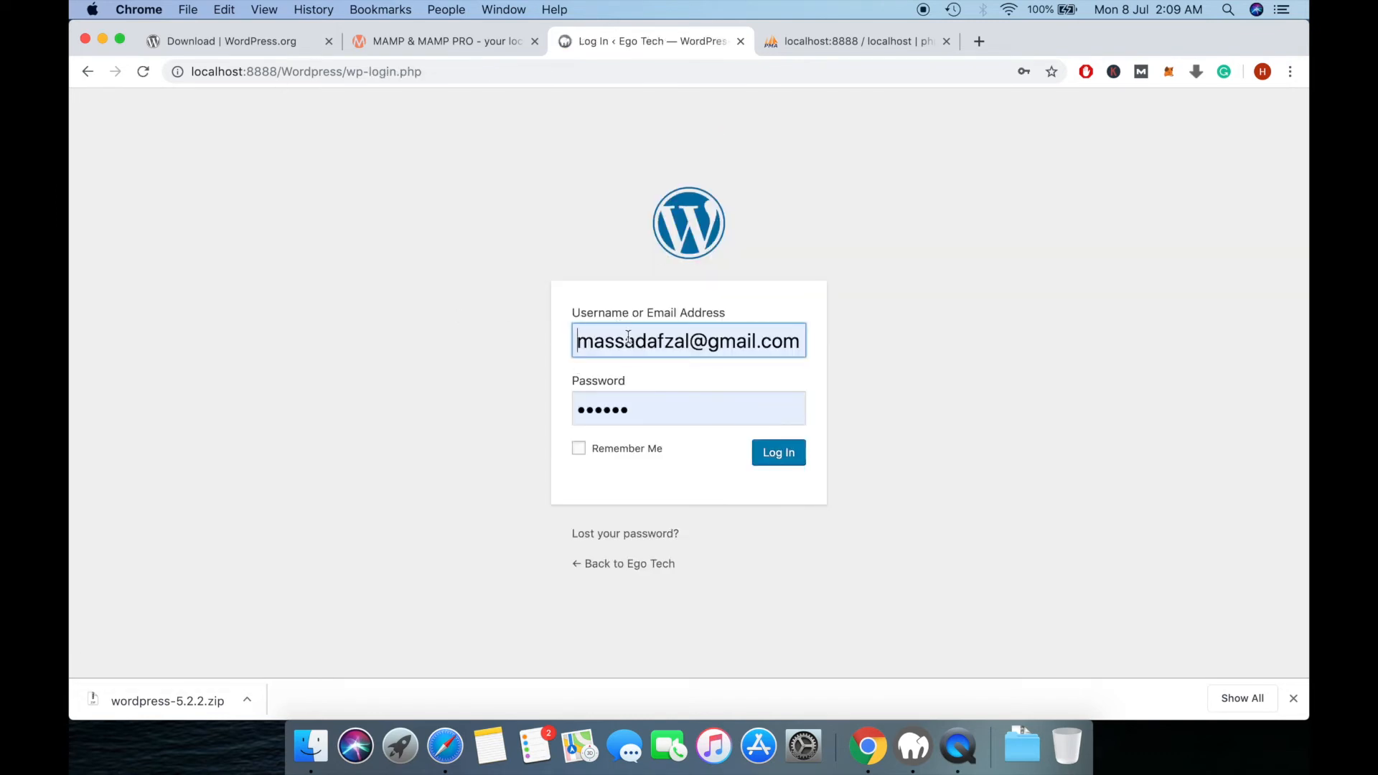
type("admin")
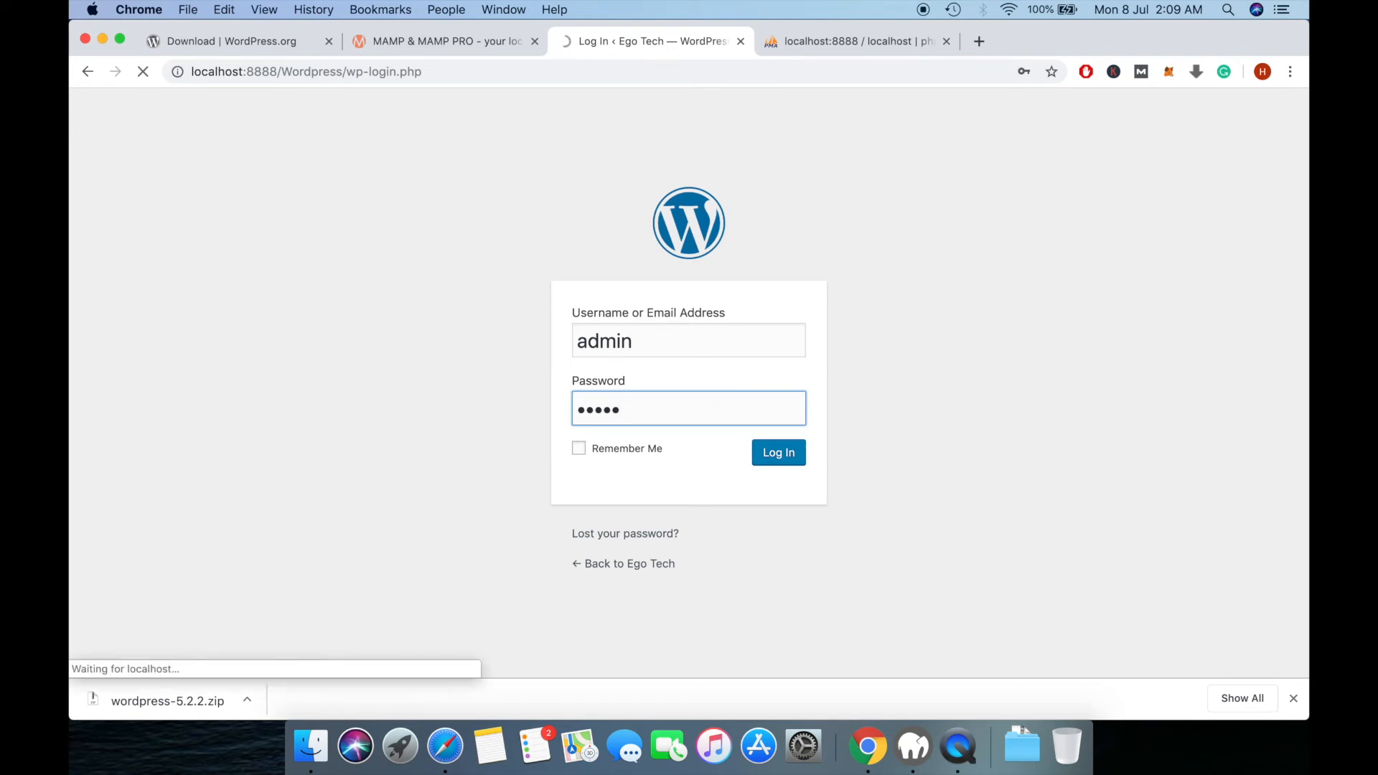
left_click(777, 452)
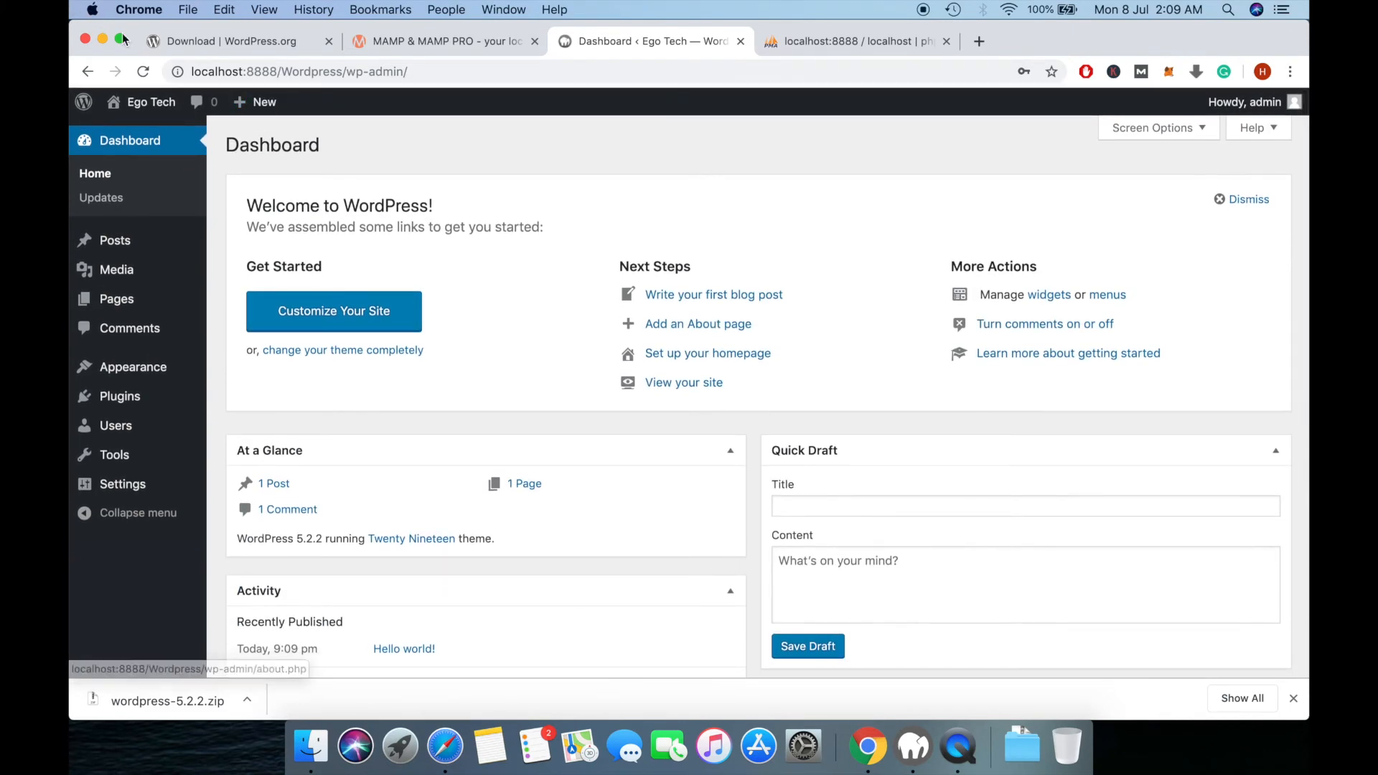
scroll("down", 3)
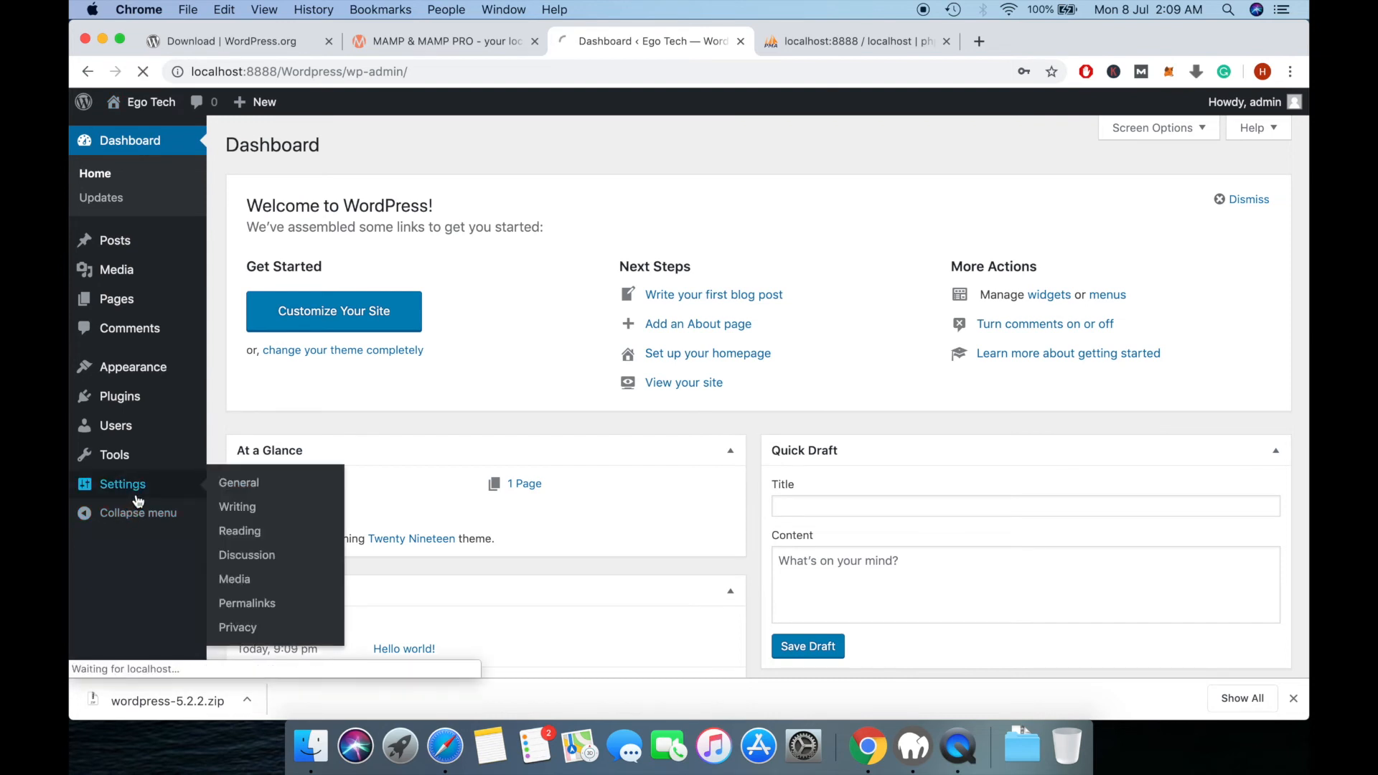
In General Settings change the Site Title to New Site and save the changes
left_click(238, 482)
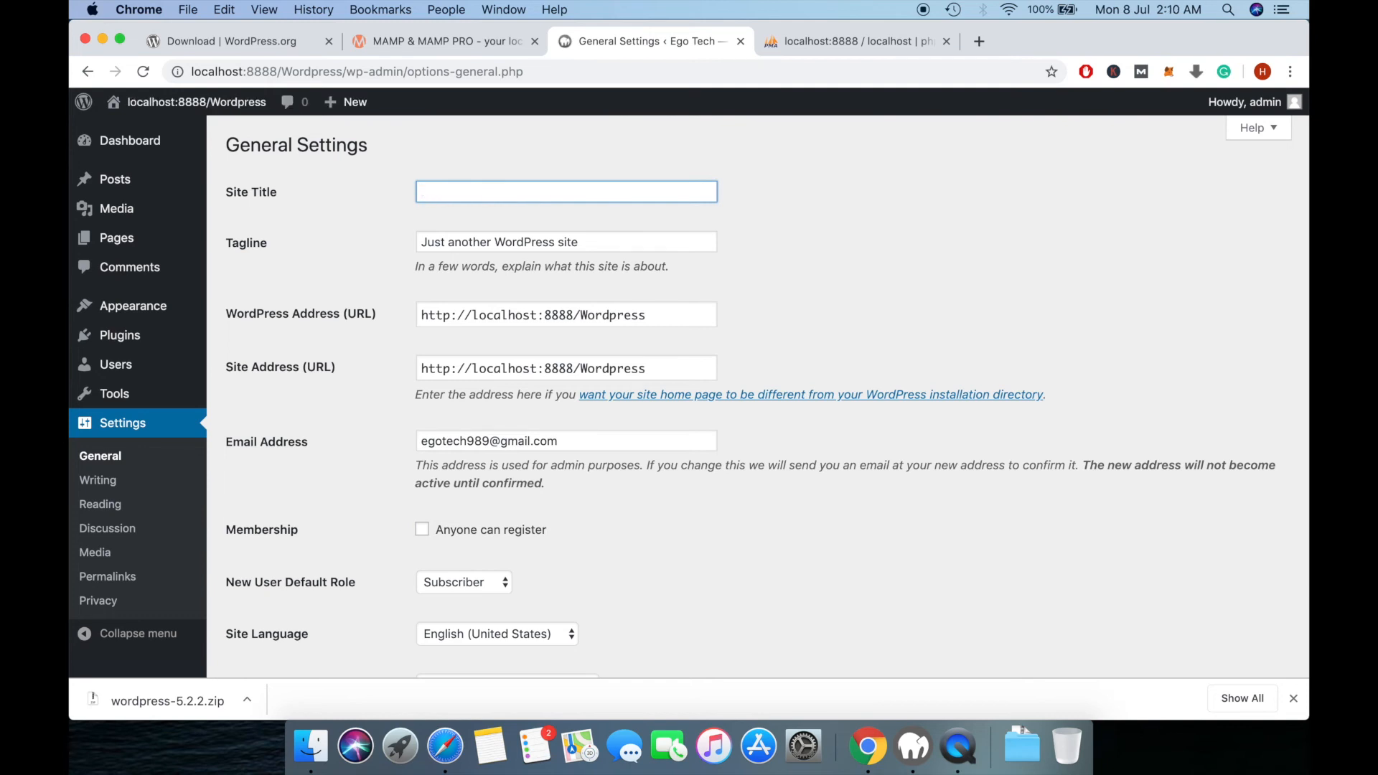
type("New Sie")
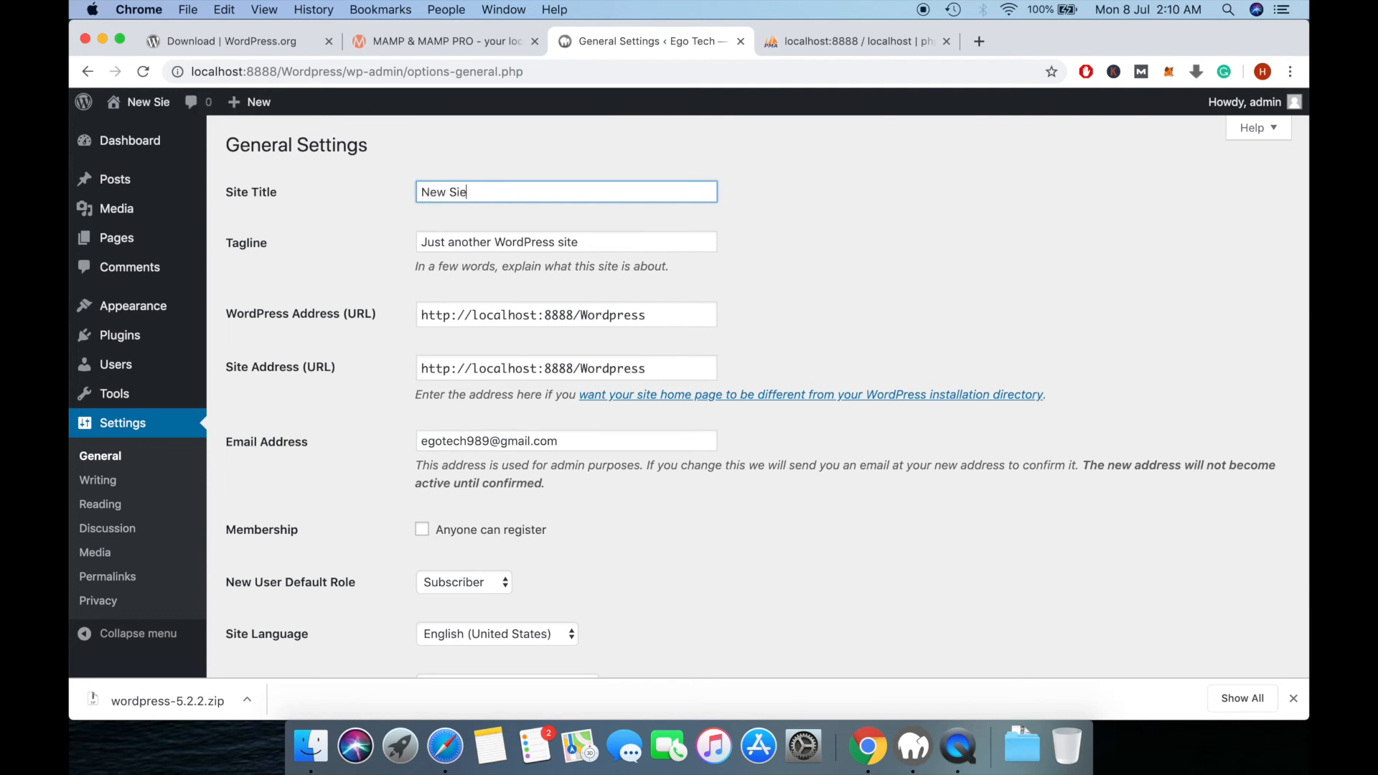
scroll("down", 3)
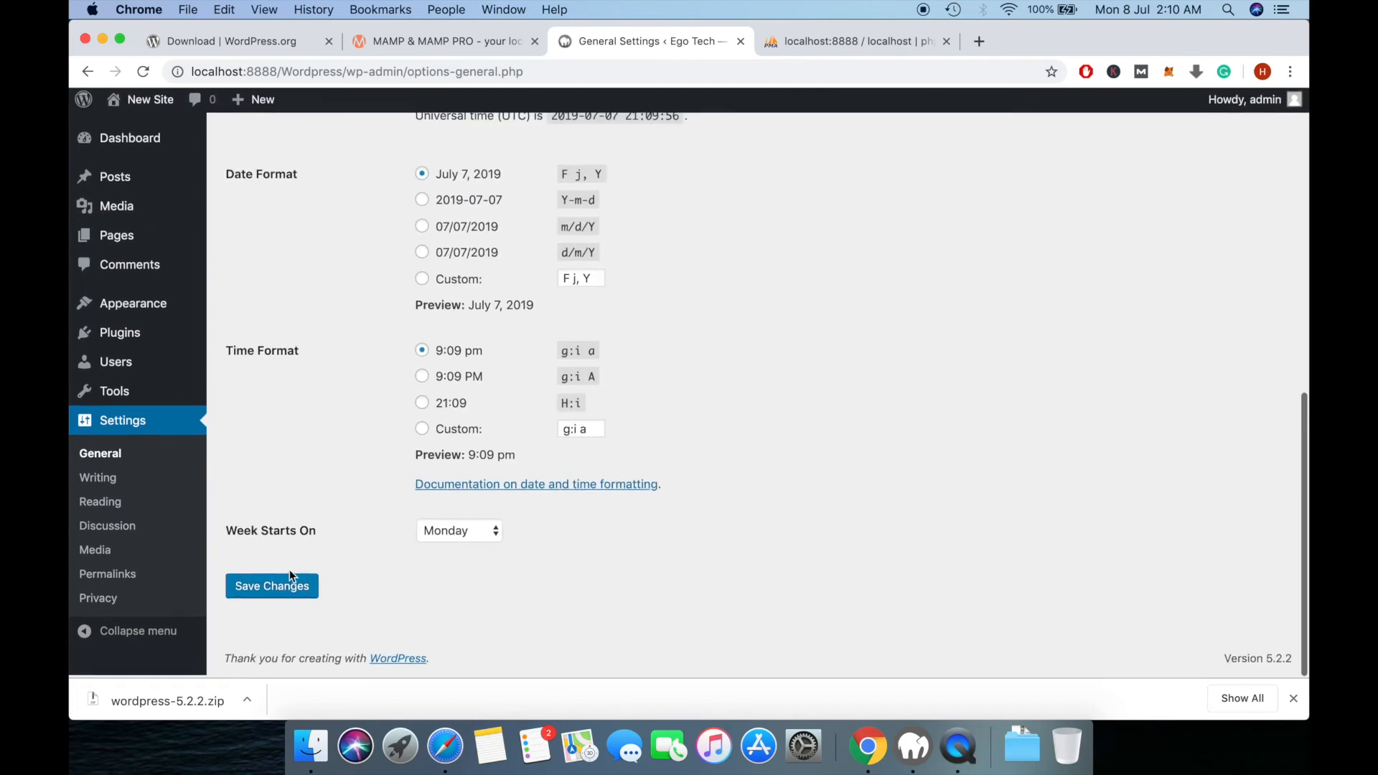
left_click(272, 585)
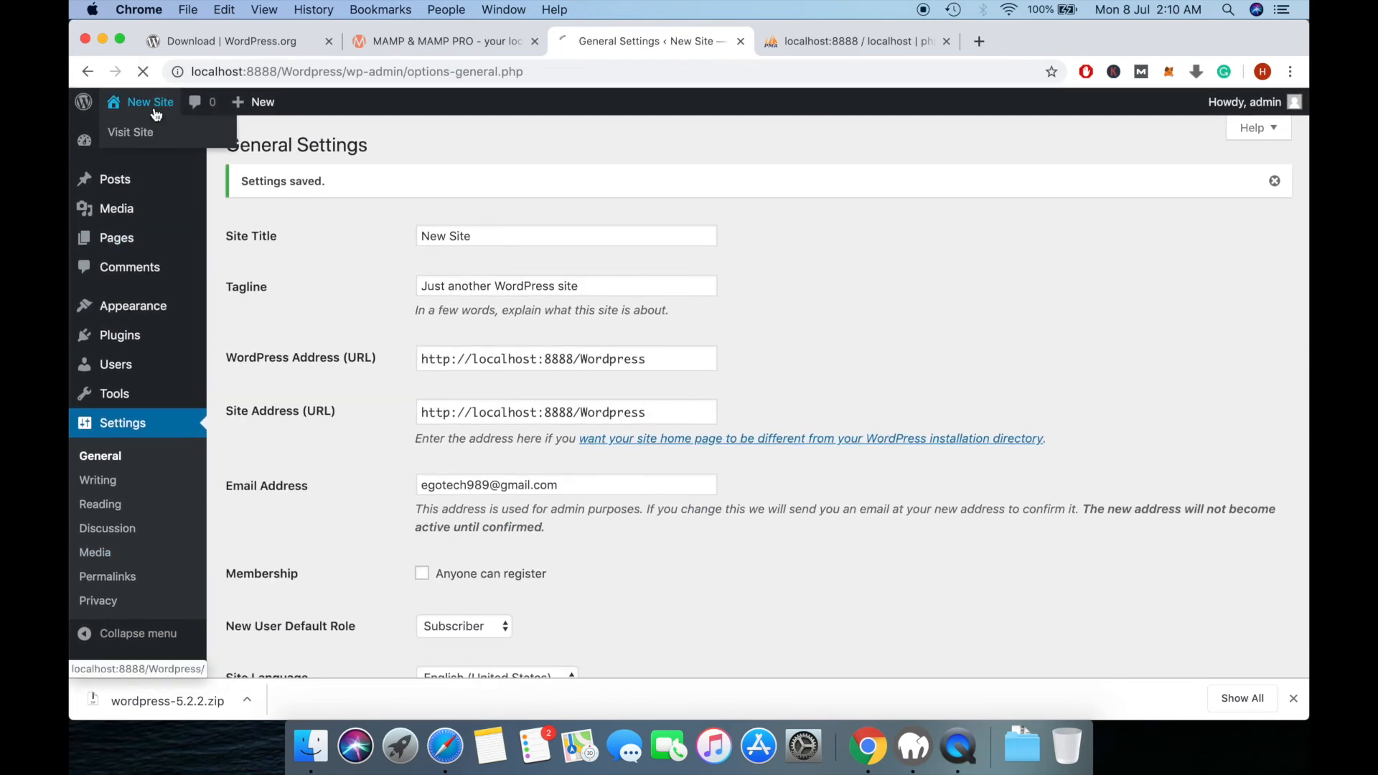
left_click(131, 132)
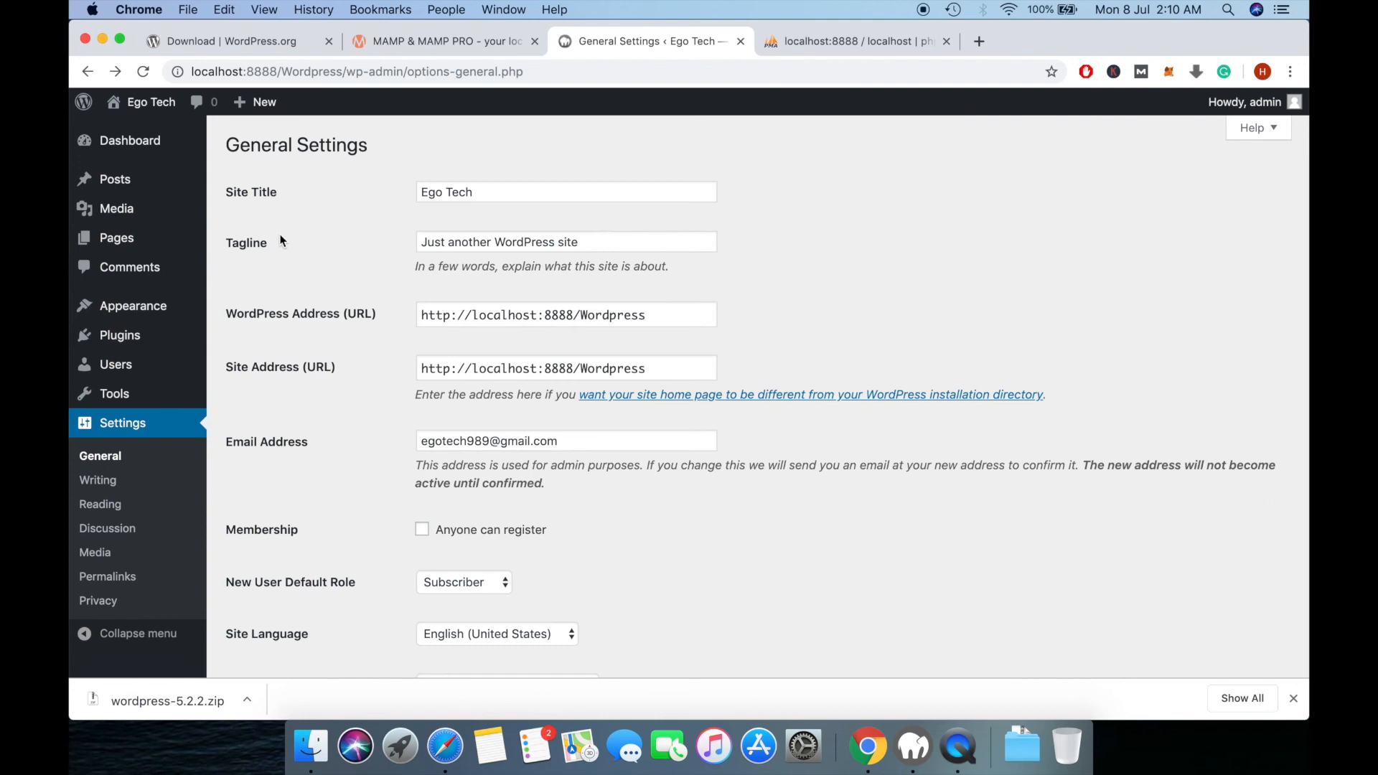
scroll("down", 3)
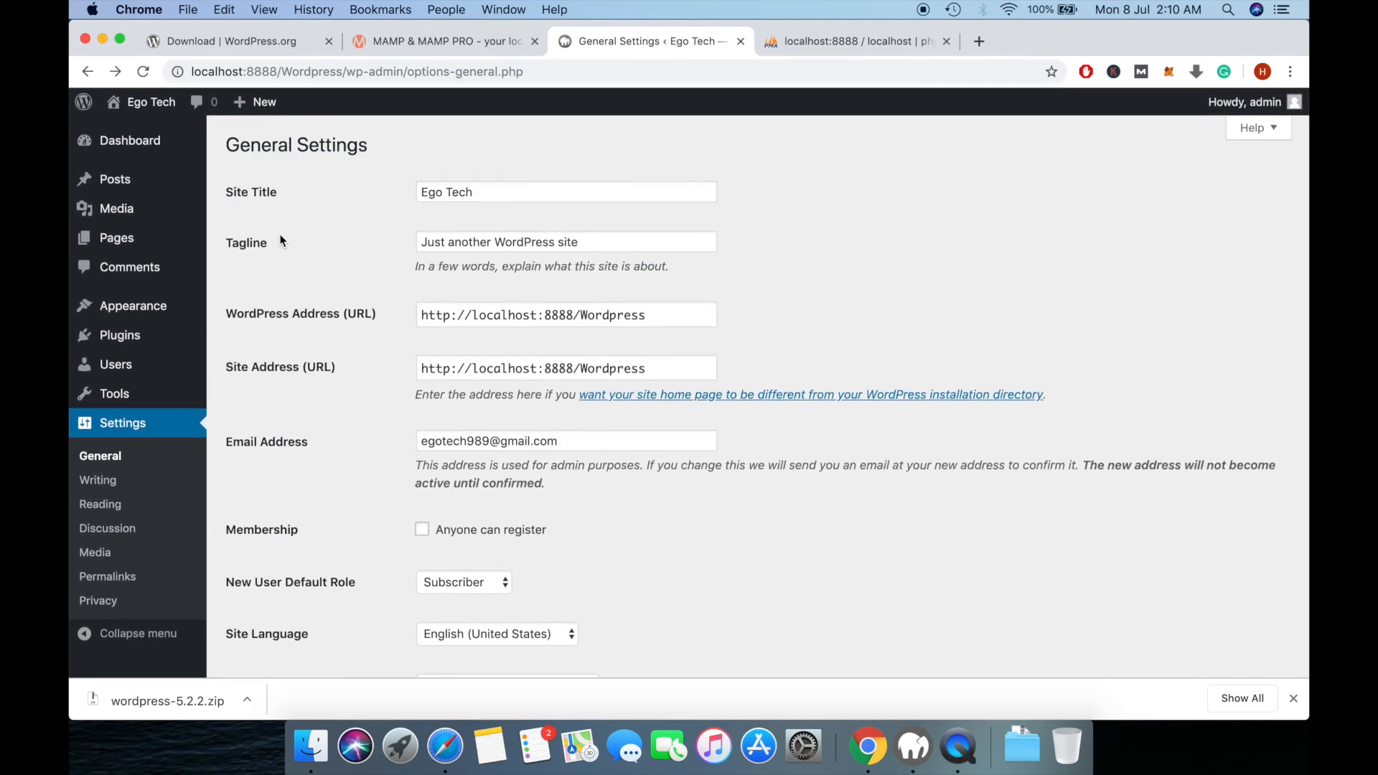
mouse_move(385, 297)
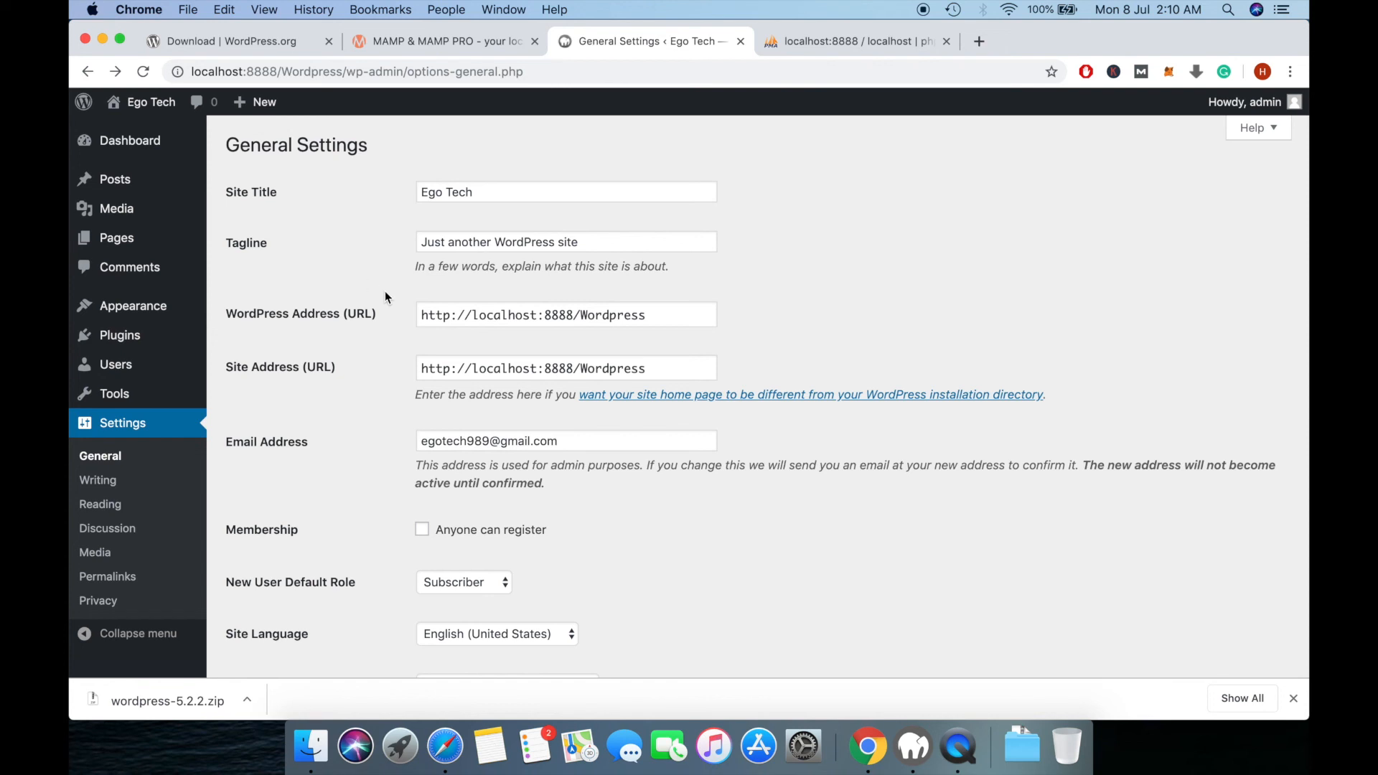
scroll("down", 3)
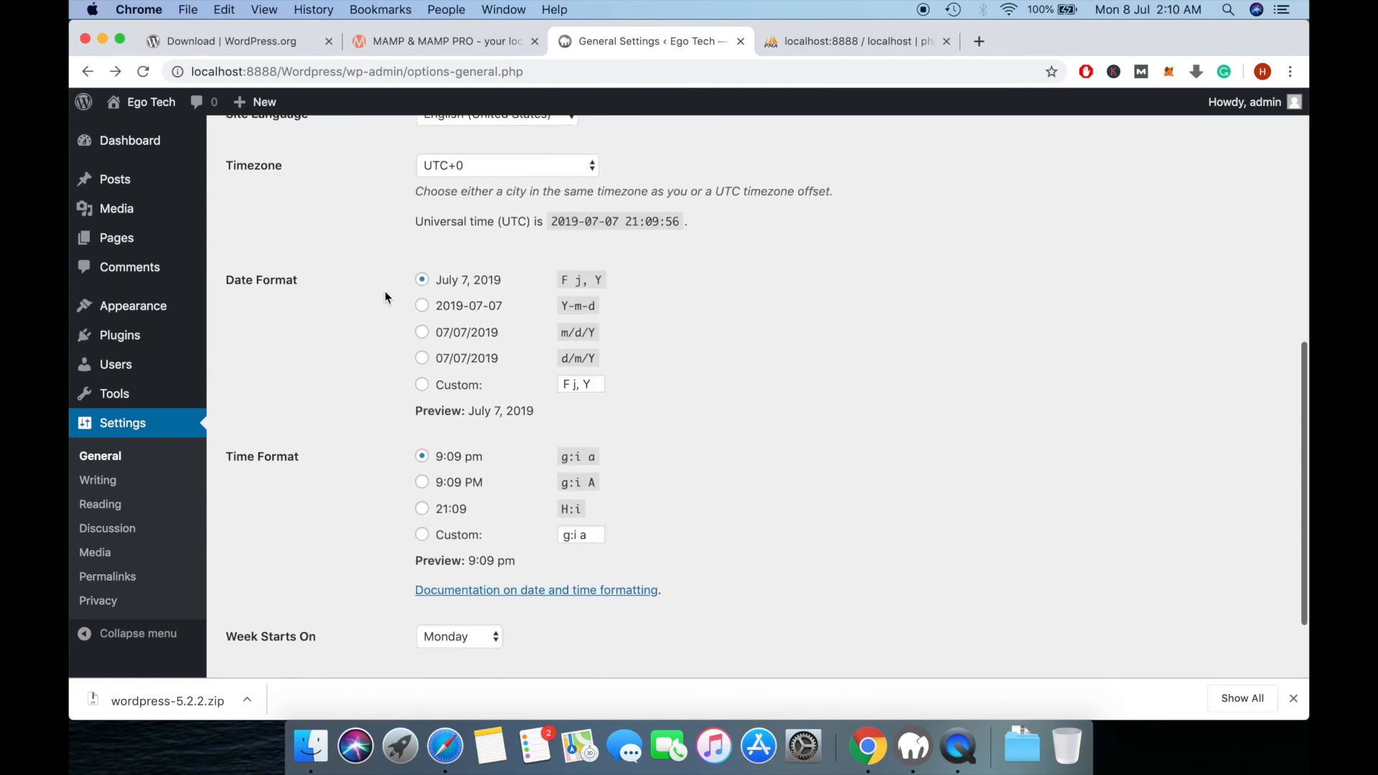
scroll("down", 3)
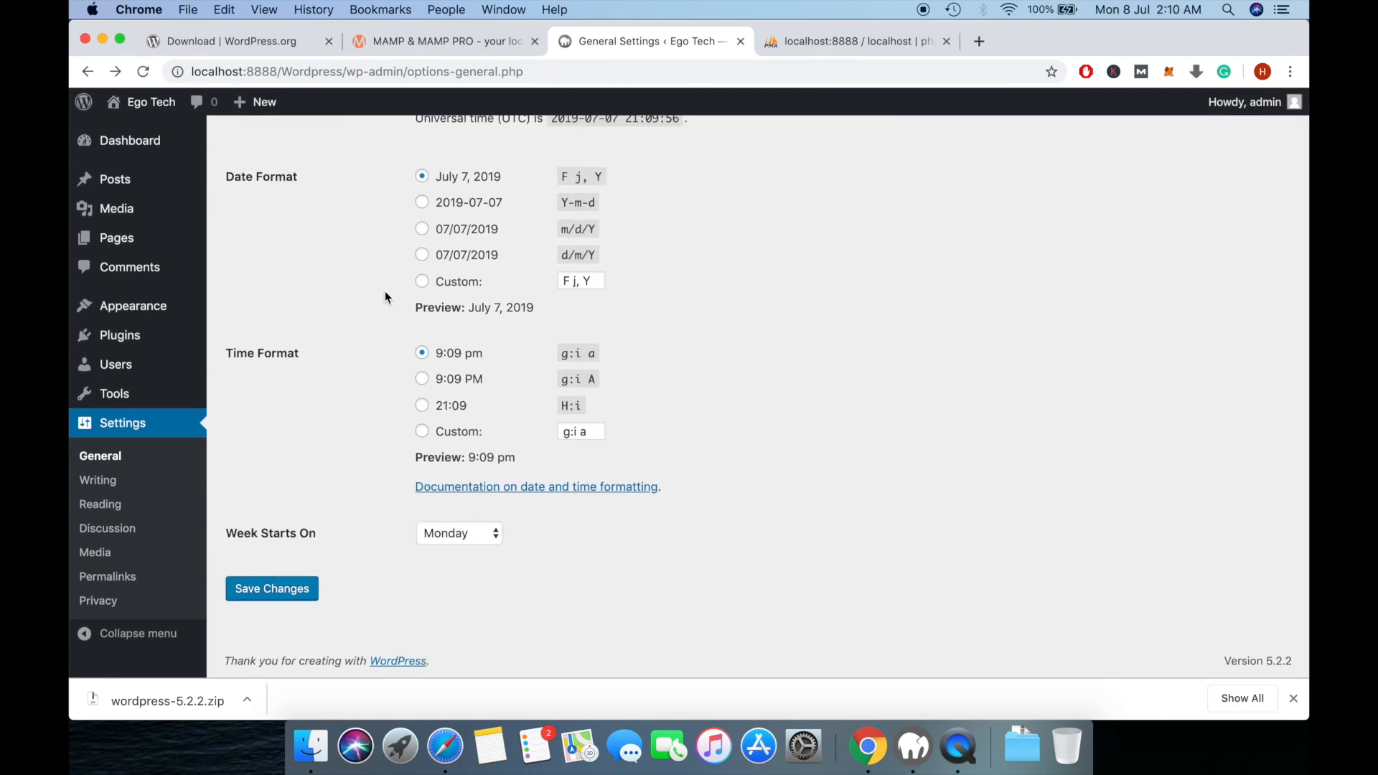